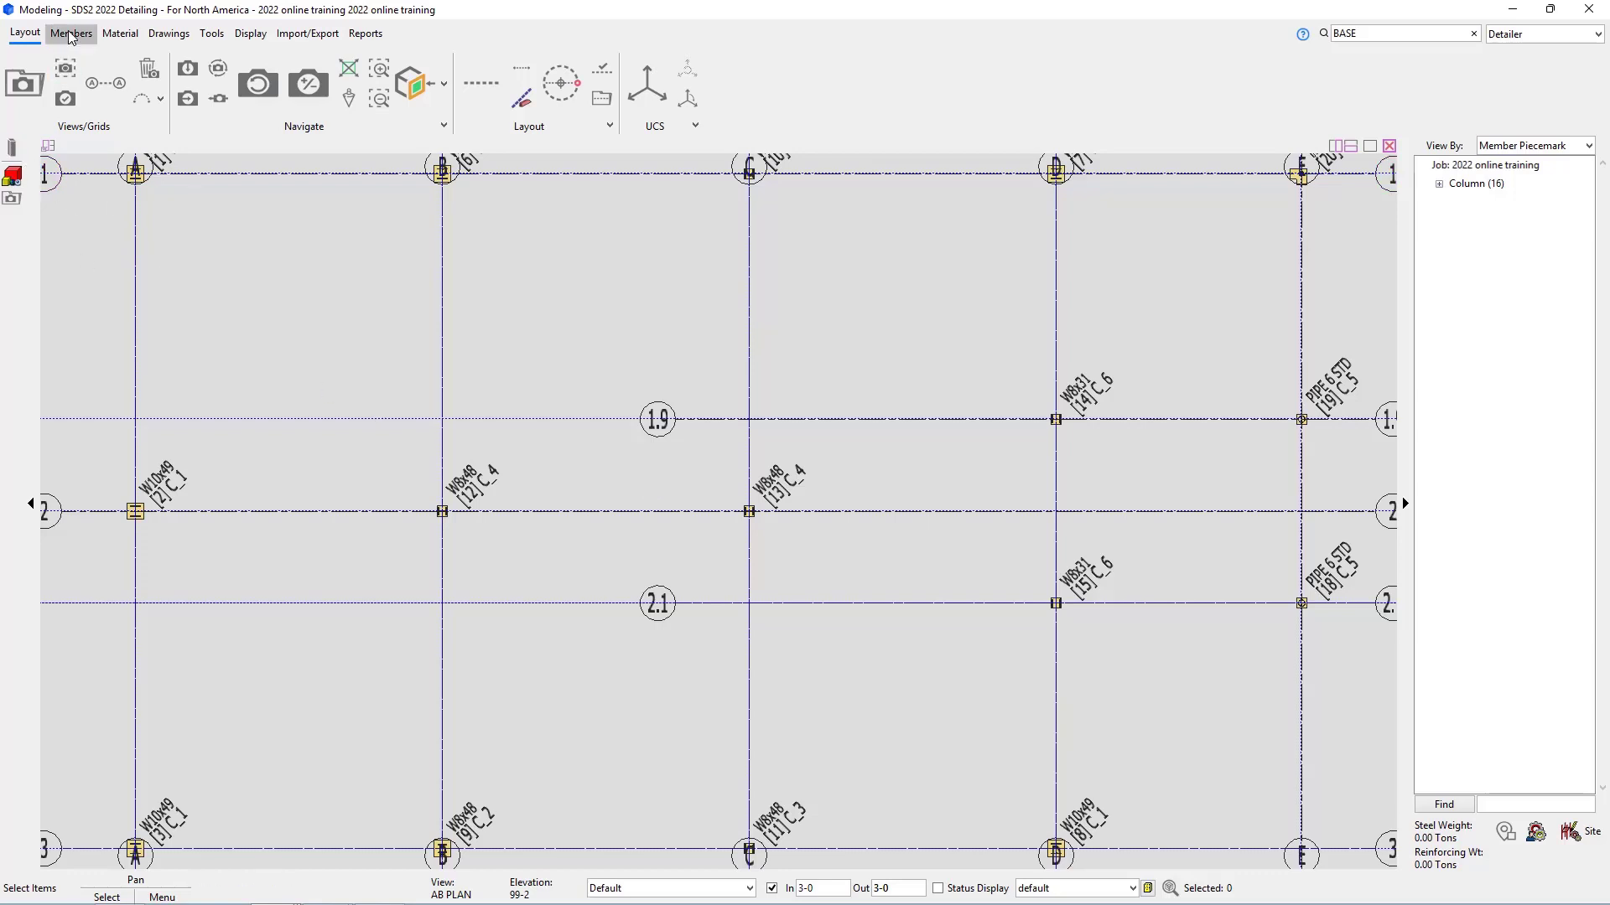
Step: Start the Add Anchor Rod command from the Members ribbon's Steel section
{"action": "left_click", "coordinate": [66, 57]}
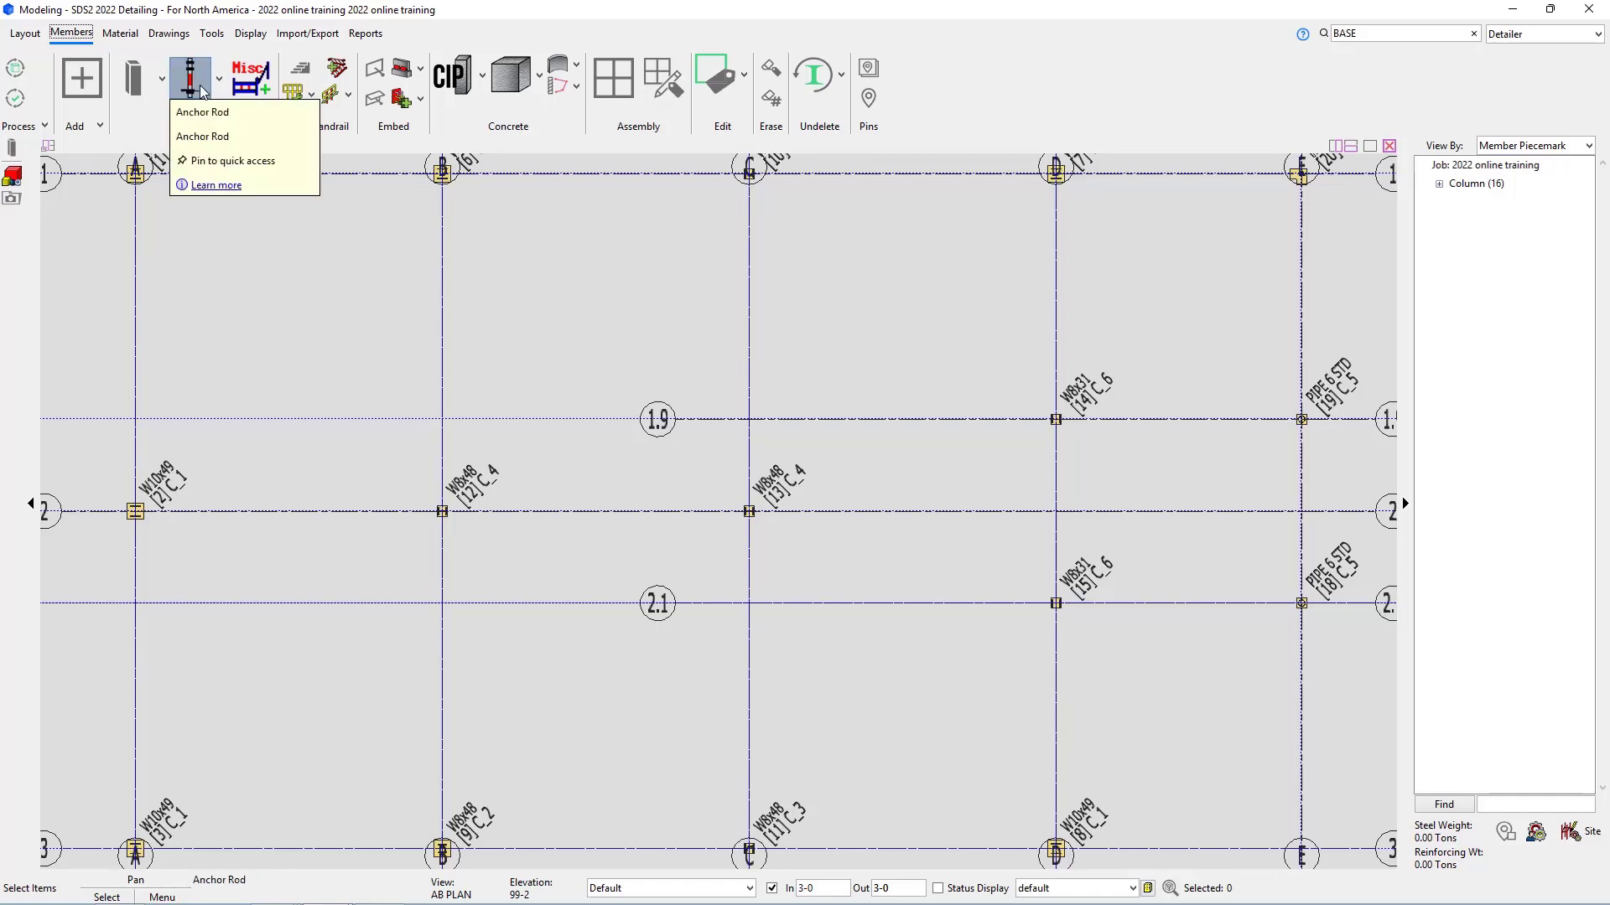
{"action": "left_click", "coordinate": [201, 111]}
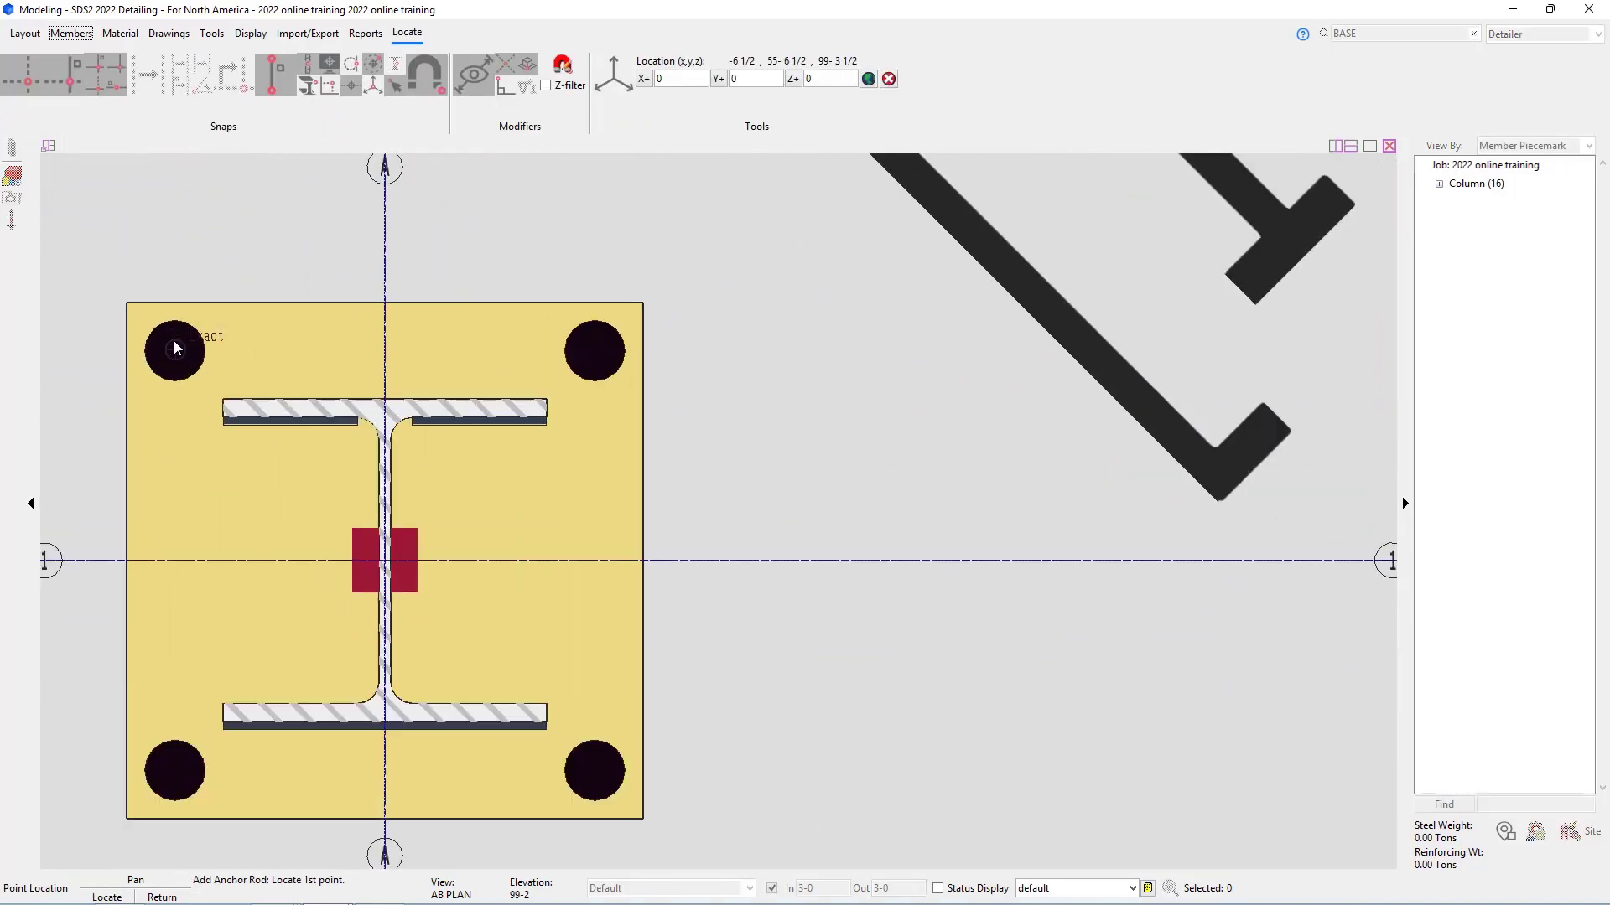
Step: Locate the rod at the top-left hole and enter 1-6 overall length, 1.5 baseplate and 1-1 1/2 embed
{"action": "left_click", "coordinate": [173, 349]}
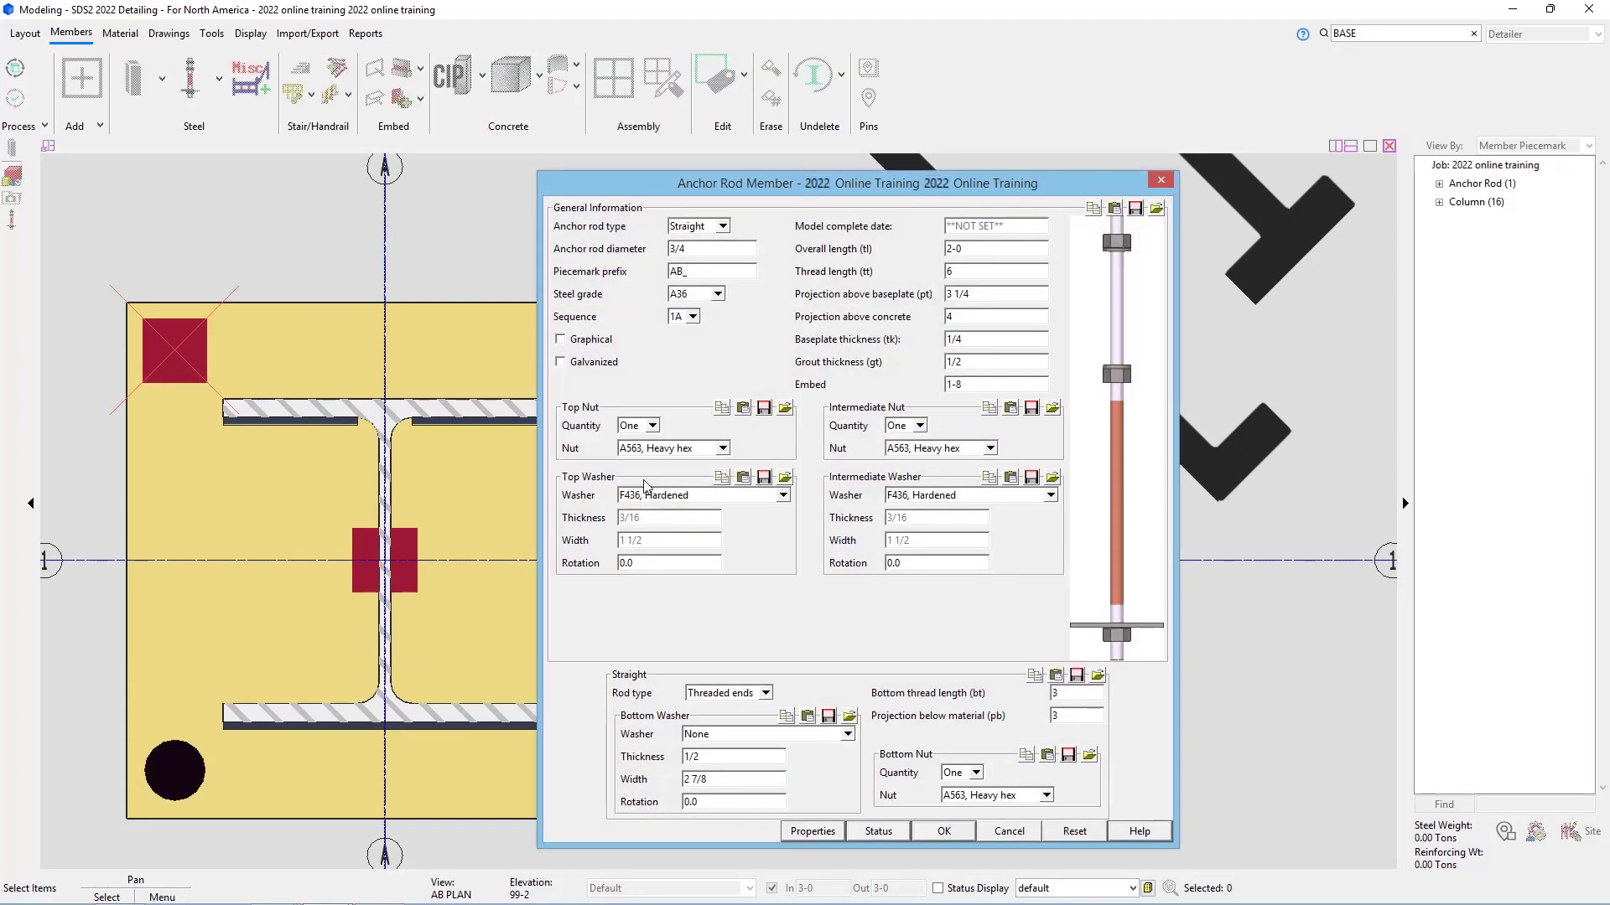
{"action": "mouse_move", "coordinate": [660, 494]}
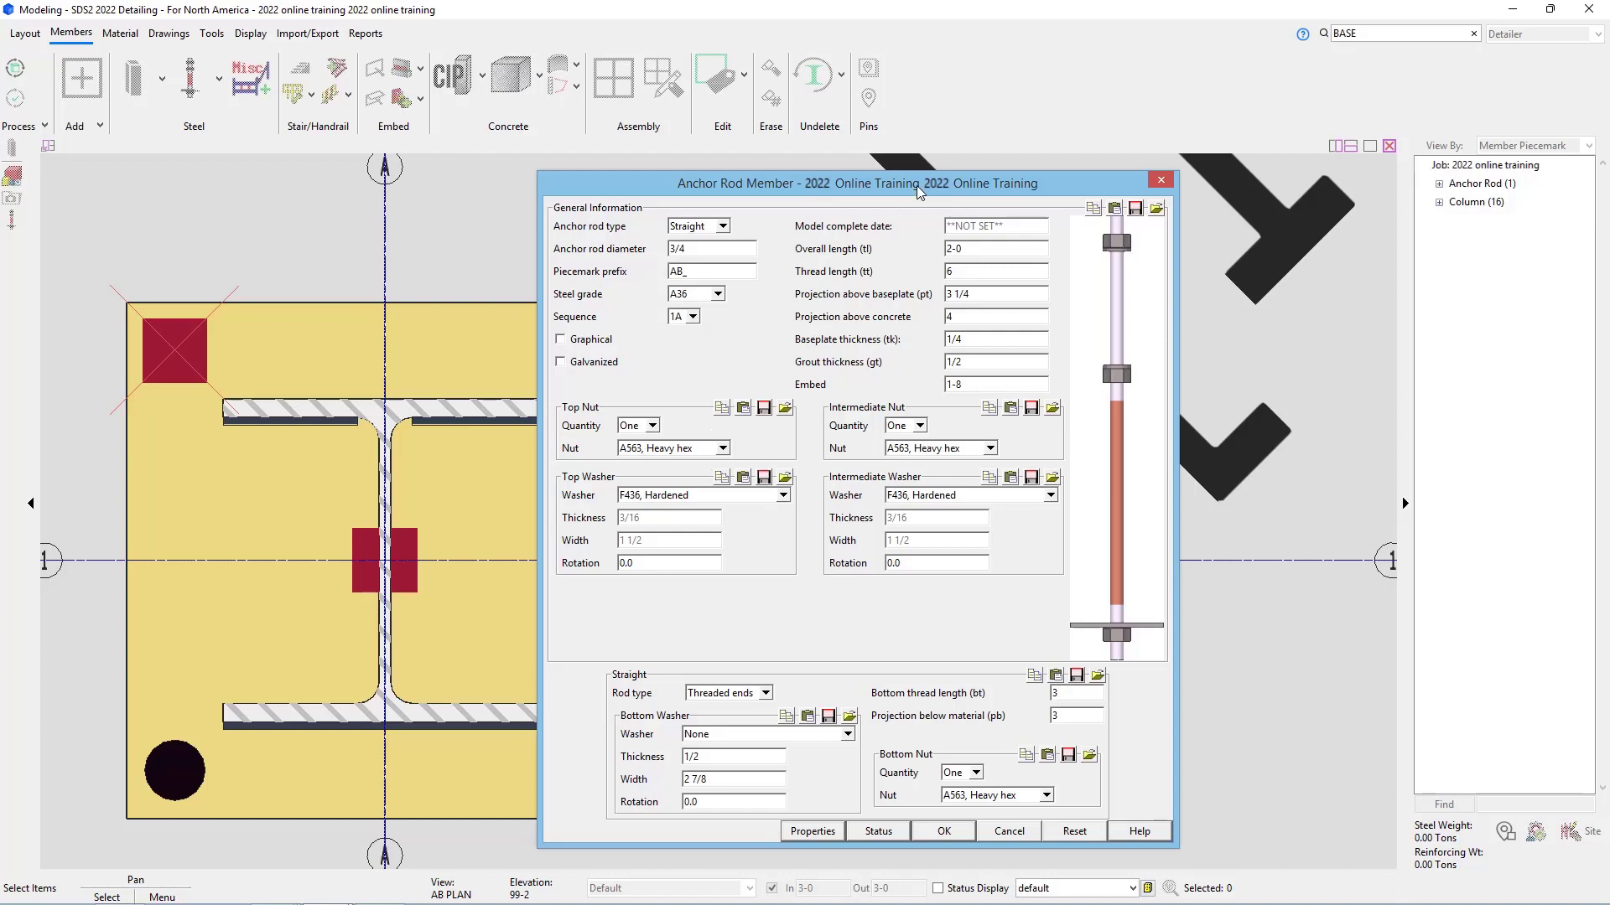
{"action": "mouse_move", "coordinate": [721, 238]}
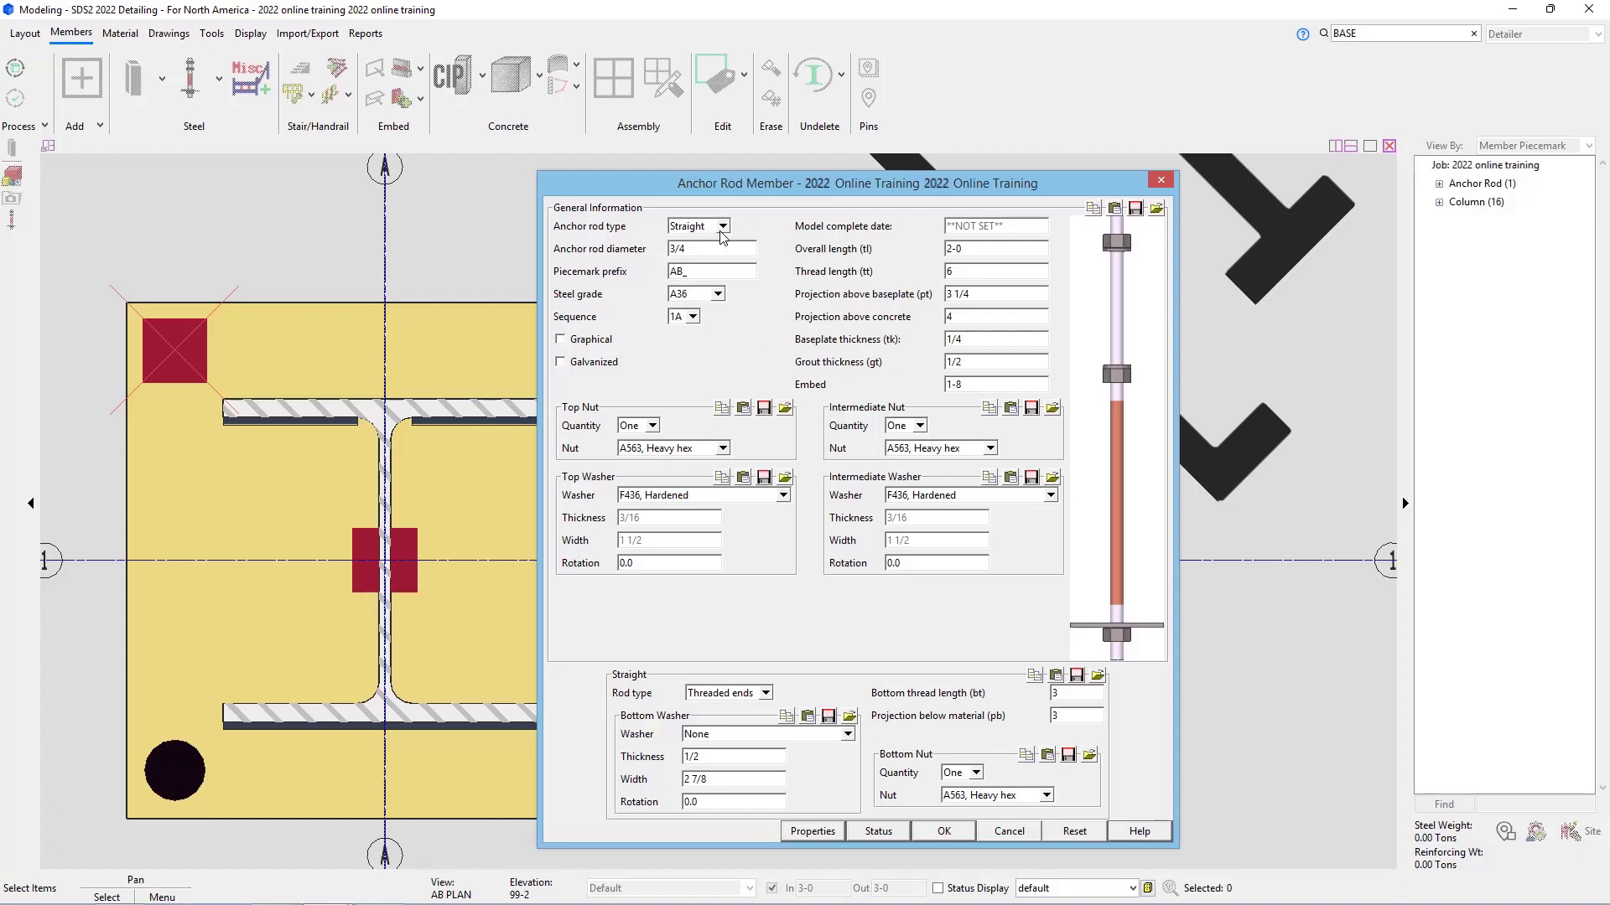
{"action": "mouse_move", "coordinate": [741, 289]}
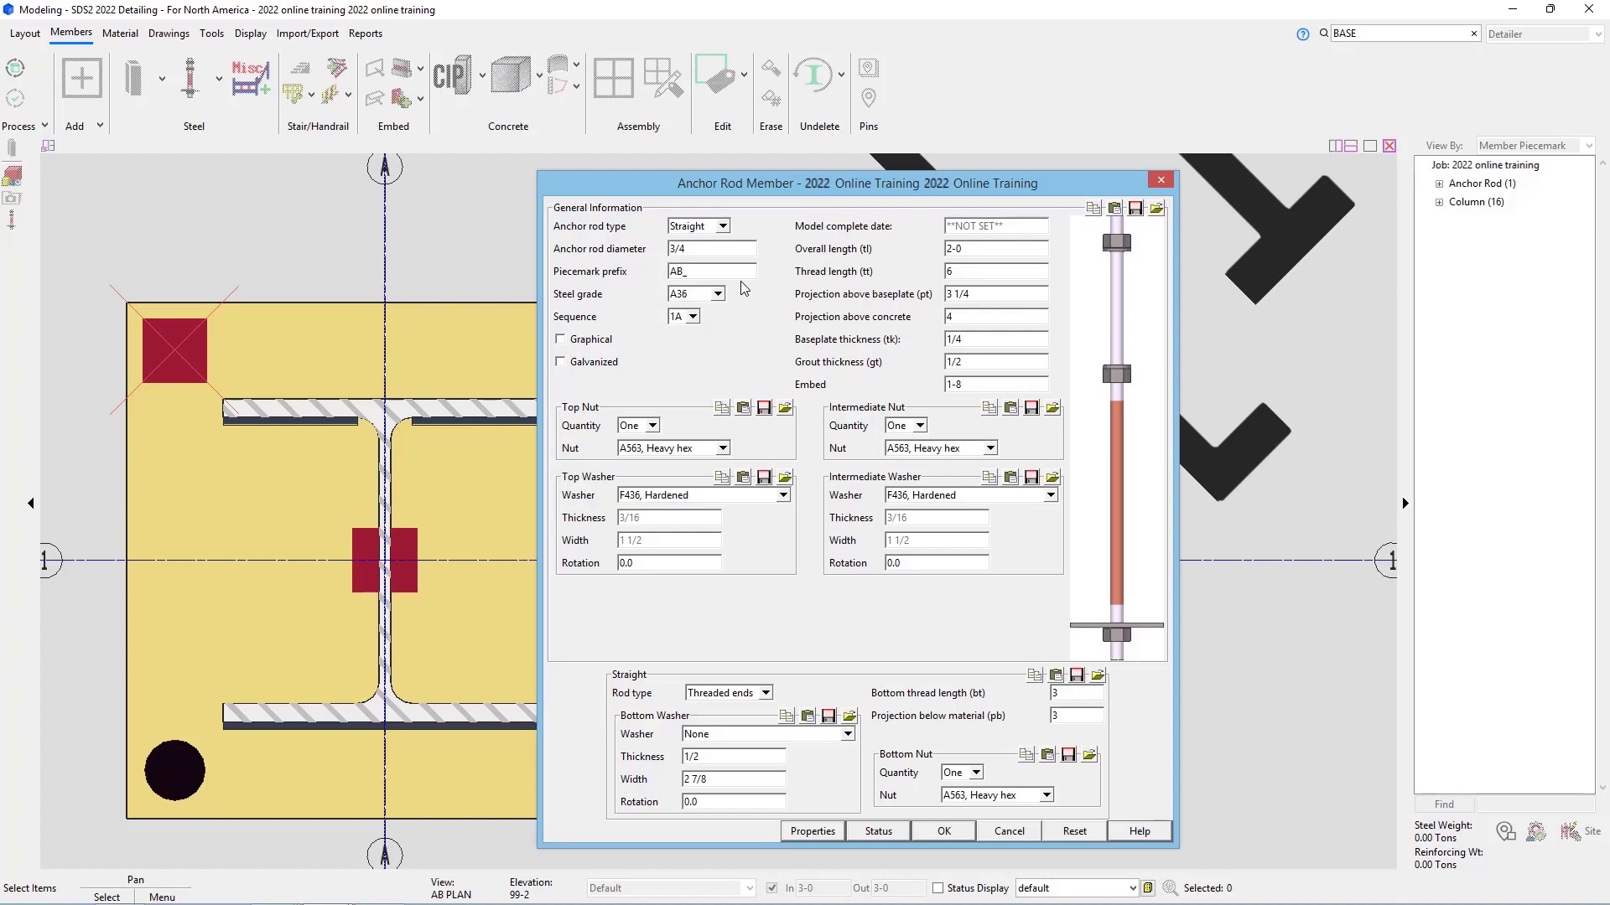
{"action": "mouse_move", "coordinate": [707, 349]}
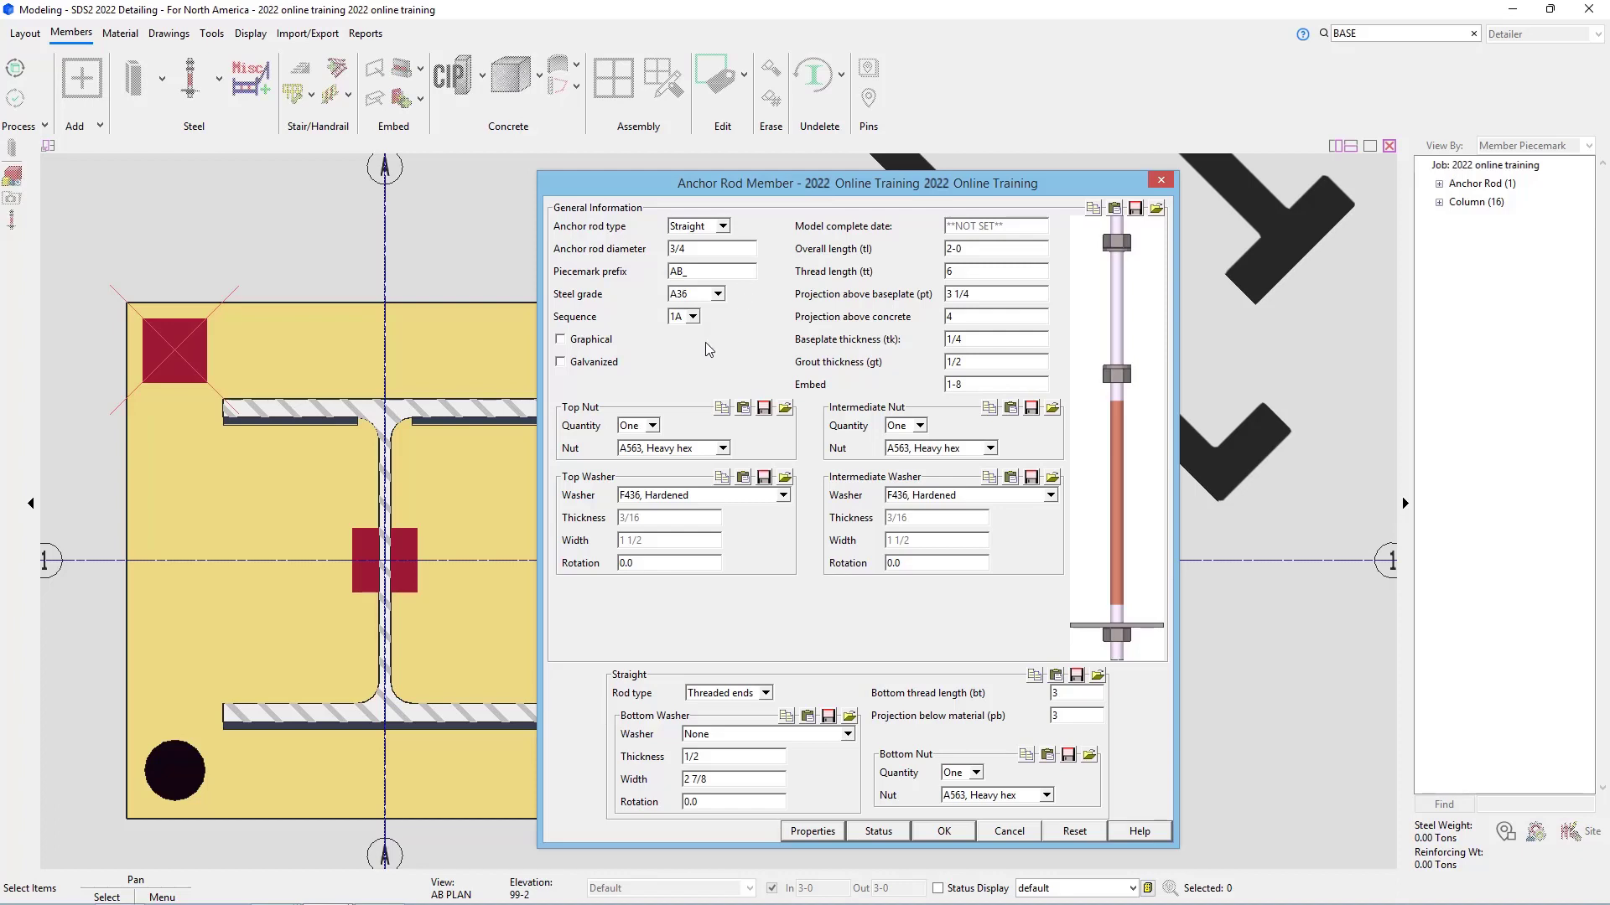
{"action": "mouse_move", "coordinate": [944, 248]}
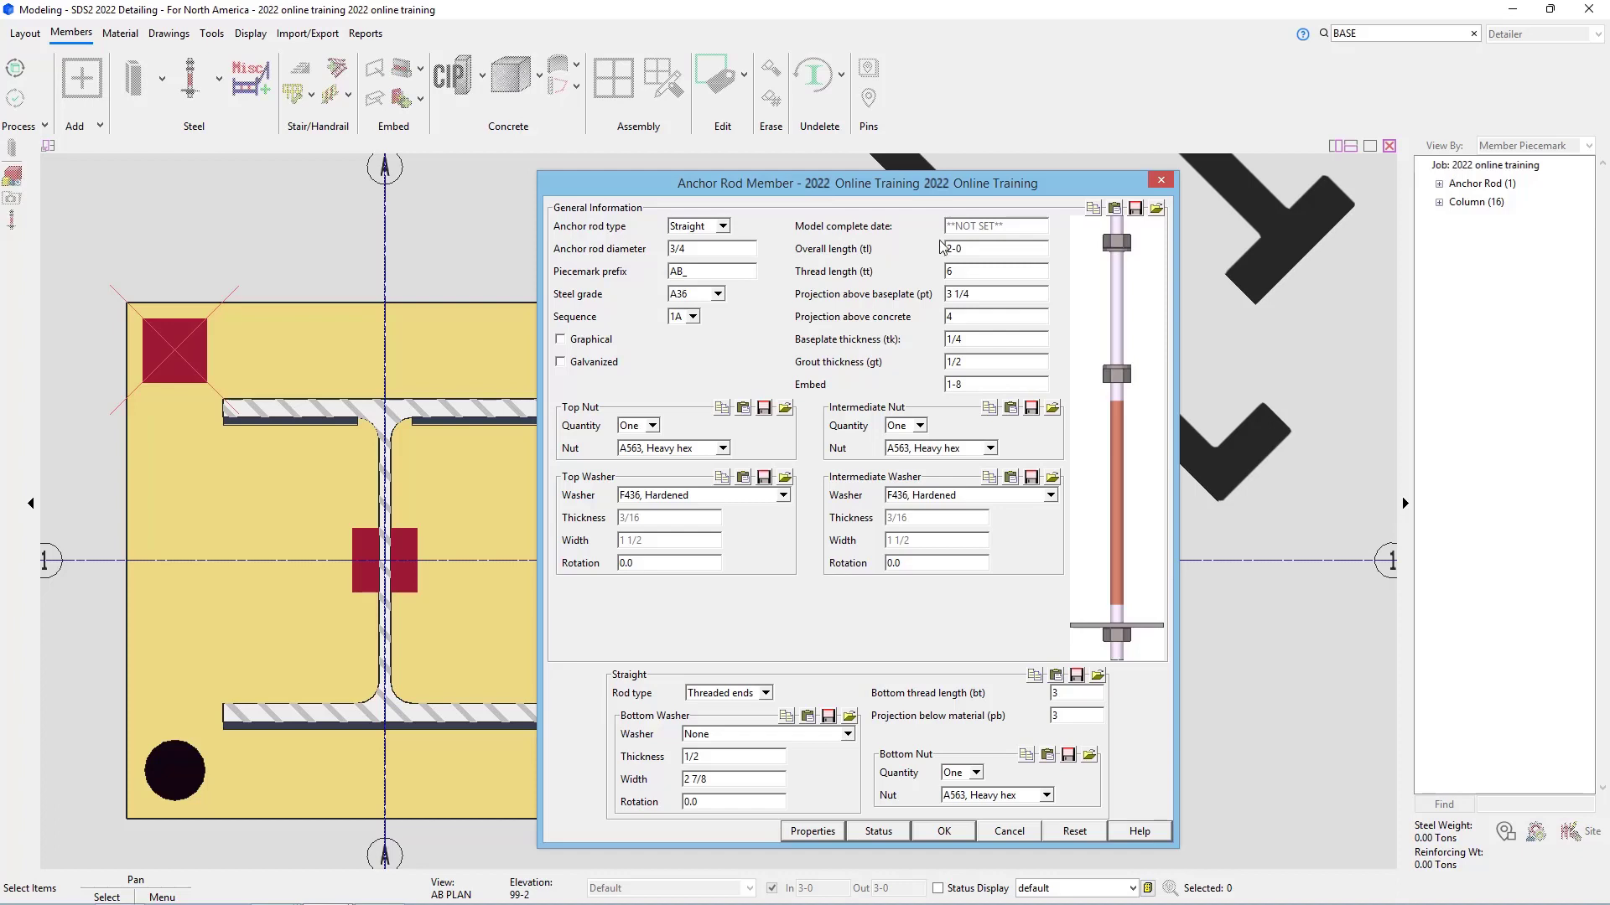
{"action": "left_click", "coordinate": [996, 248]}
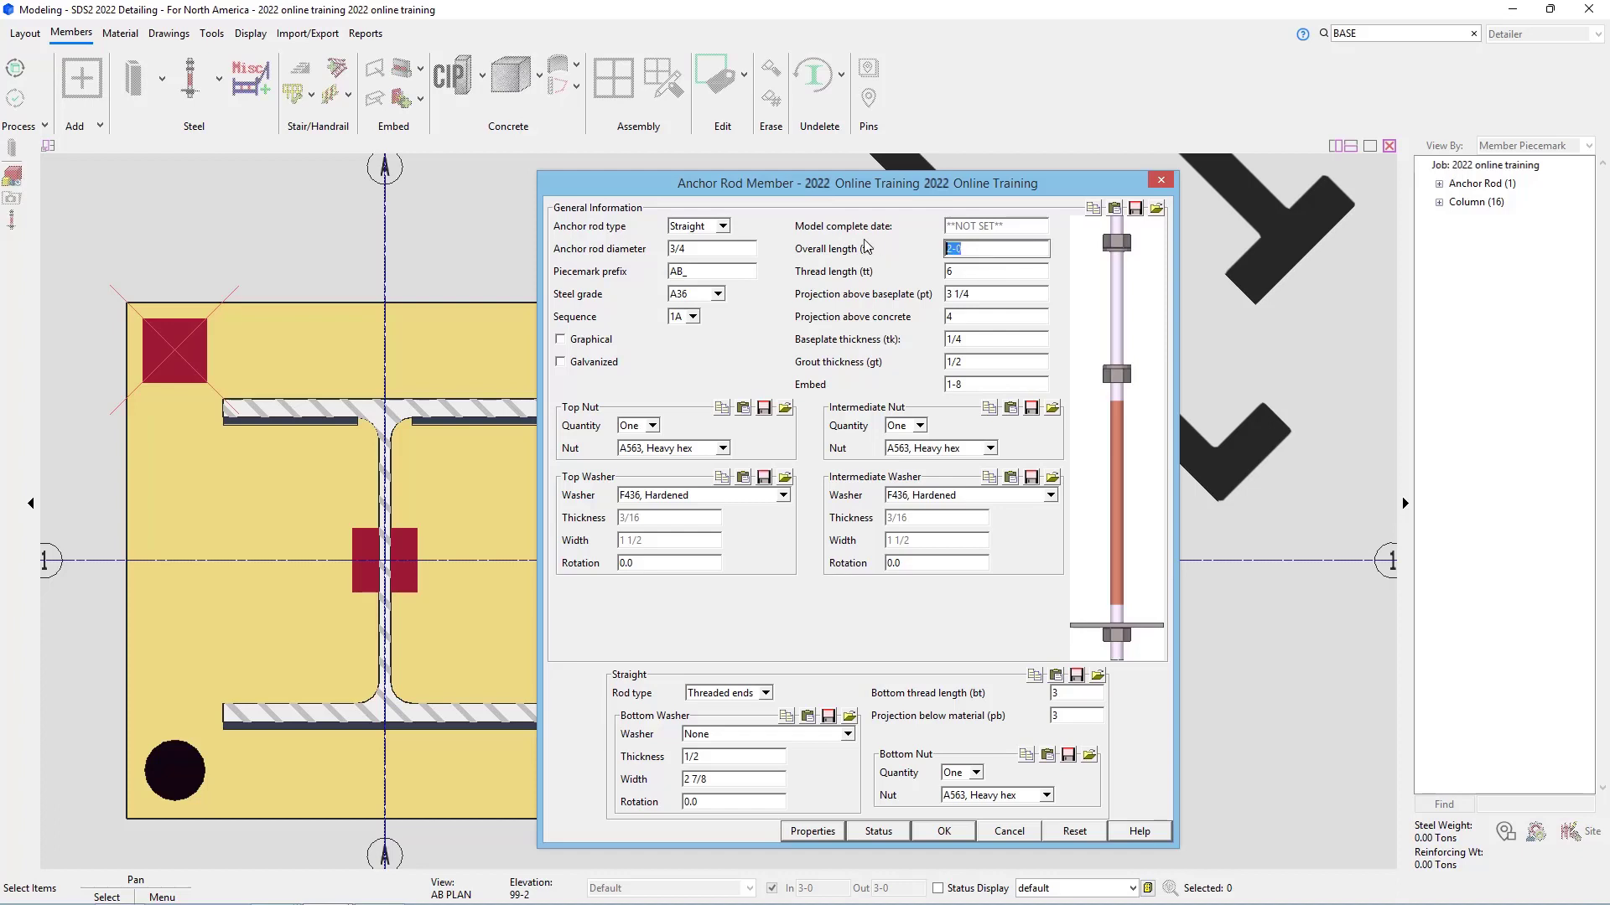
{"action": "type", "text": "1-6"}
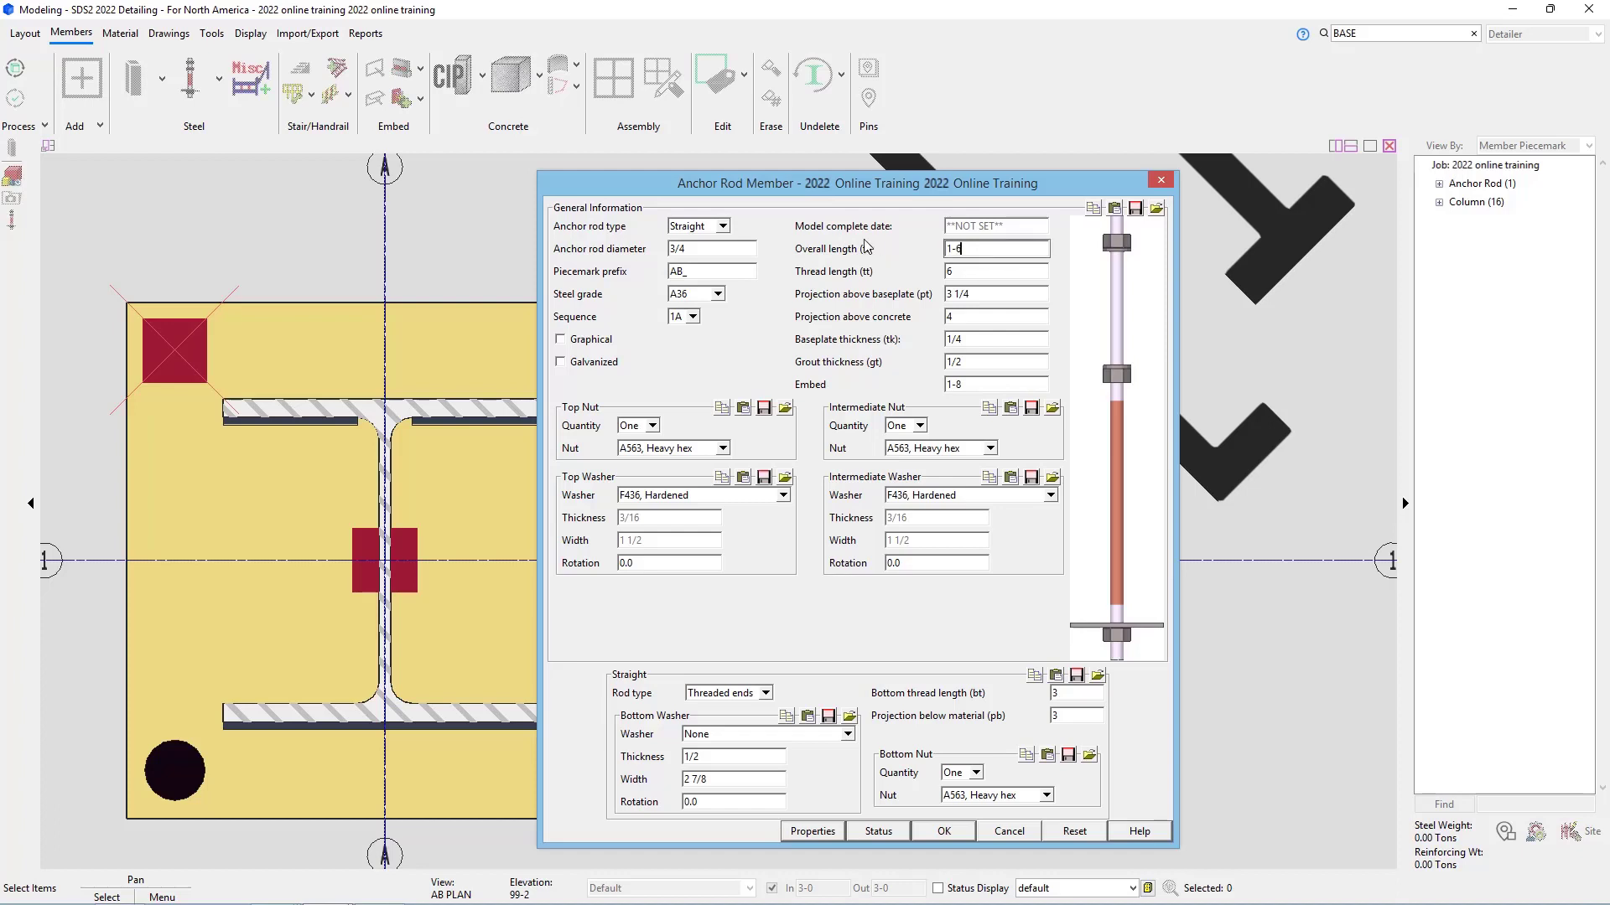
{"action": "left_click", "coordinate": [996, 272]}
{"action": "type", "text": "3"}
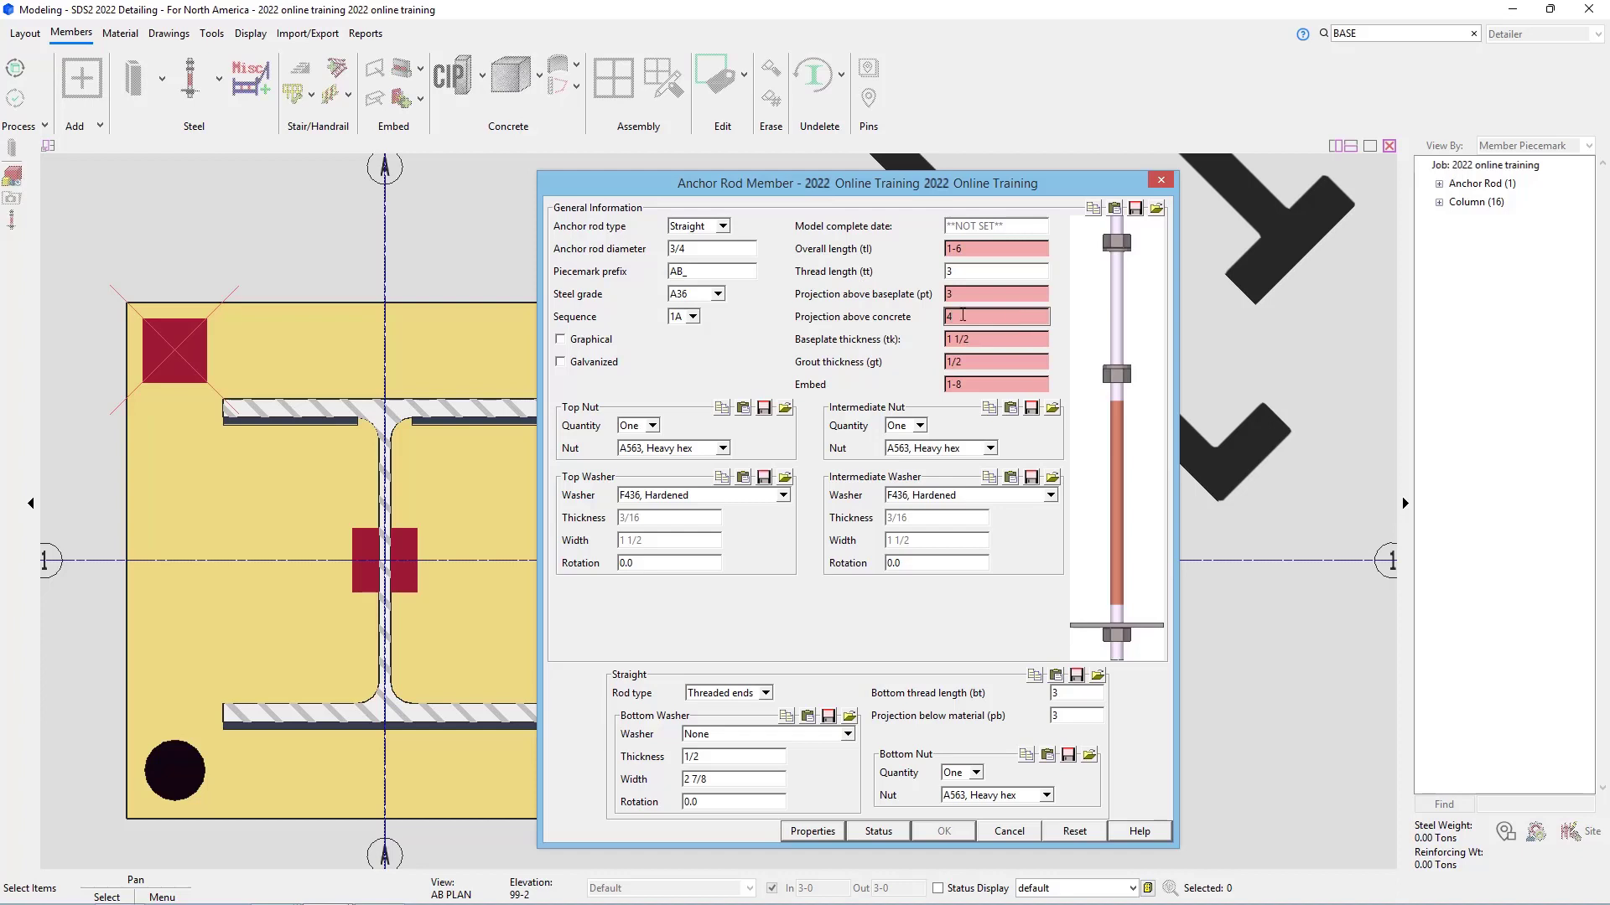
{"action": "mouse_move", "coordinate": [969, 315]}
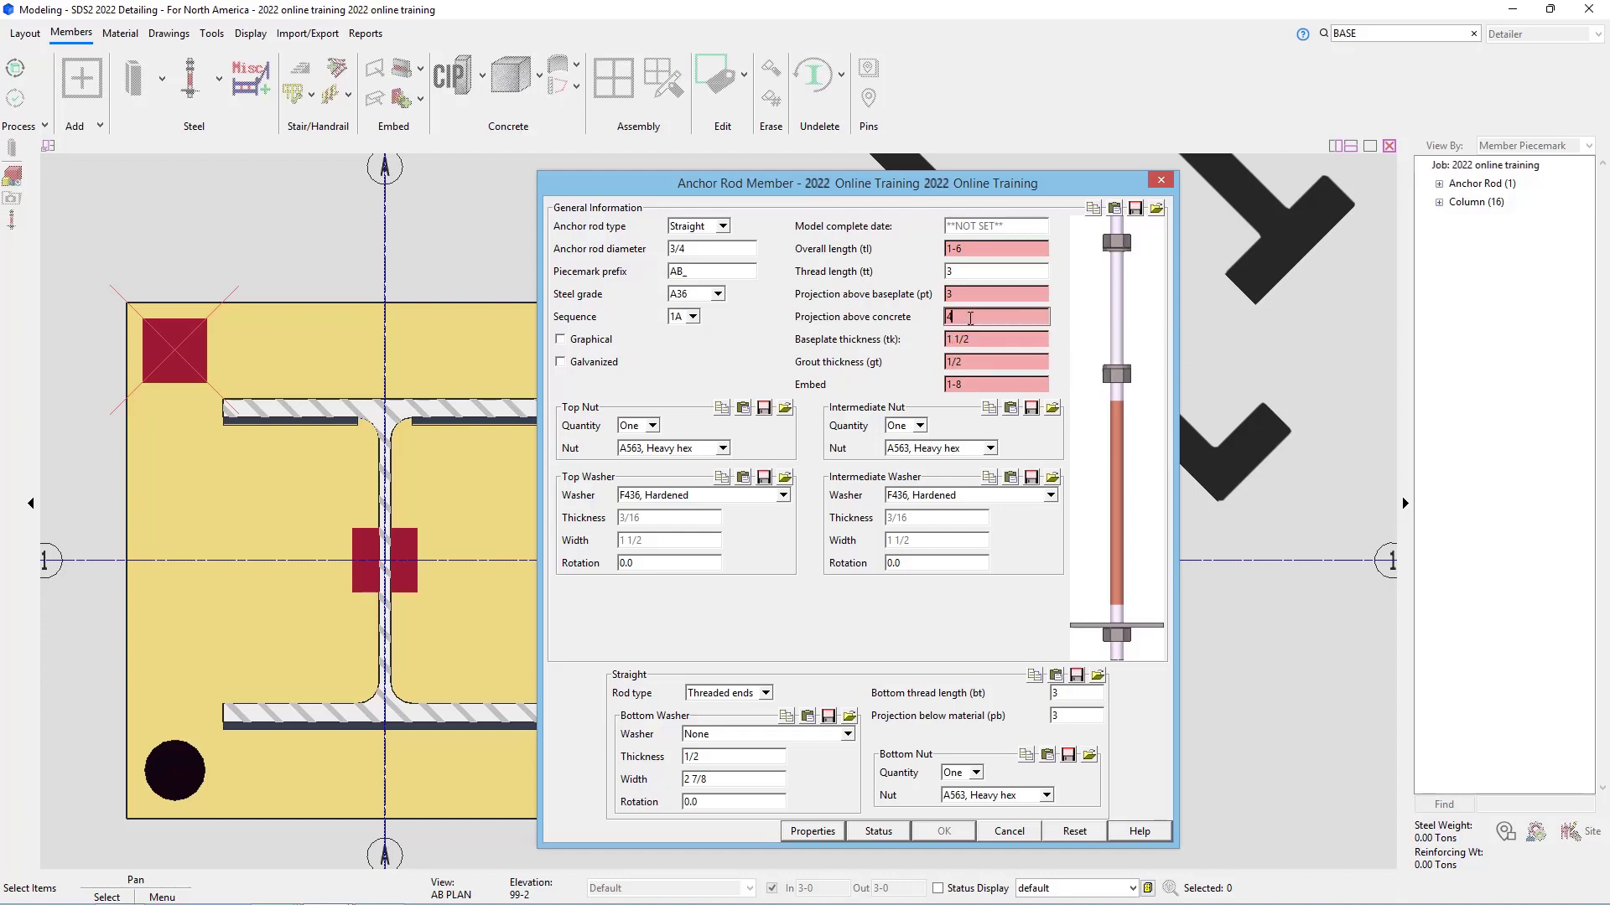
{"action": "type", "text": ".5"}
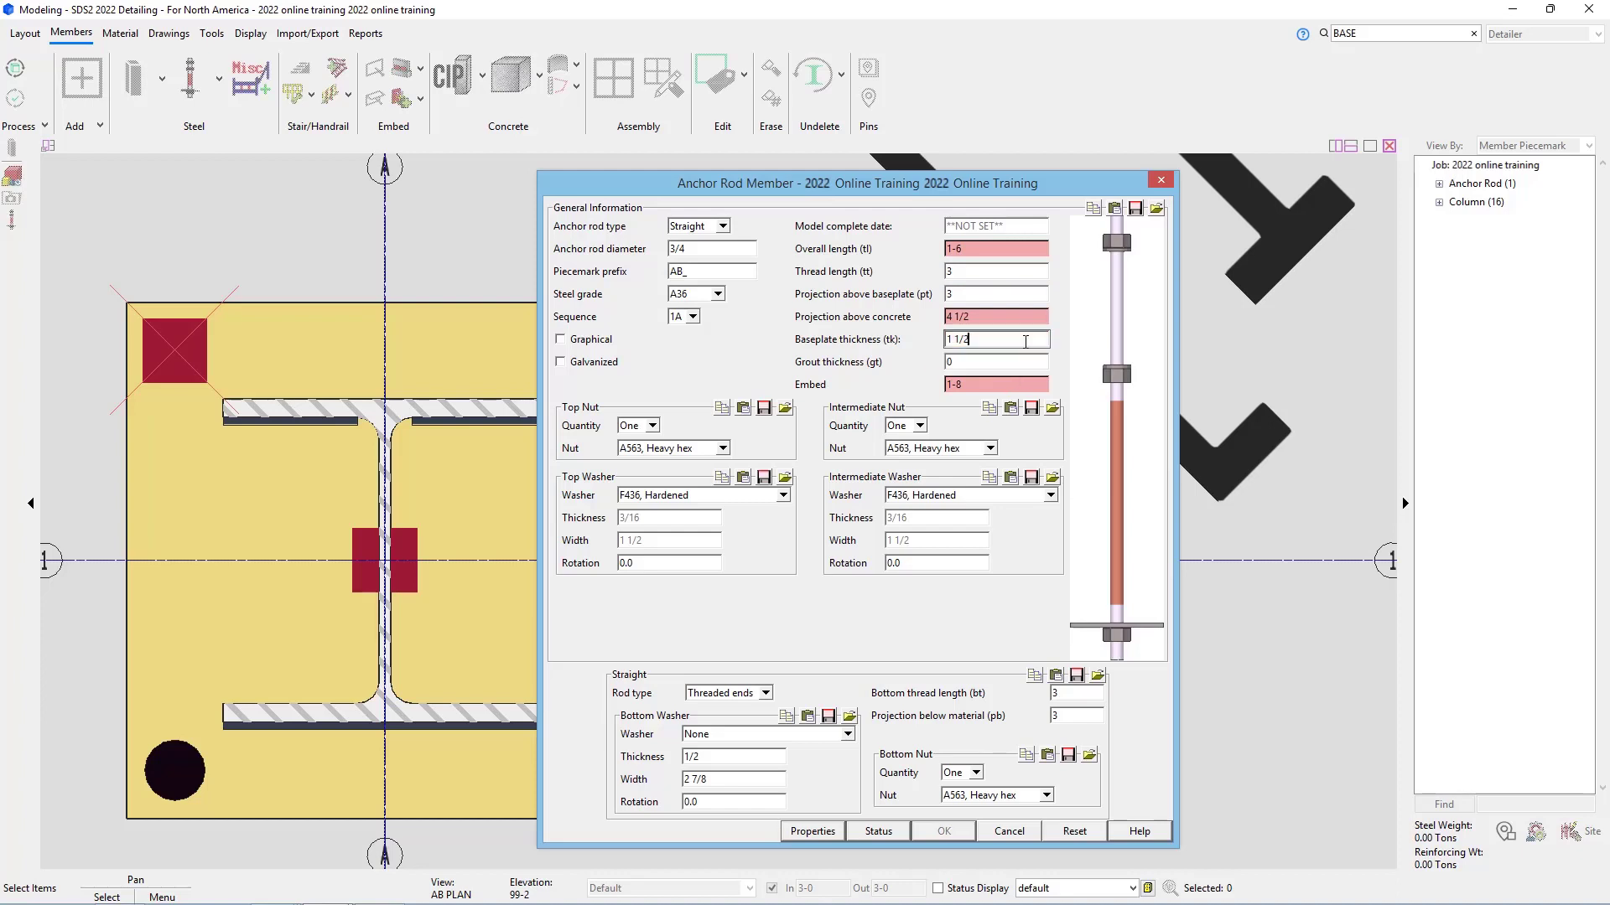
{"action": "mouse_move", "coordinate": [989, 354]}
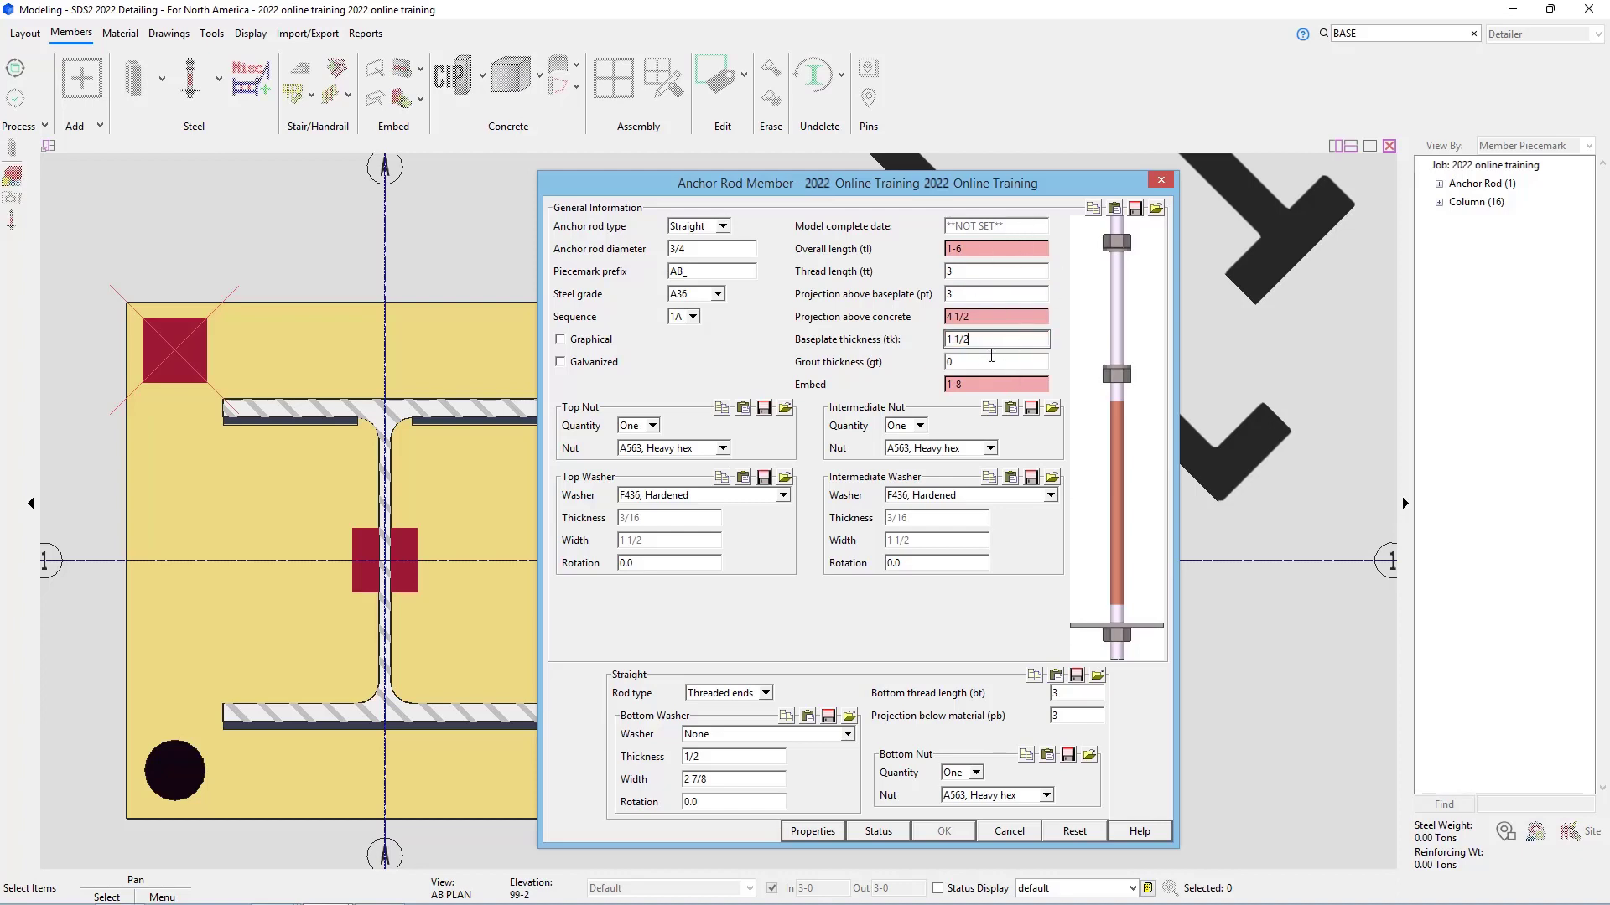
{"action": "mouse_move", "coordinate": [1016, 445]}
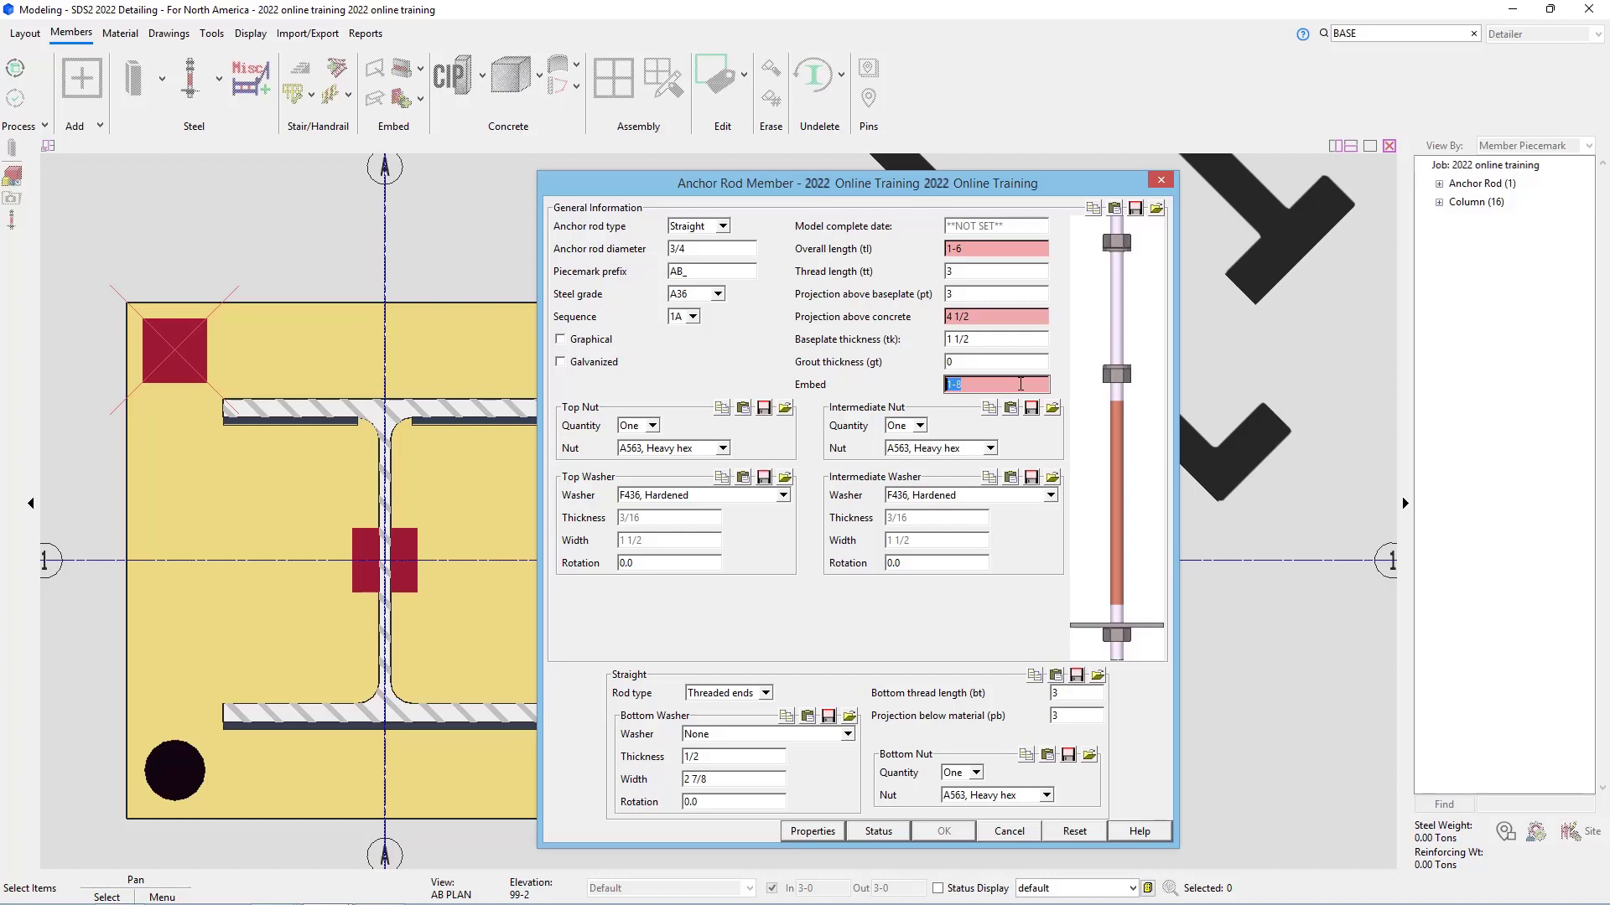
{"action": "mouse_move", "coordinate": [985, 362]}
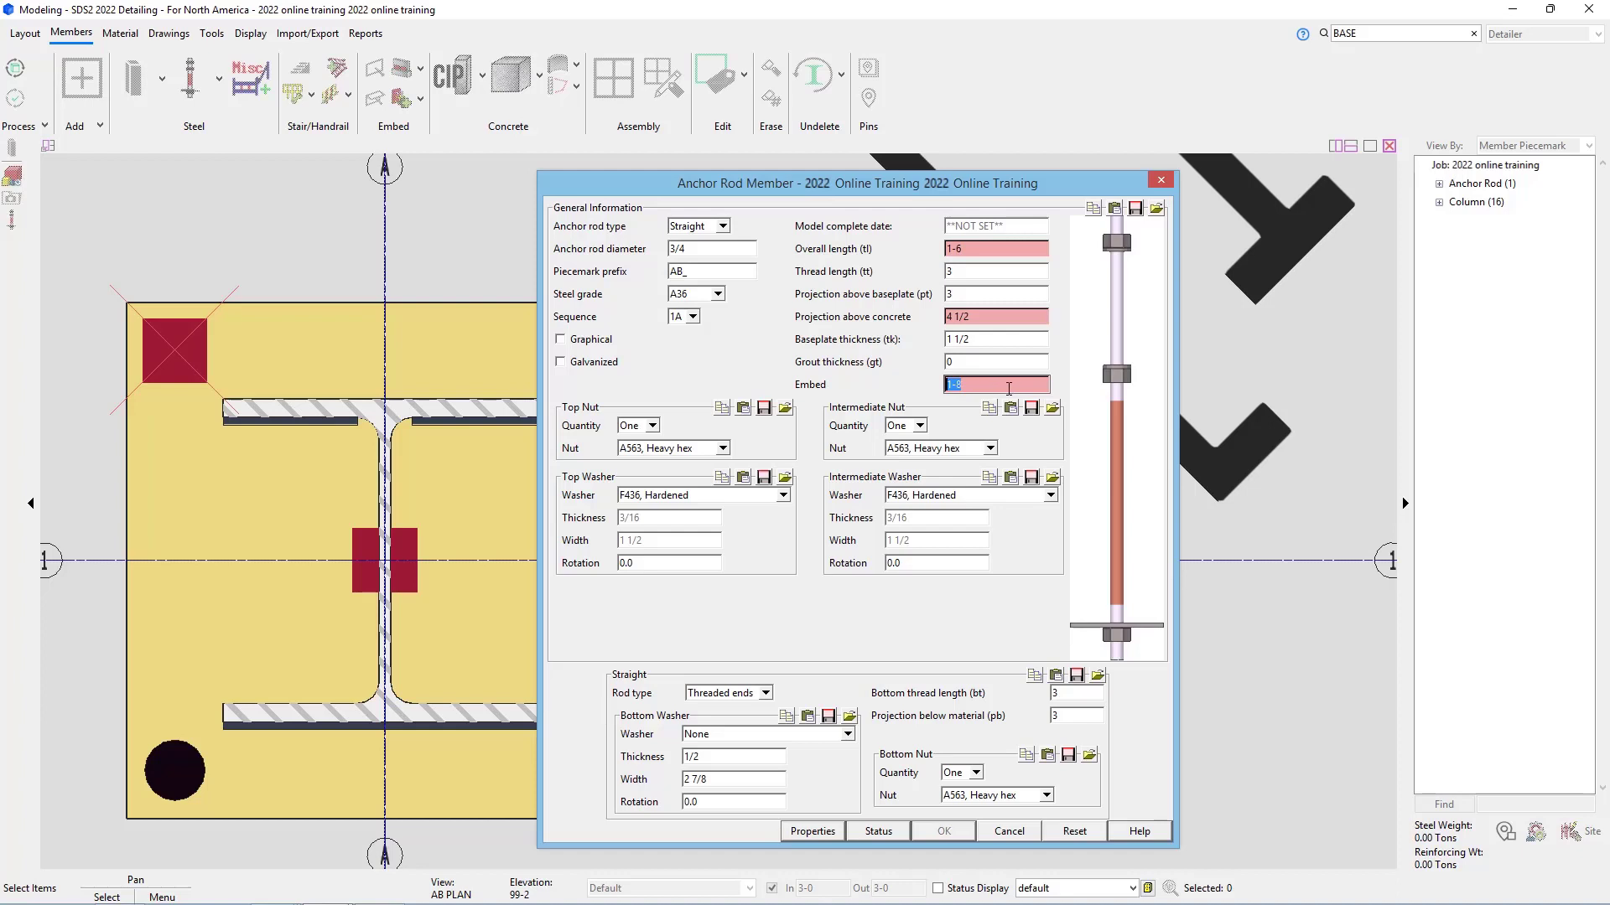
{"action": "type", "text": "1-1 1/2"}
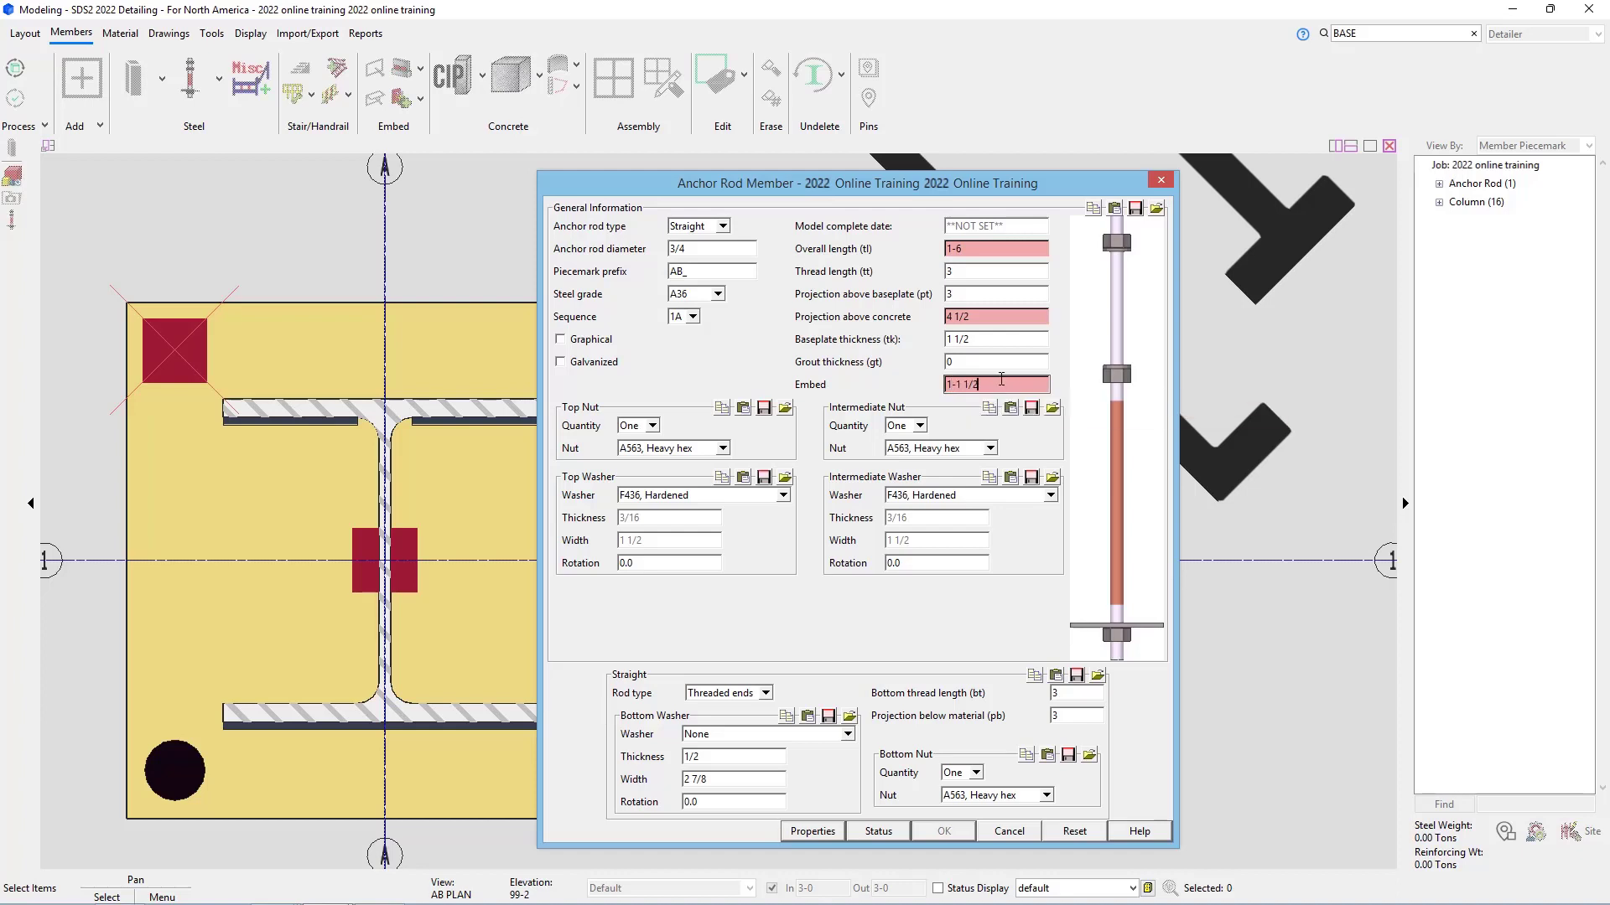
Step: Commit the embed length and review the 3/4 straight rod's grout and embed values
{"action": "left_click", "coordinate": [996, 362]}
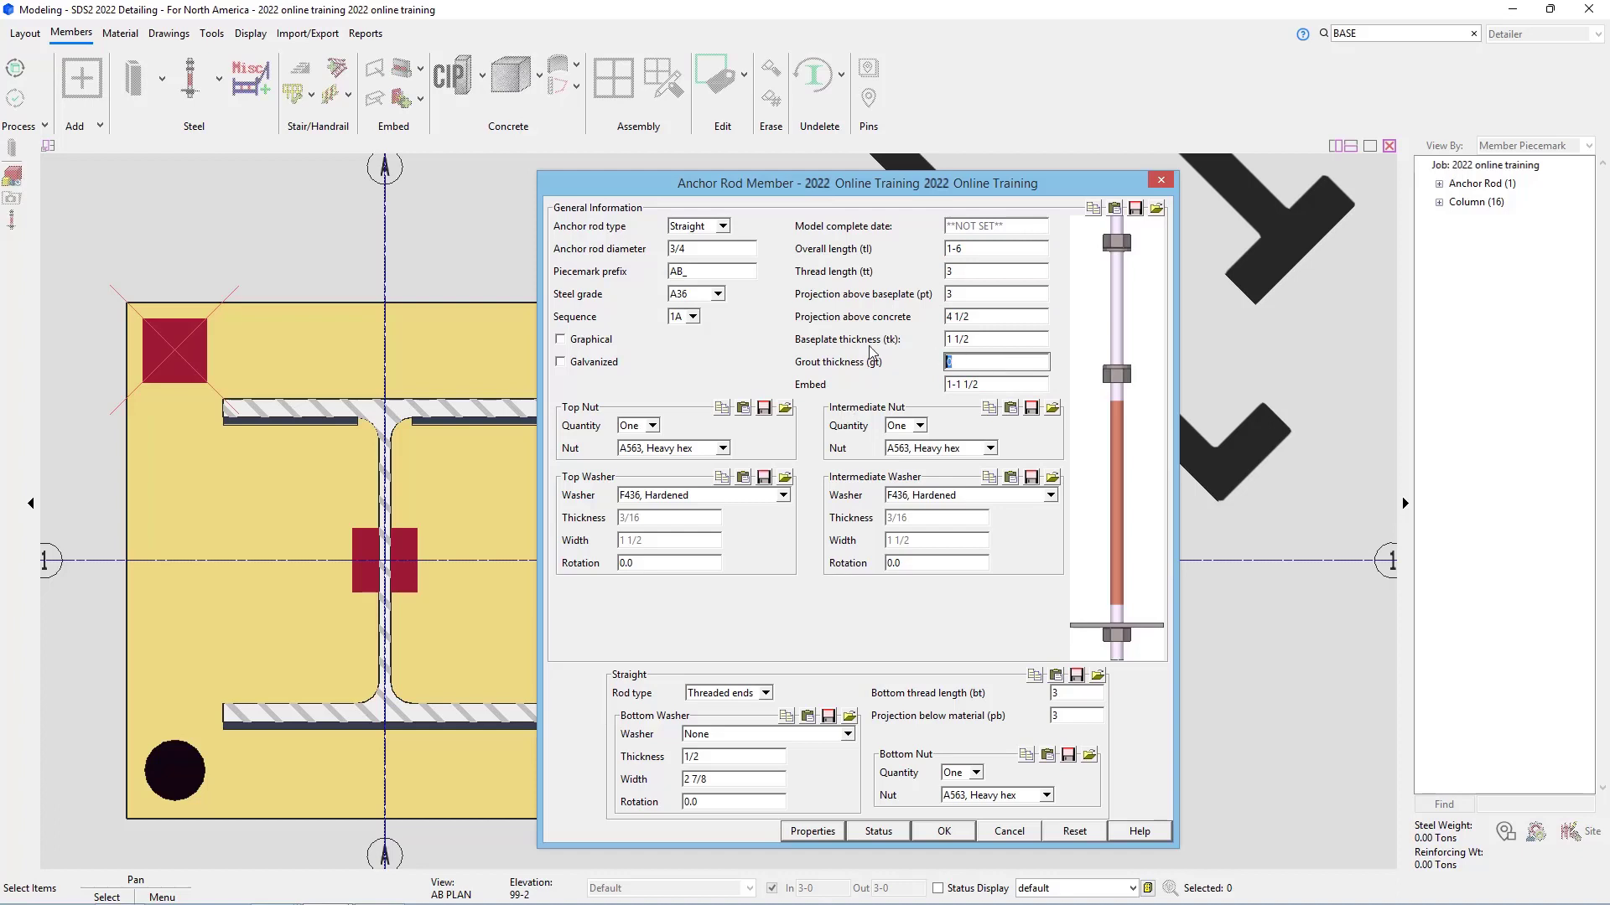
{"action": "mouse_move", "coordinate": [882, 411]}
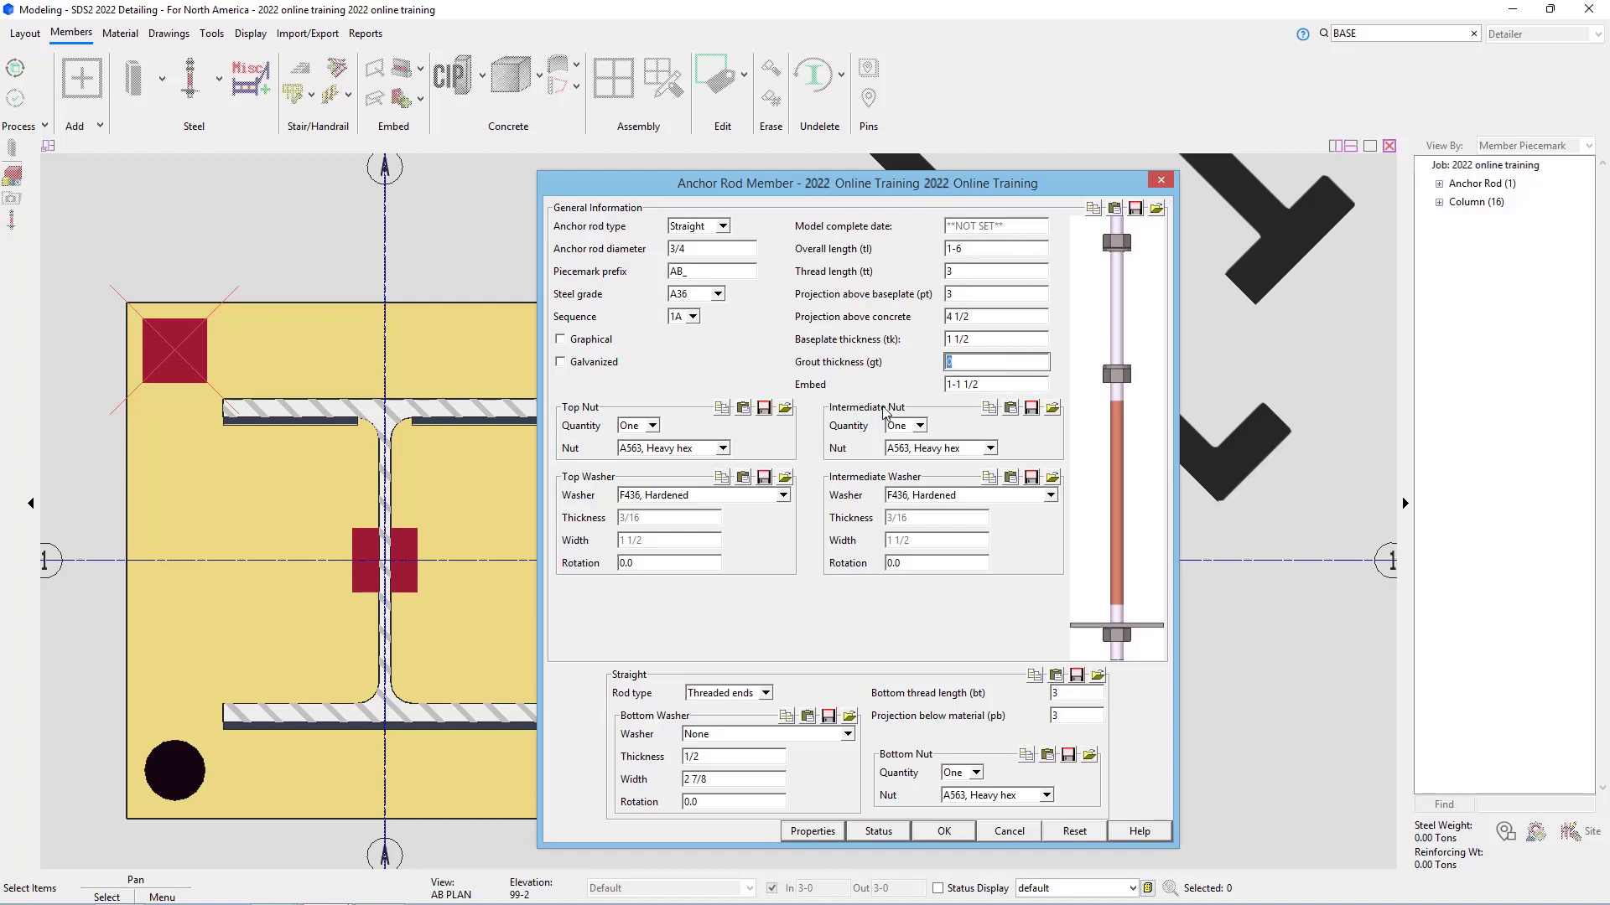
{"action": "mouse_move", "coordinate": [878, 365]}
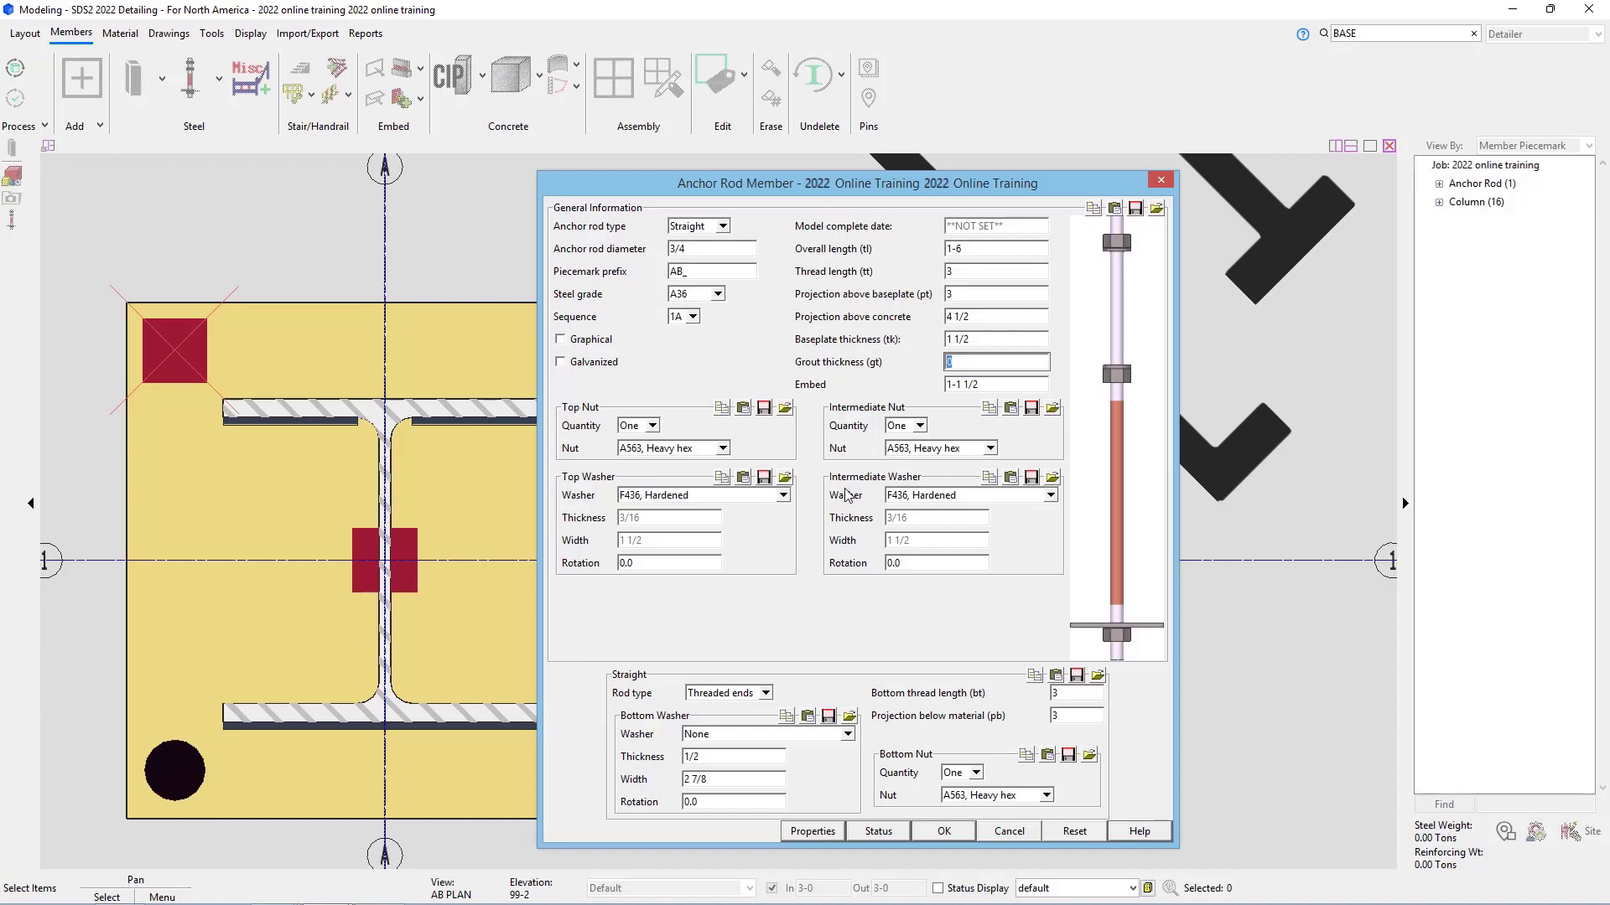
{"action": "mouse_move", "coordinate": [705, 694]}
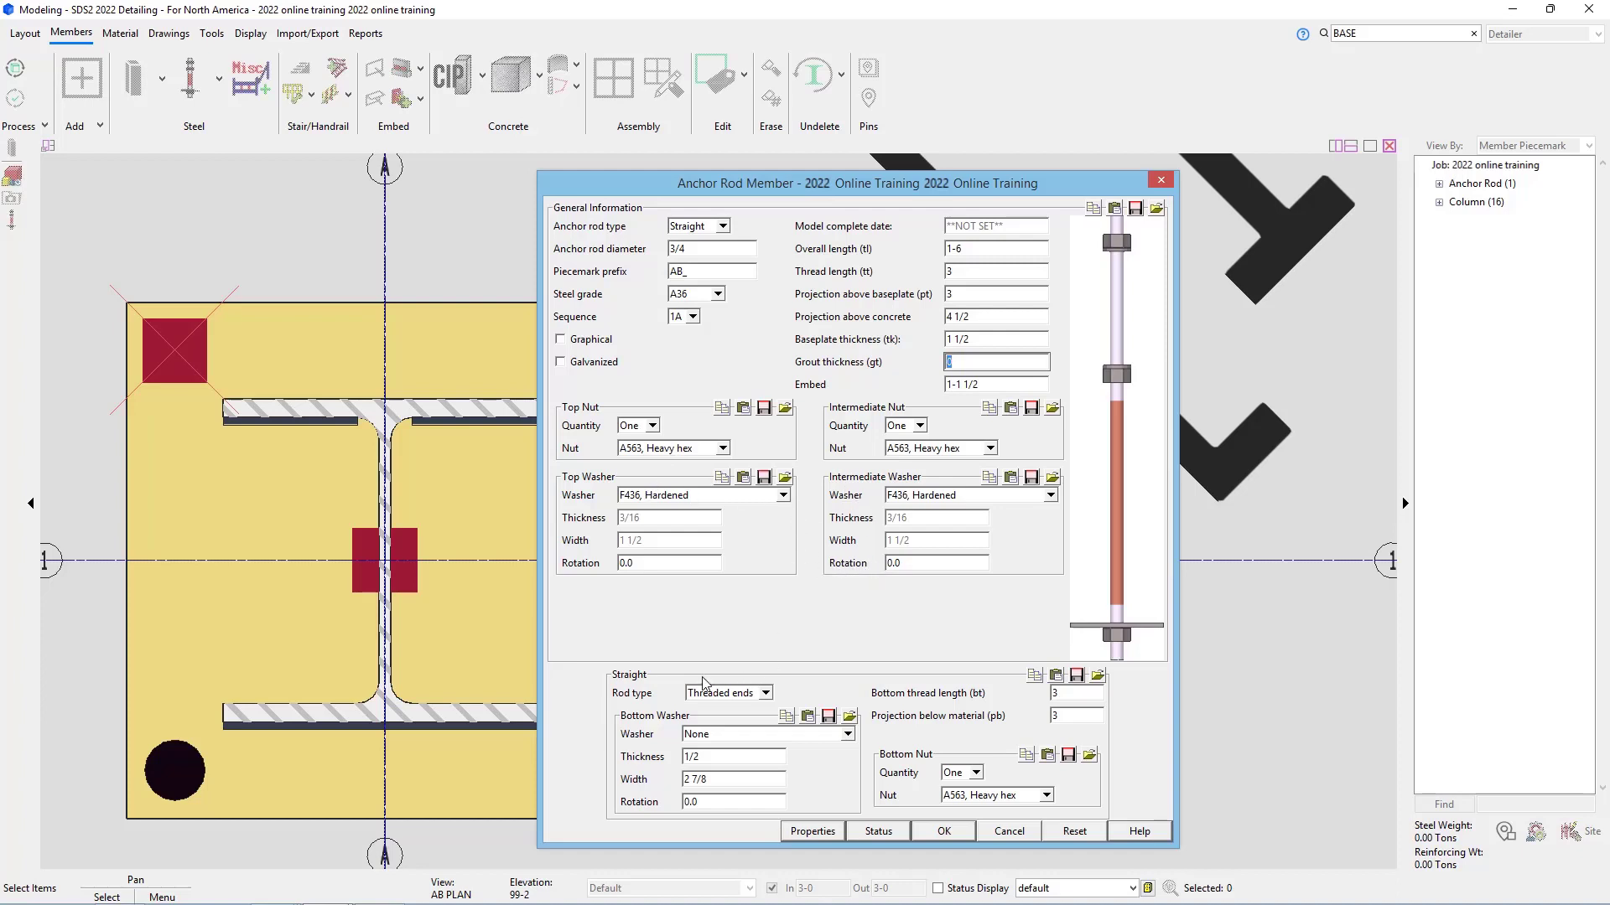
{"action": "mouse_move", "coordinate": [972, 704]}
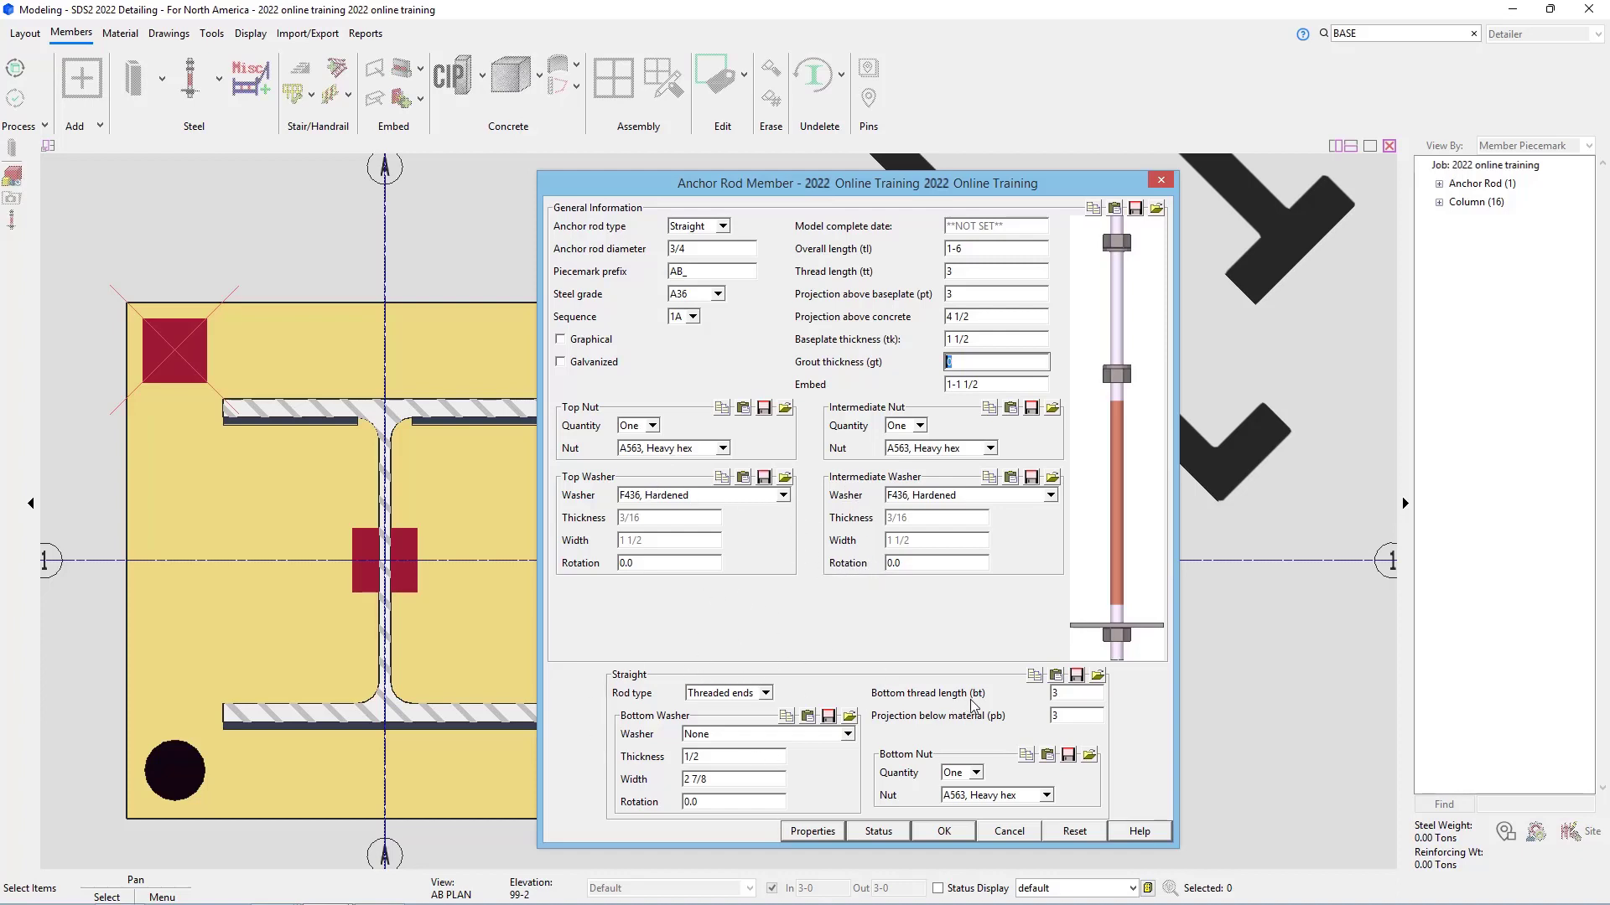
{"action": "mouse_move", "coordinate": [1014, 714]}
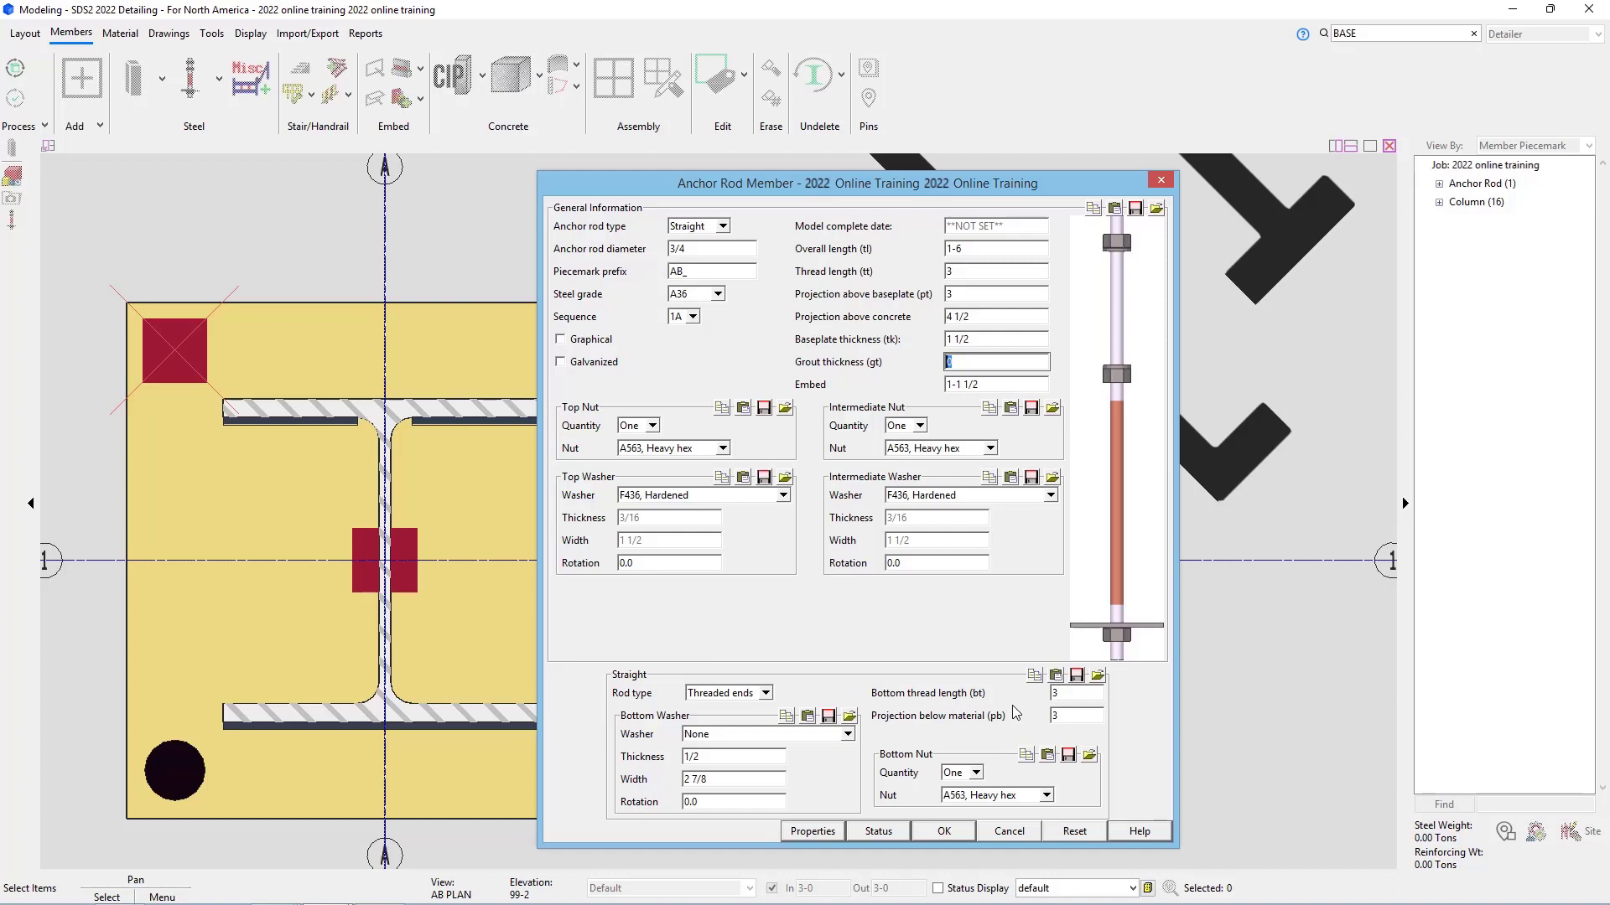
{"action": "mouse_move", "coordinate": [979, 767]}
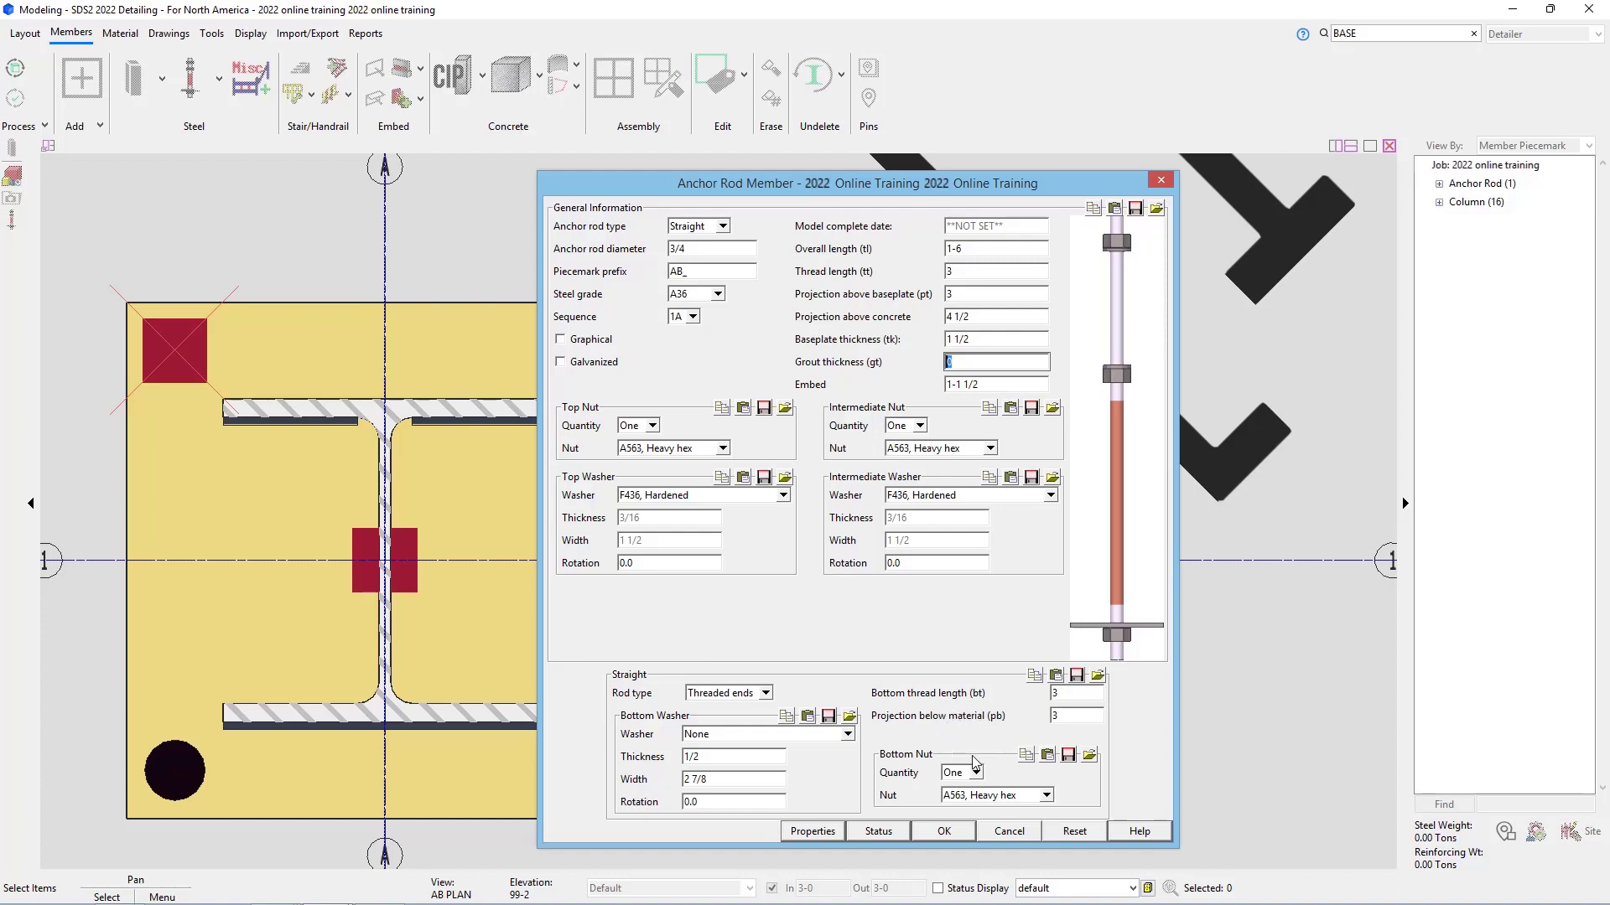
{"action": "left_click", "coordinate": [996, 384]}
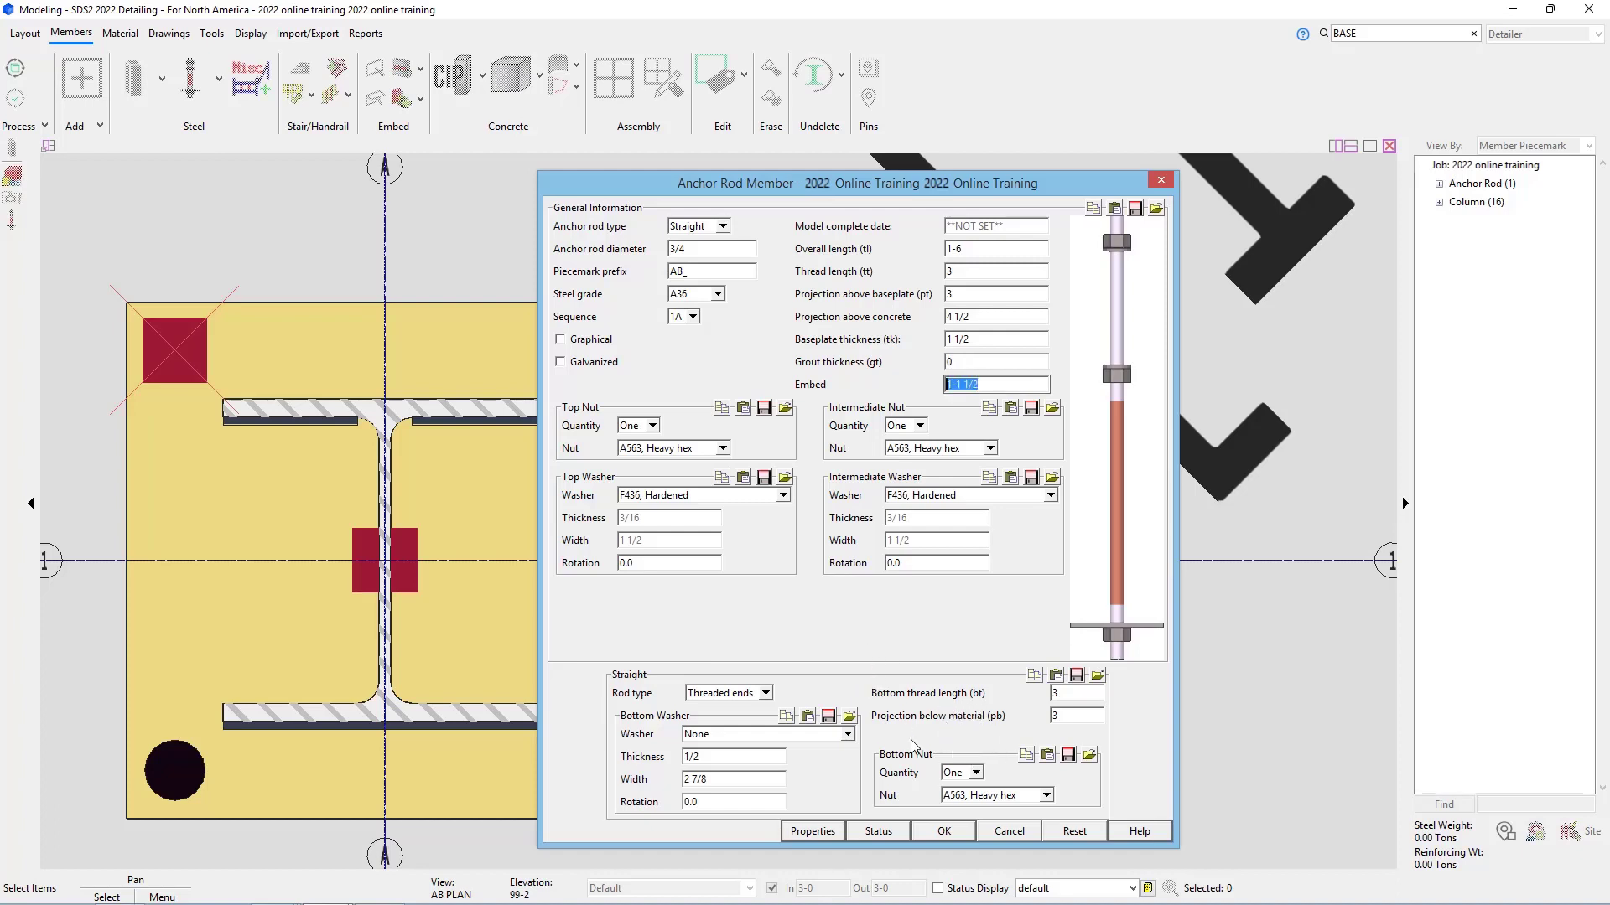
{"action": "mouse_move", "coordinate": [949, 750]}
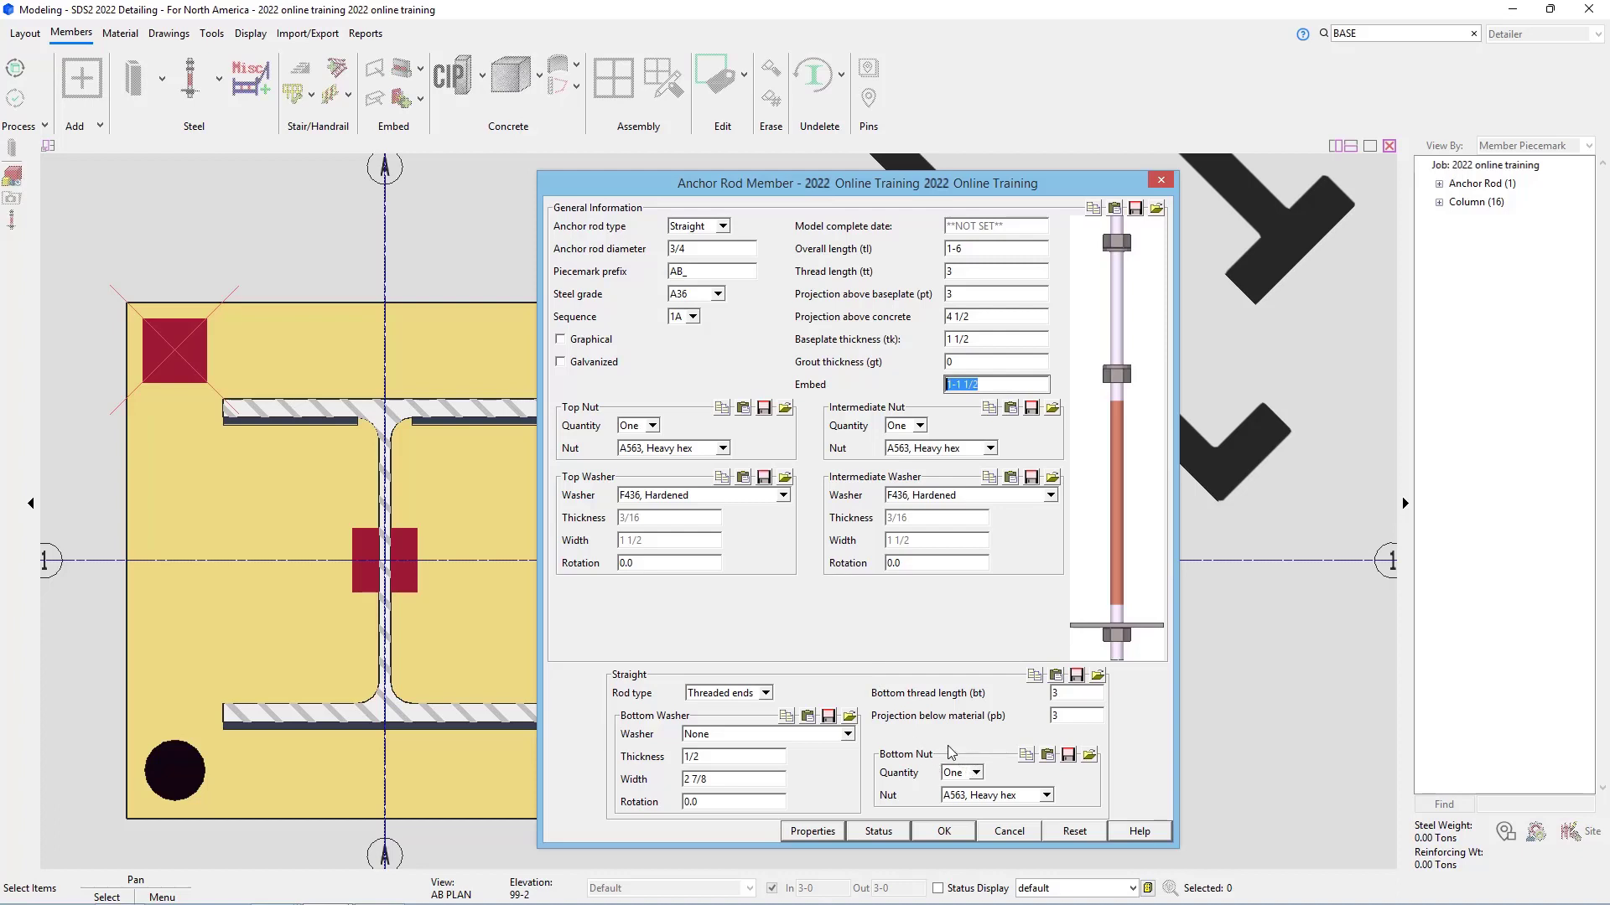
{"action": "mouse_move", "coordinate": [811, 830]}
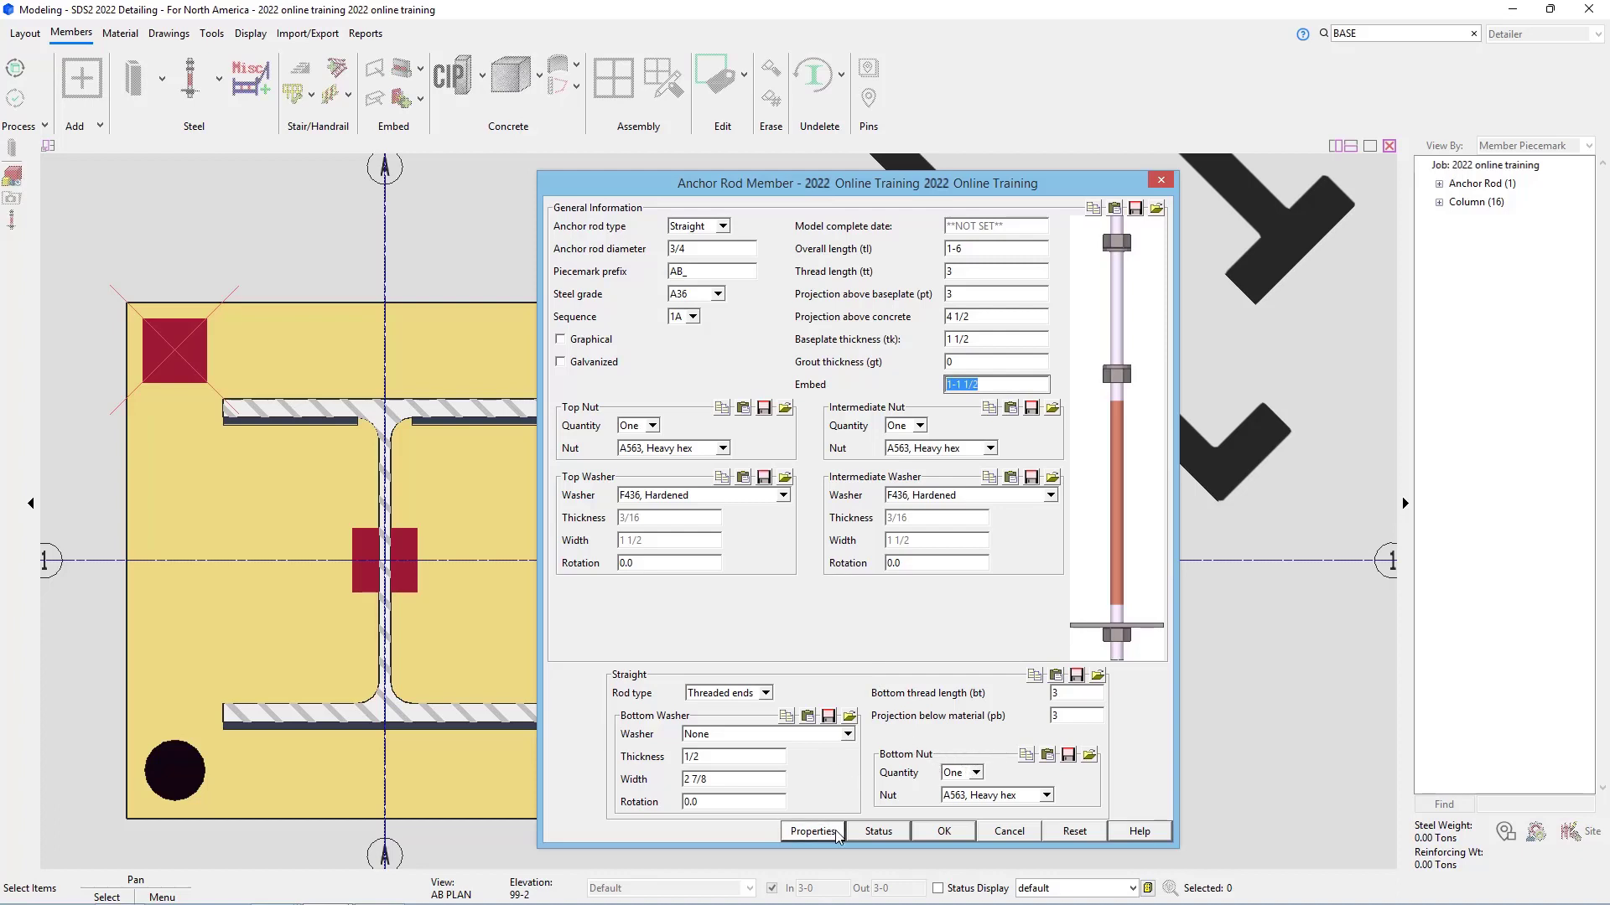
{"action": "mouse_move", "coordinate": [986, 731]}
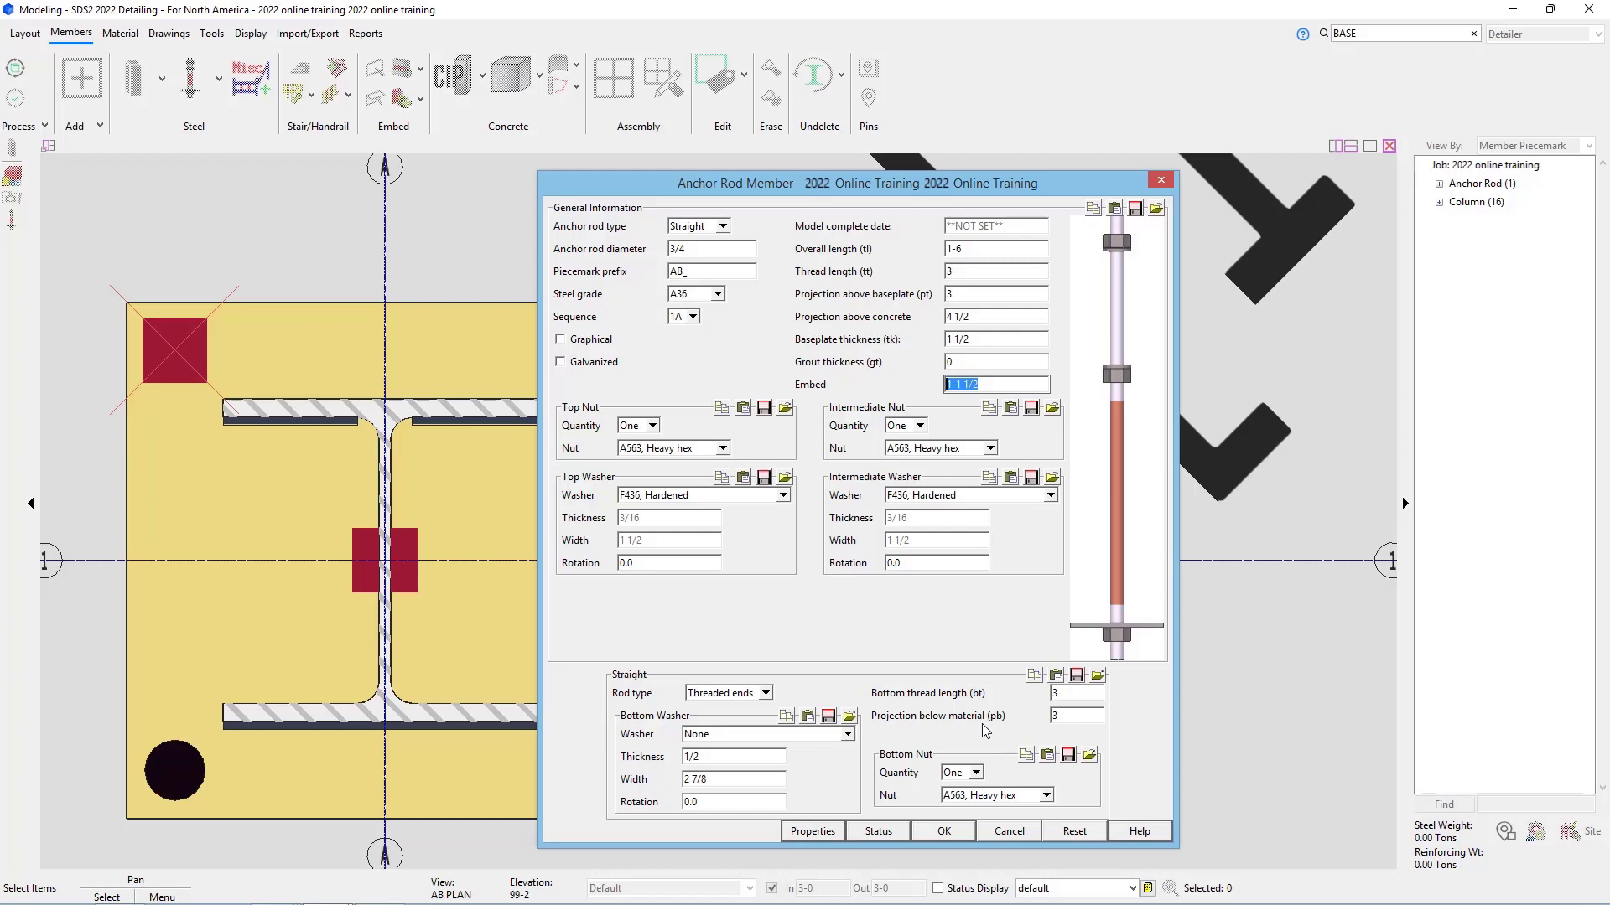
{"action": "mouse_move", "coordinate": [949, 670]}
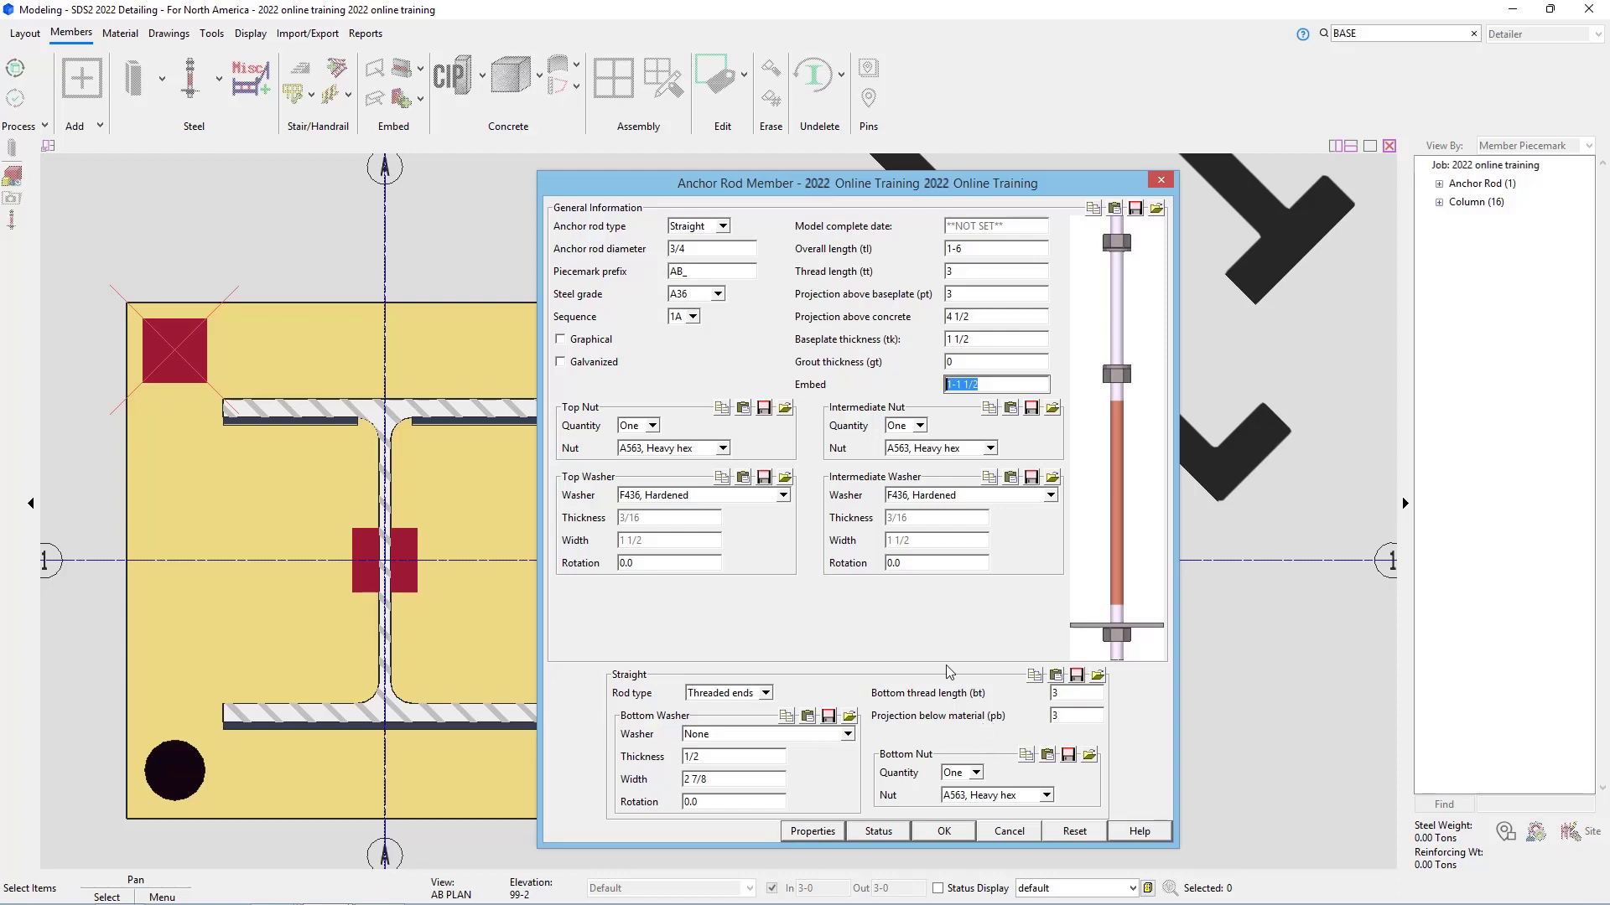
{"action": "mouse_move", "coordinate": [956, 613]}
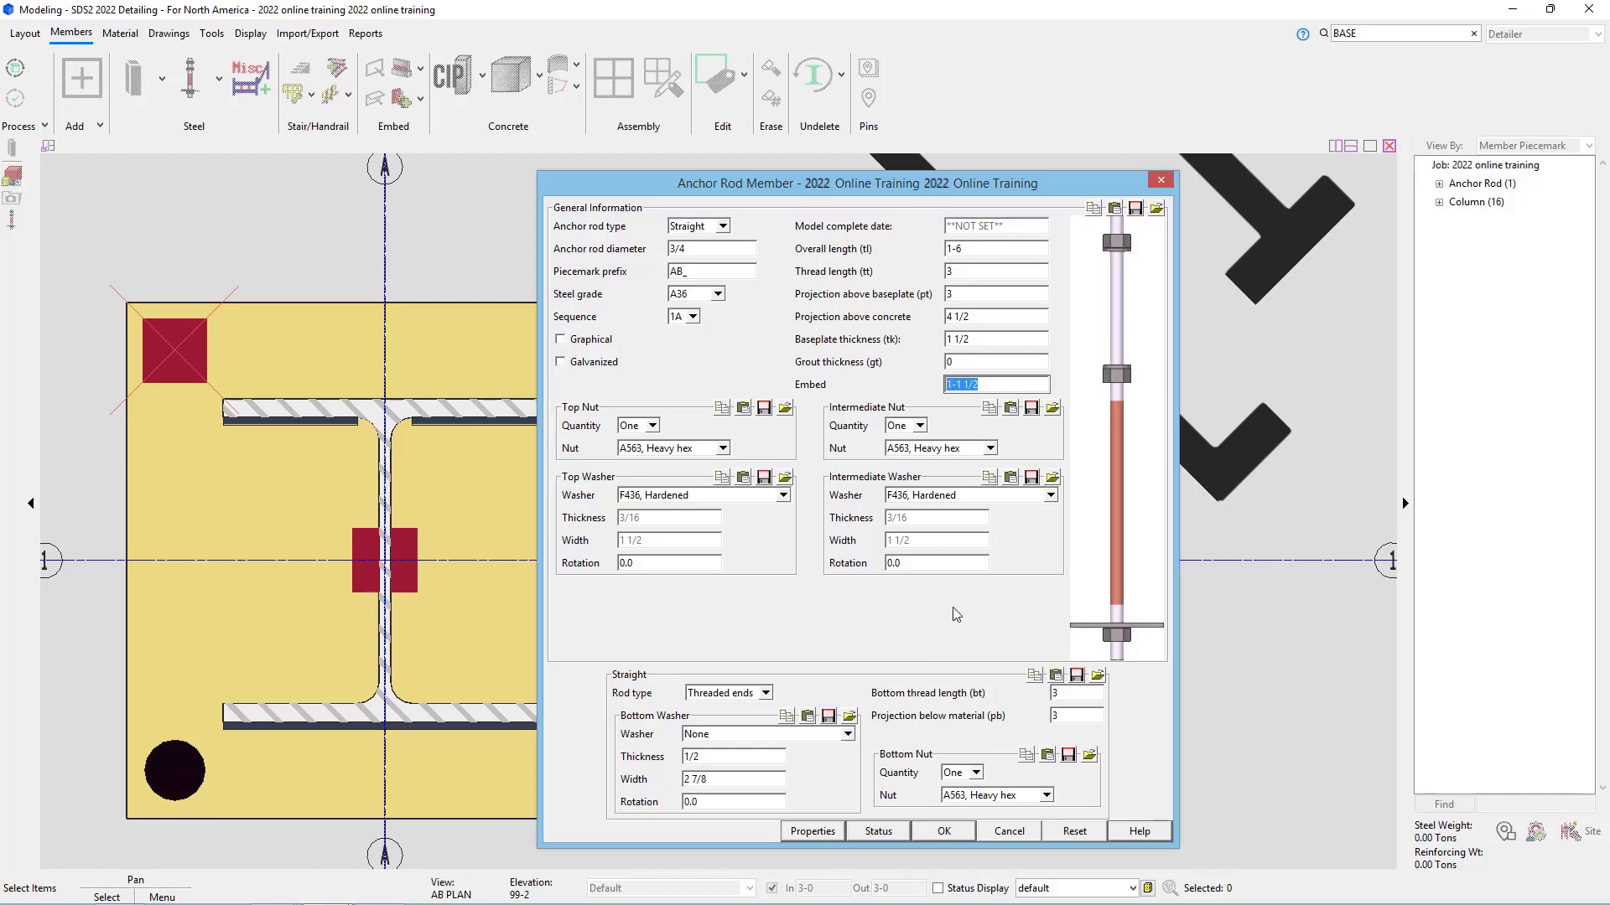
{"action": "mouse_move", "coordinate": [973, 761]}
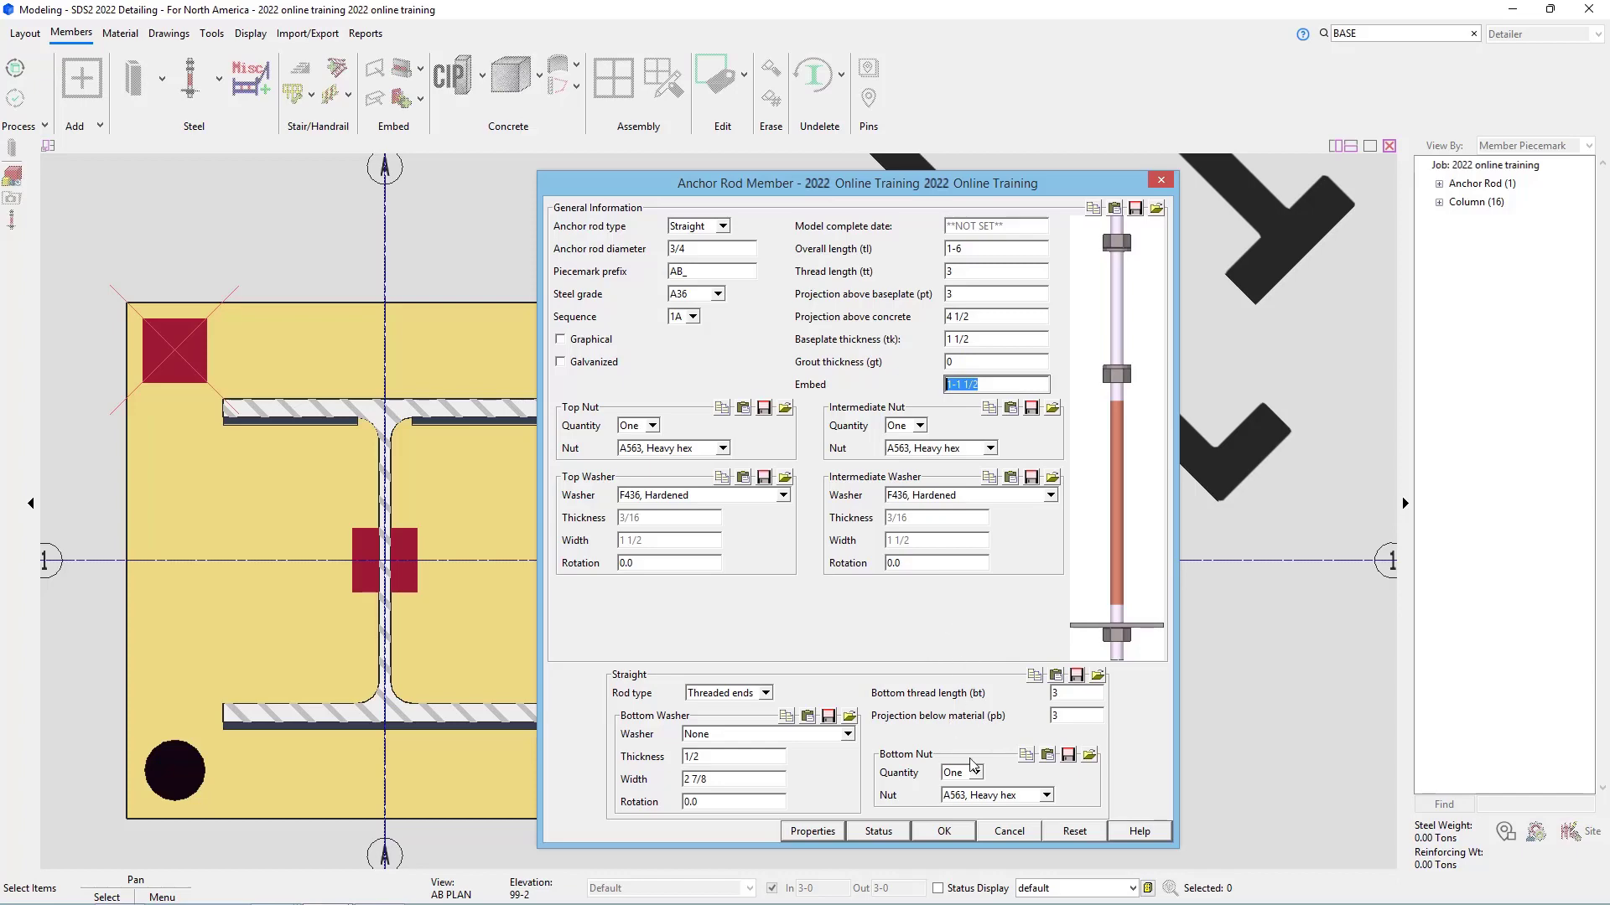
Step: Cancel the anchor rod window and load the Detailer (Modeling) role in Customize Interface
{"action": "left_click", "coordinate": [942, 830]}
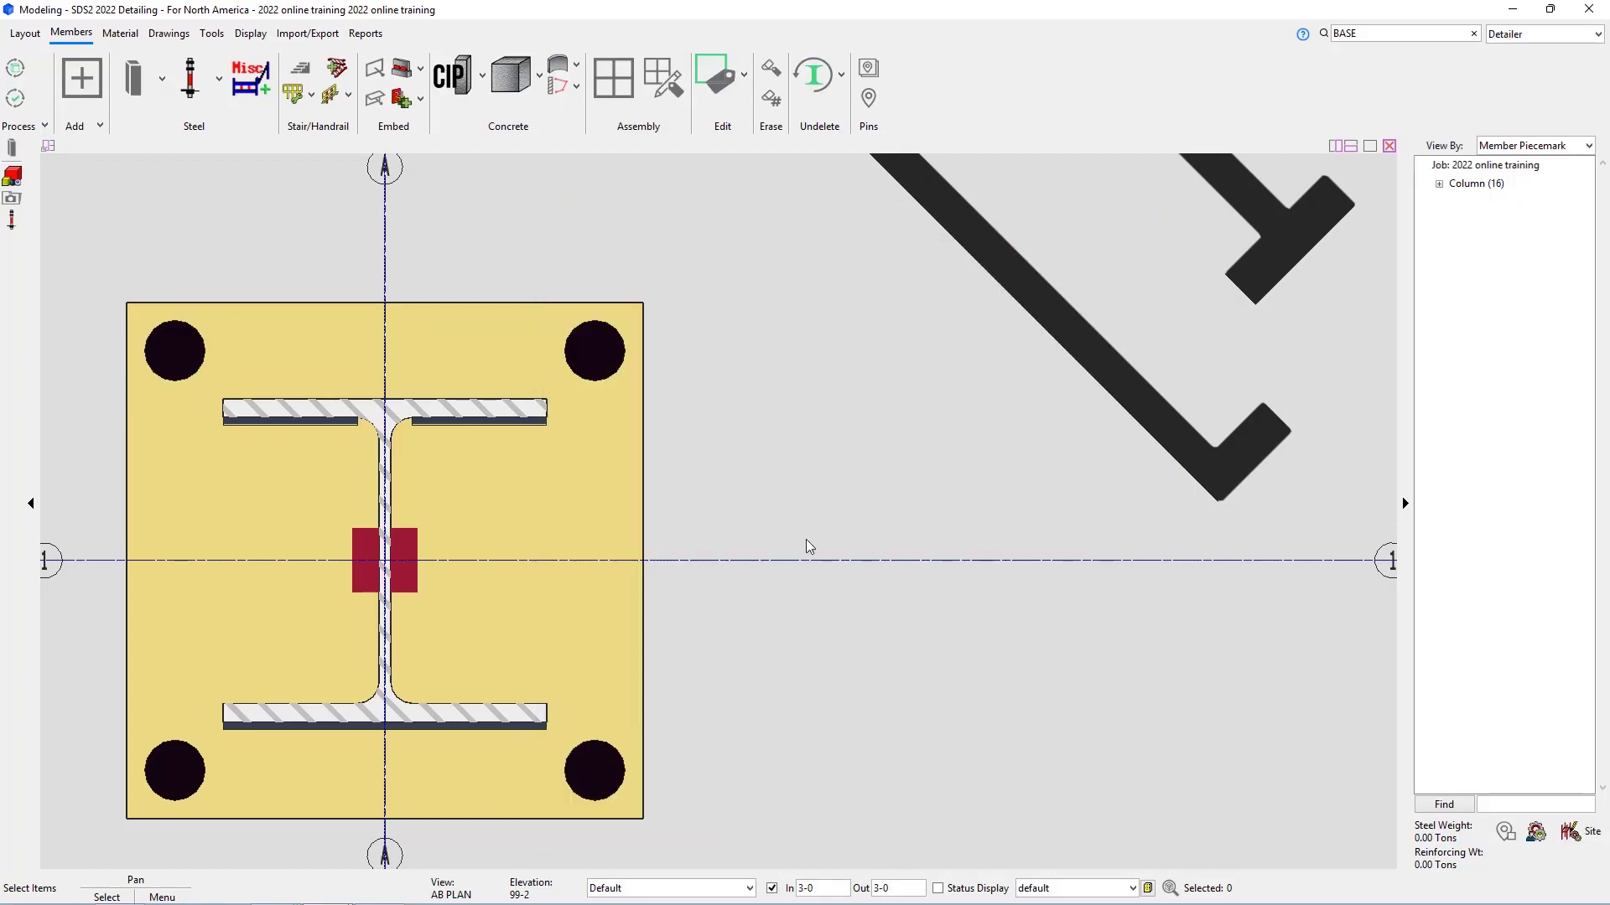
{"action": "mouse_move", "coordinate": [778, 503]}
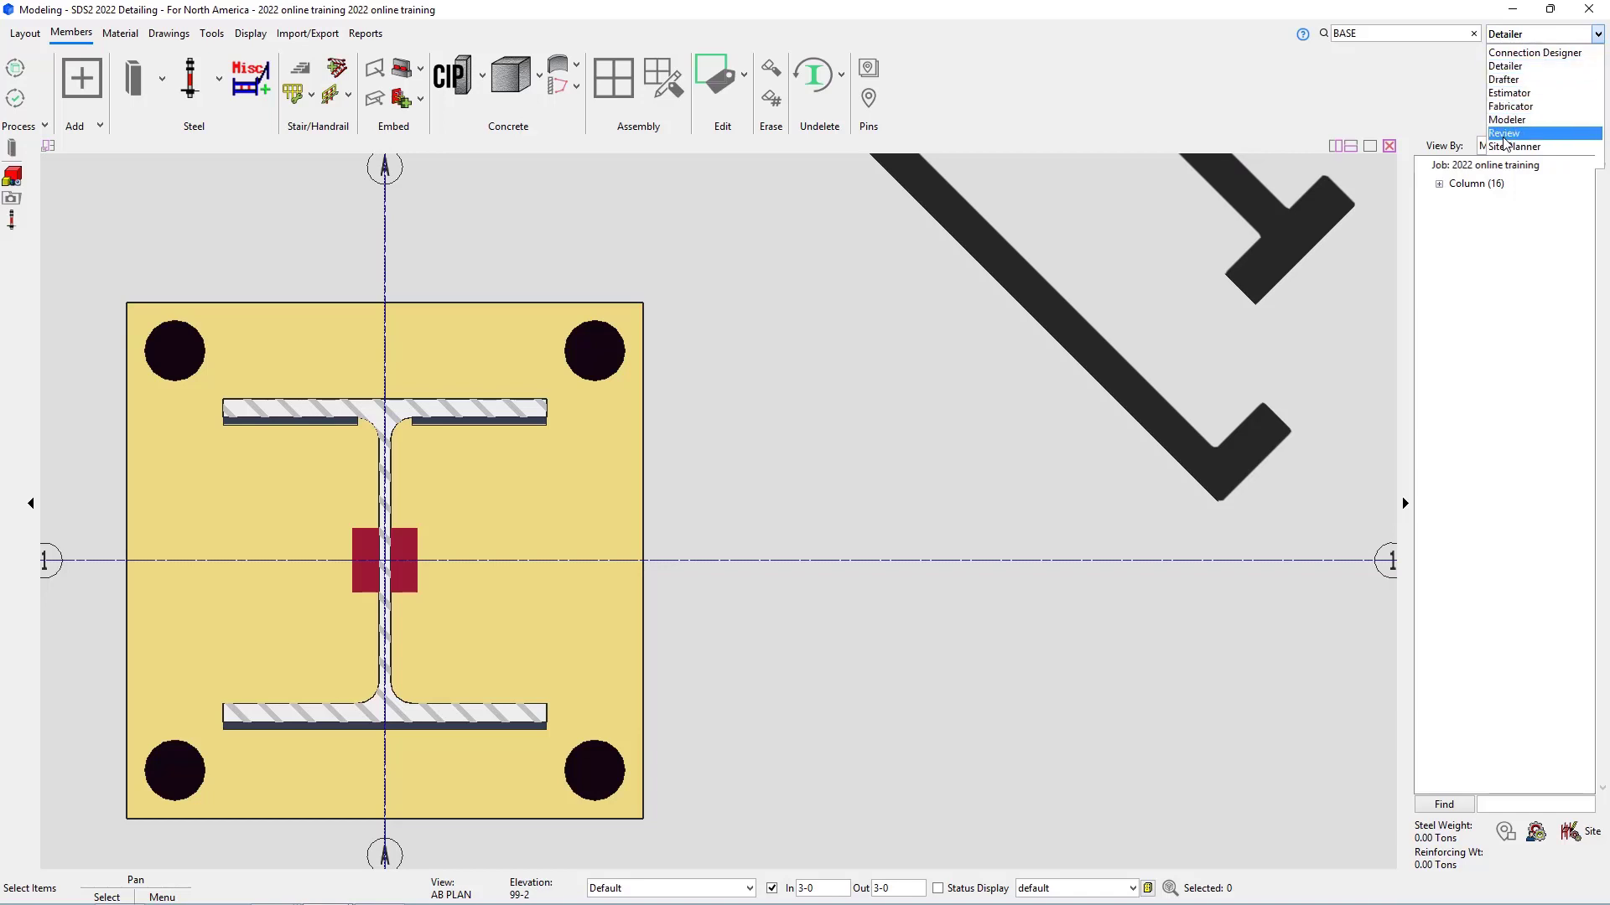
{"action": "left_click", "coordinate": [1502, 133]}
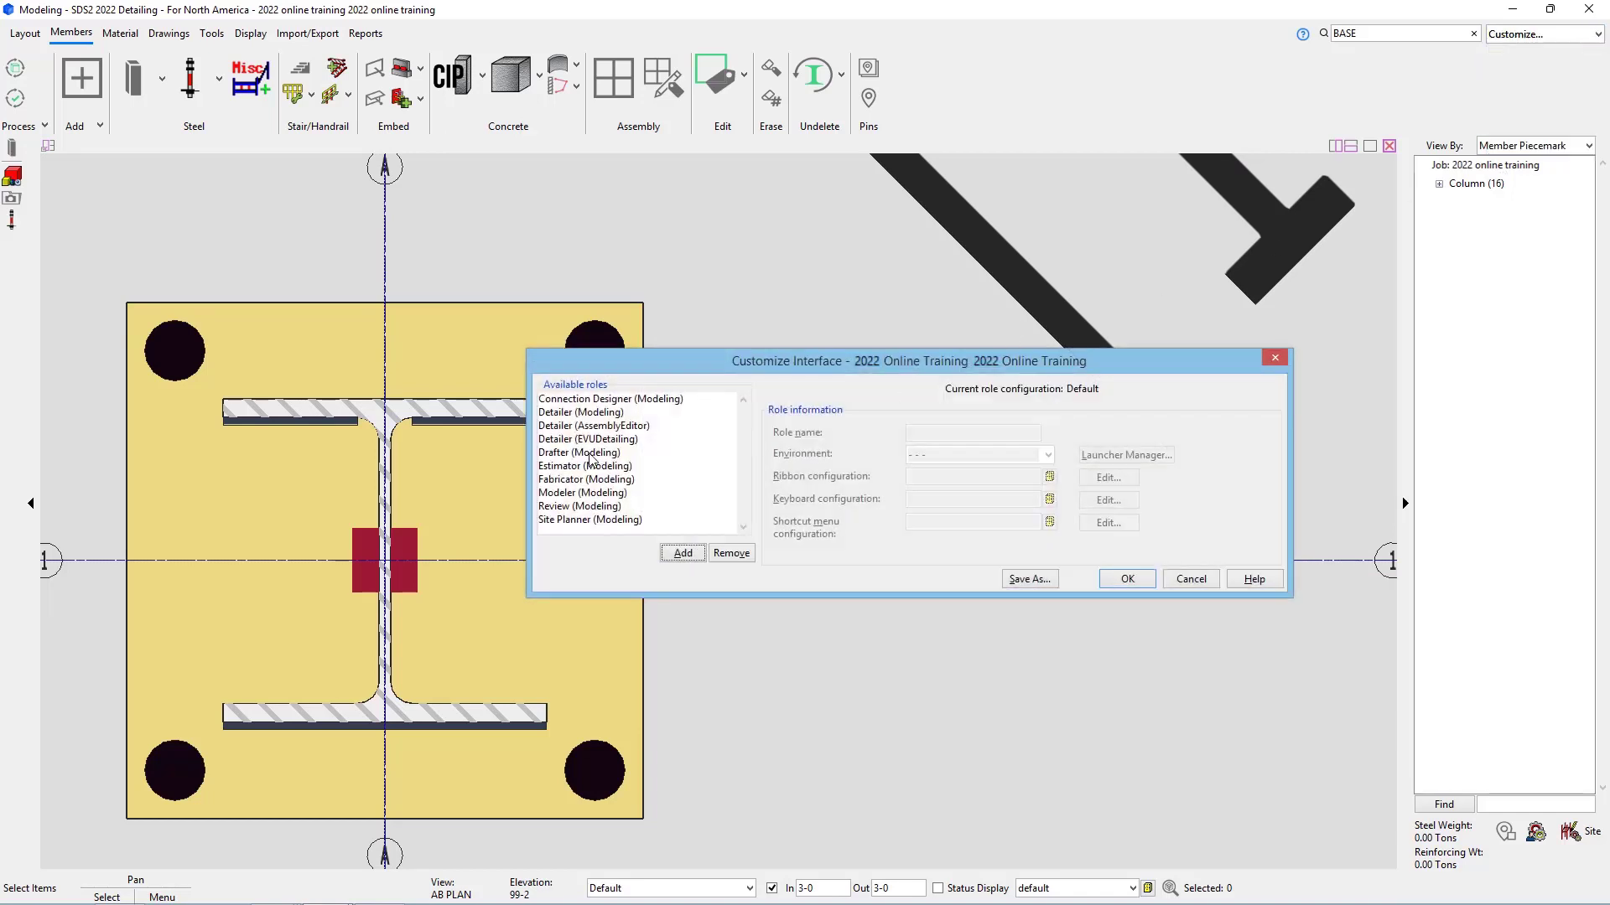
{"action": "left_click", "coordinate": [580, 412]}
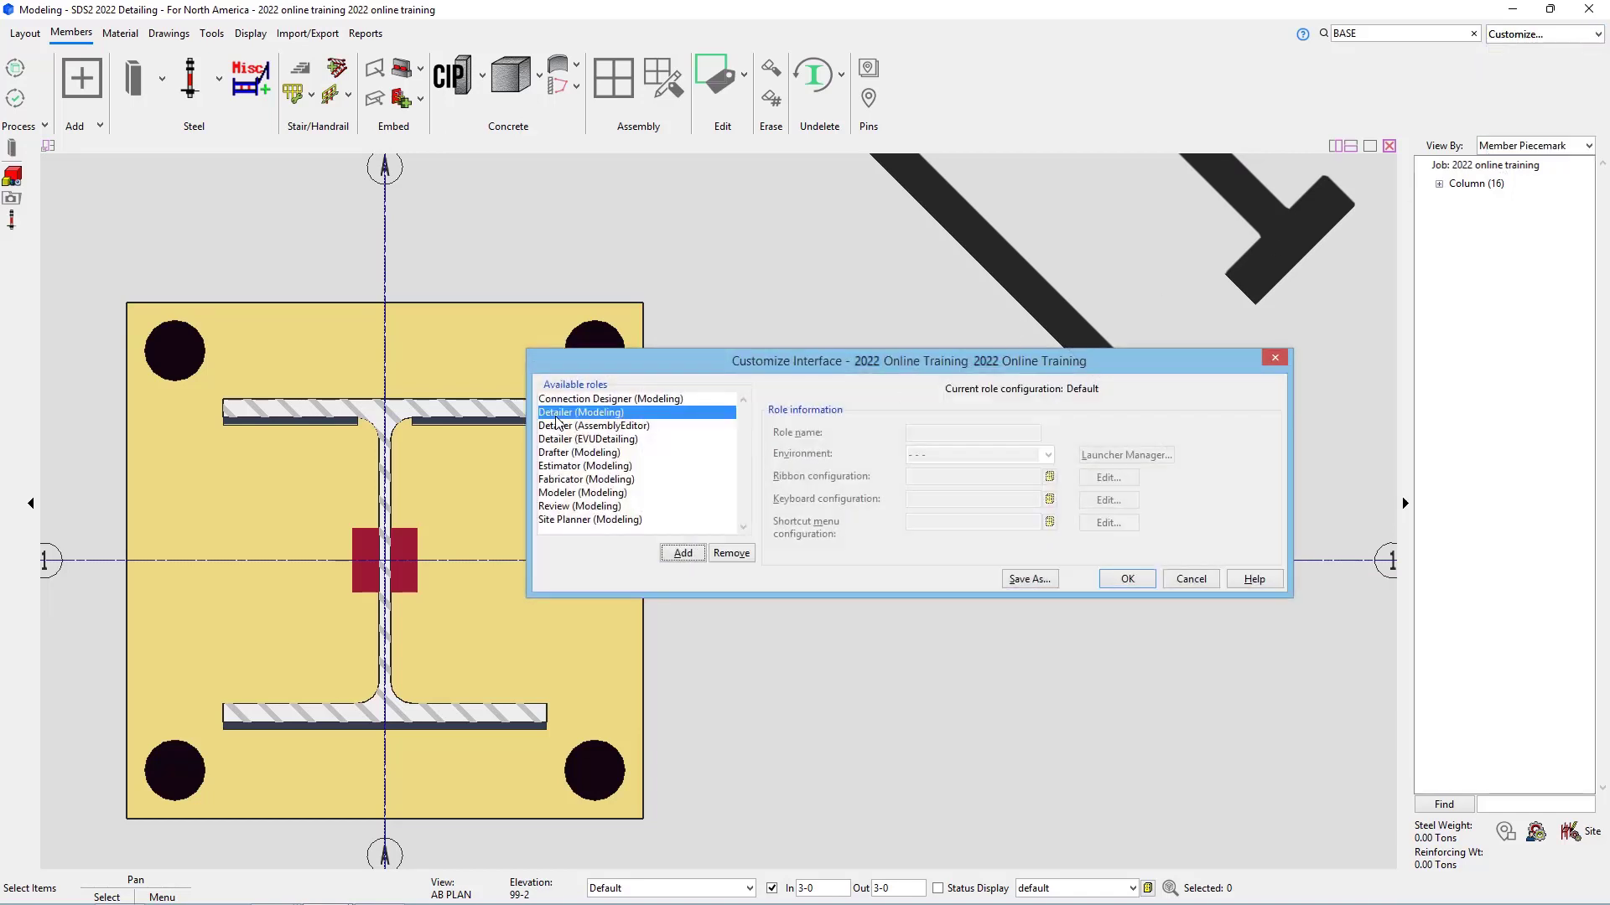
{"action": "left_click", "coordinate": [580, 412]}
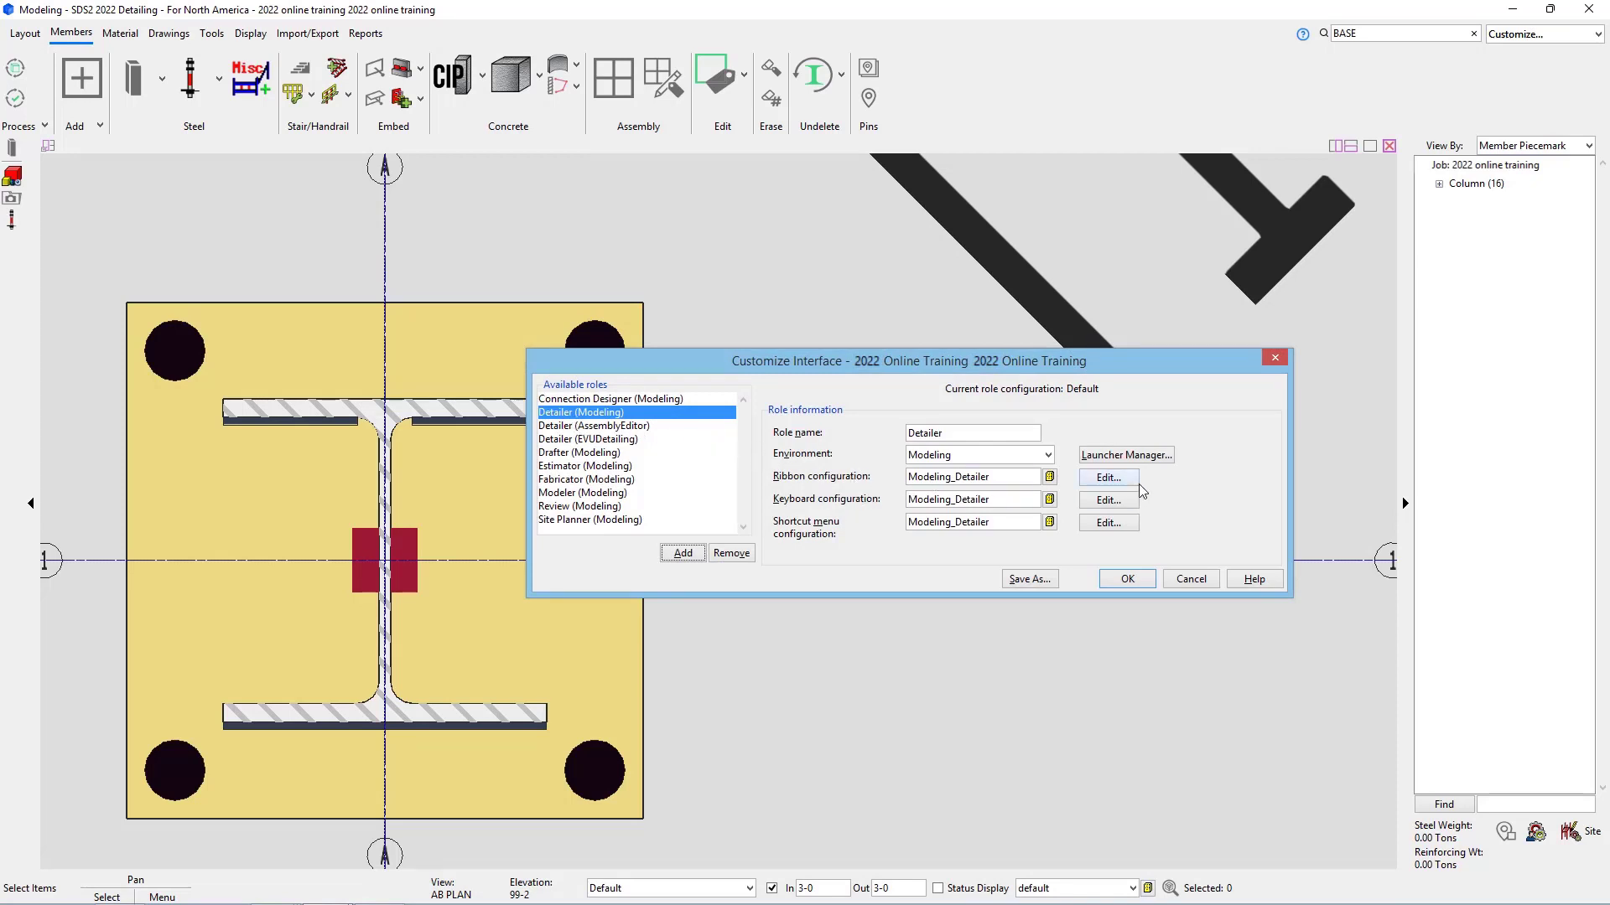
Step: Edit the ribbon's Members page Steel section and search the menu items for 'anchor'
{"action": "left_click", "coordinate": [1107, 476]}
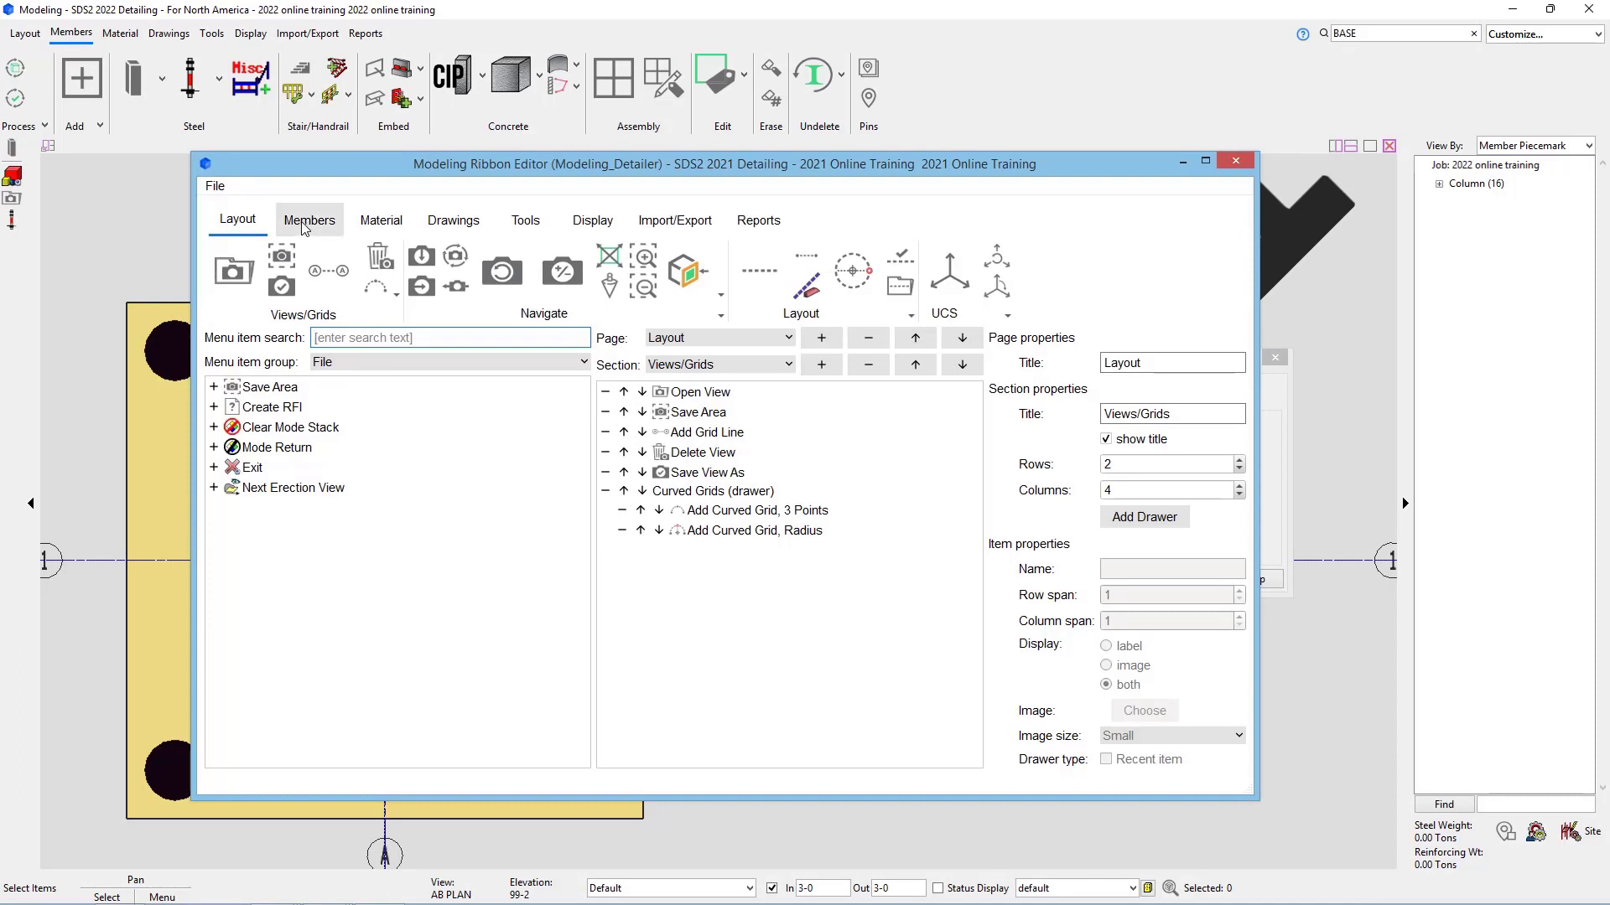
{"action": "mouse_move", "coordinate": [320, 228]}
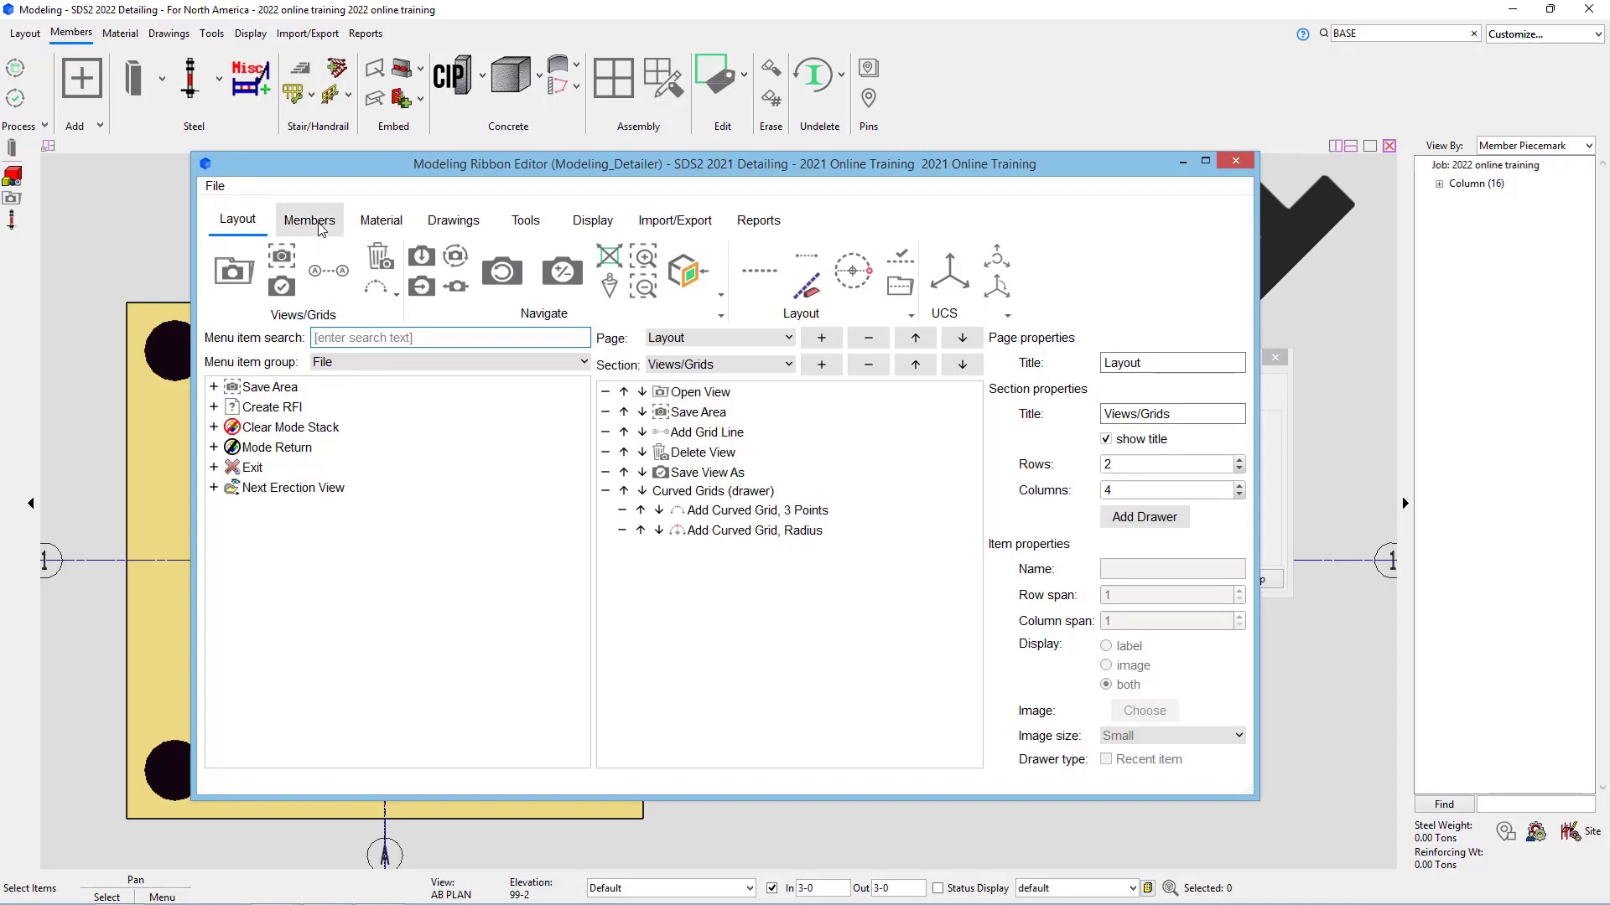
{"action": "left_click", "coordinate": [309, 219]}
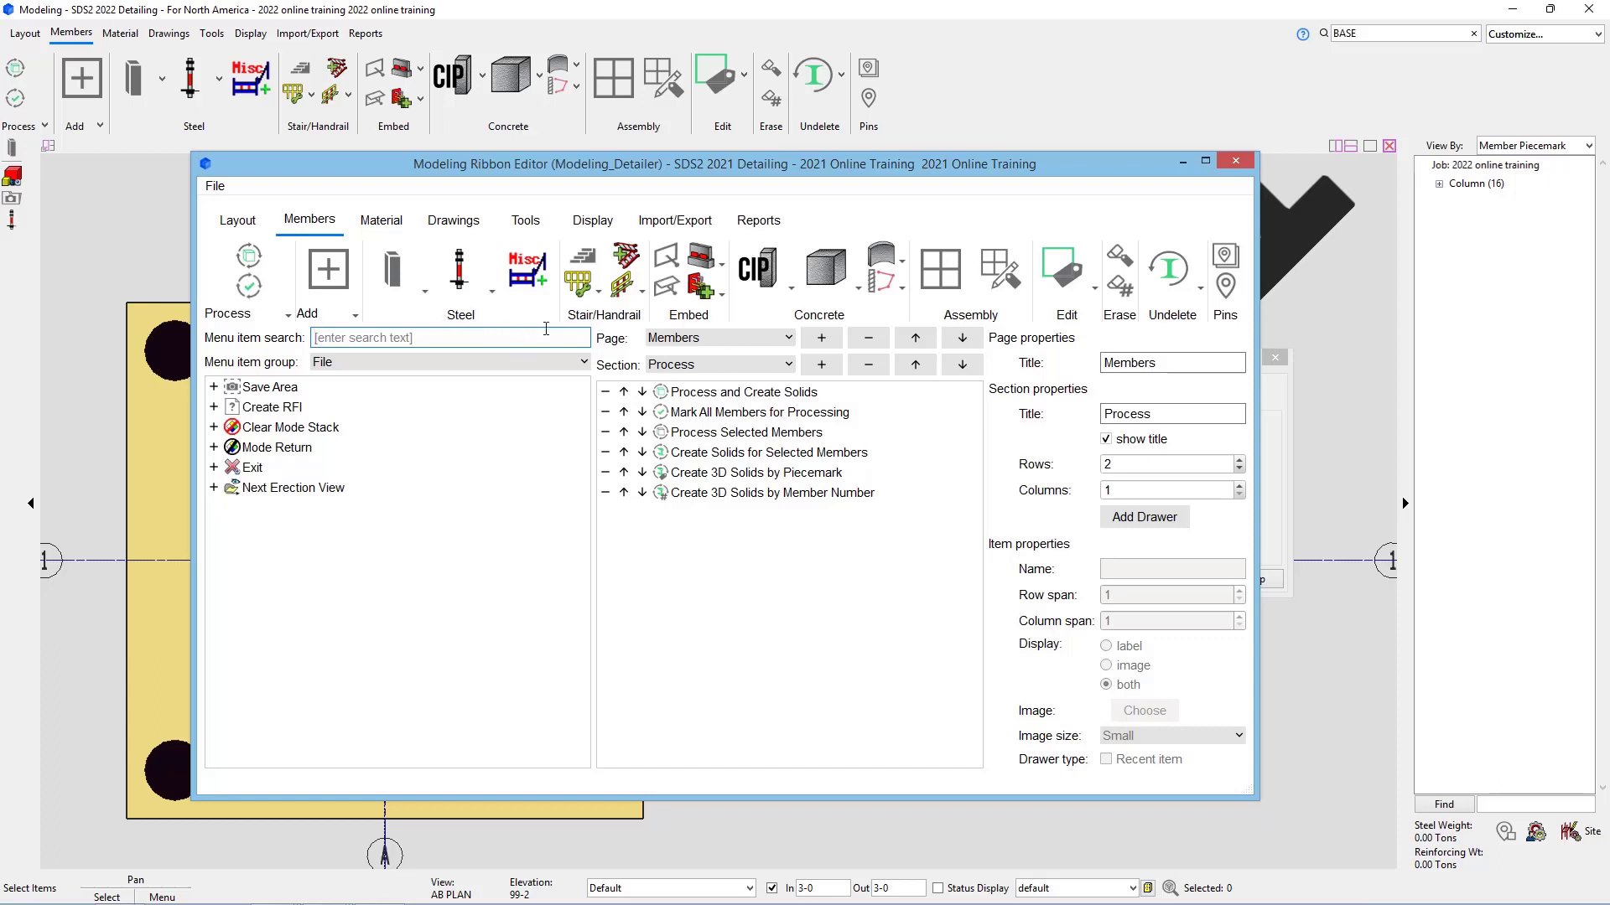
{"action": "left_click", "coordinate": [778, 365]}
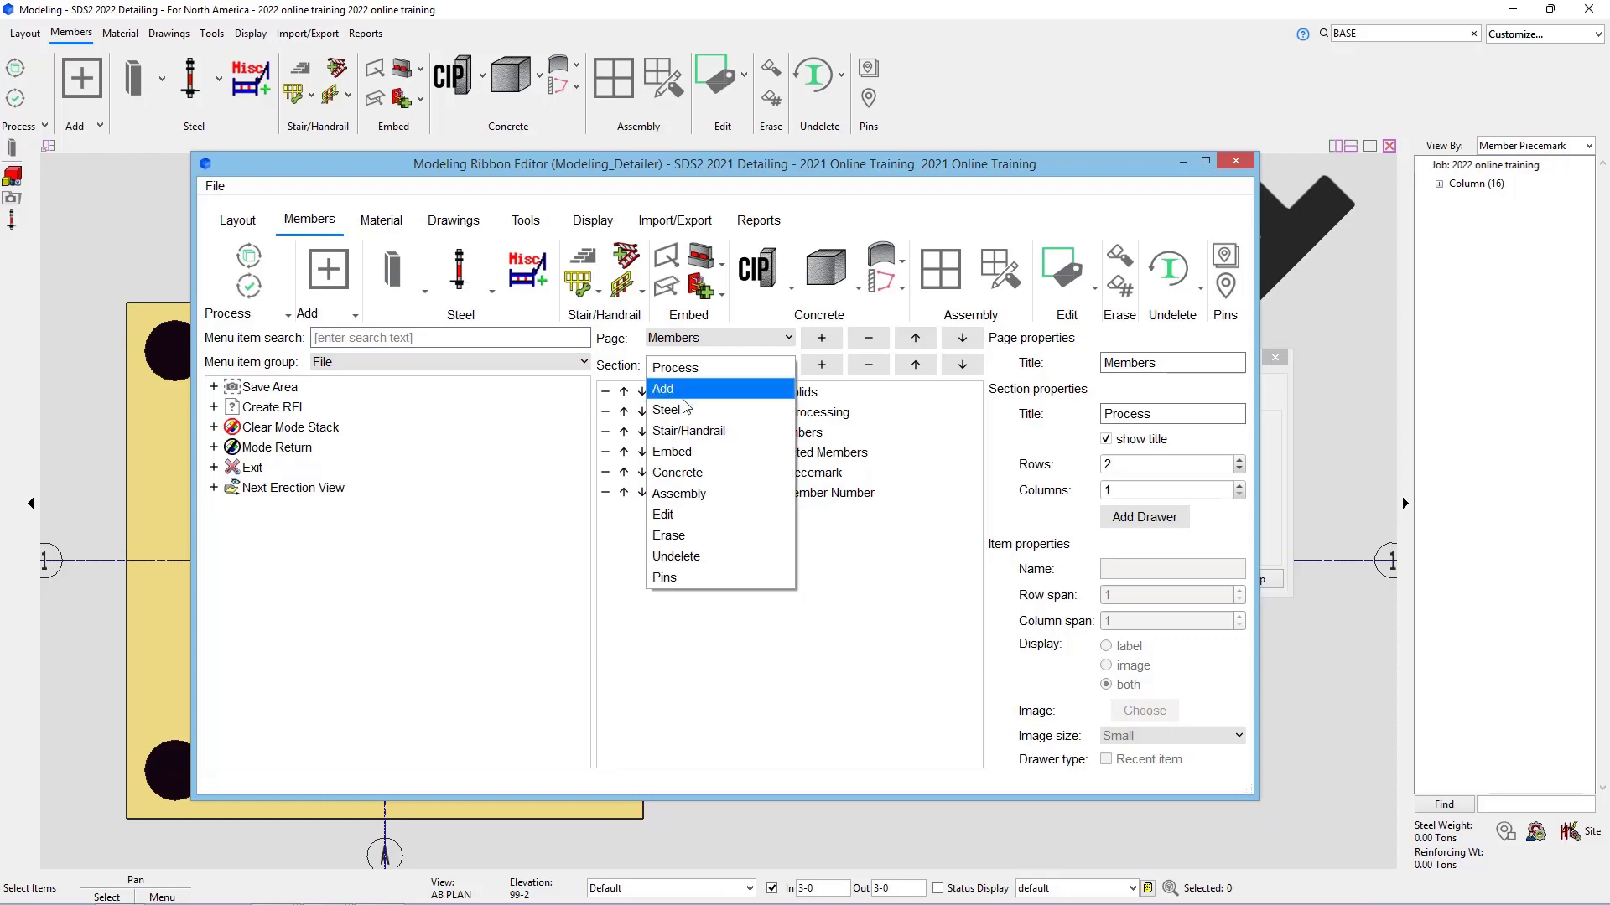
{"action": "left_click", "coordinate": [665, 409]}
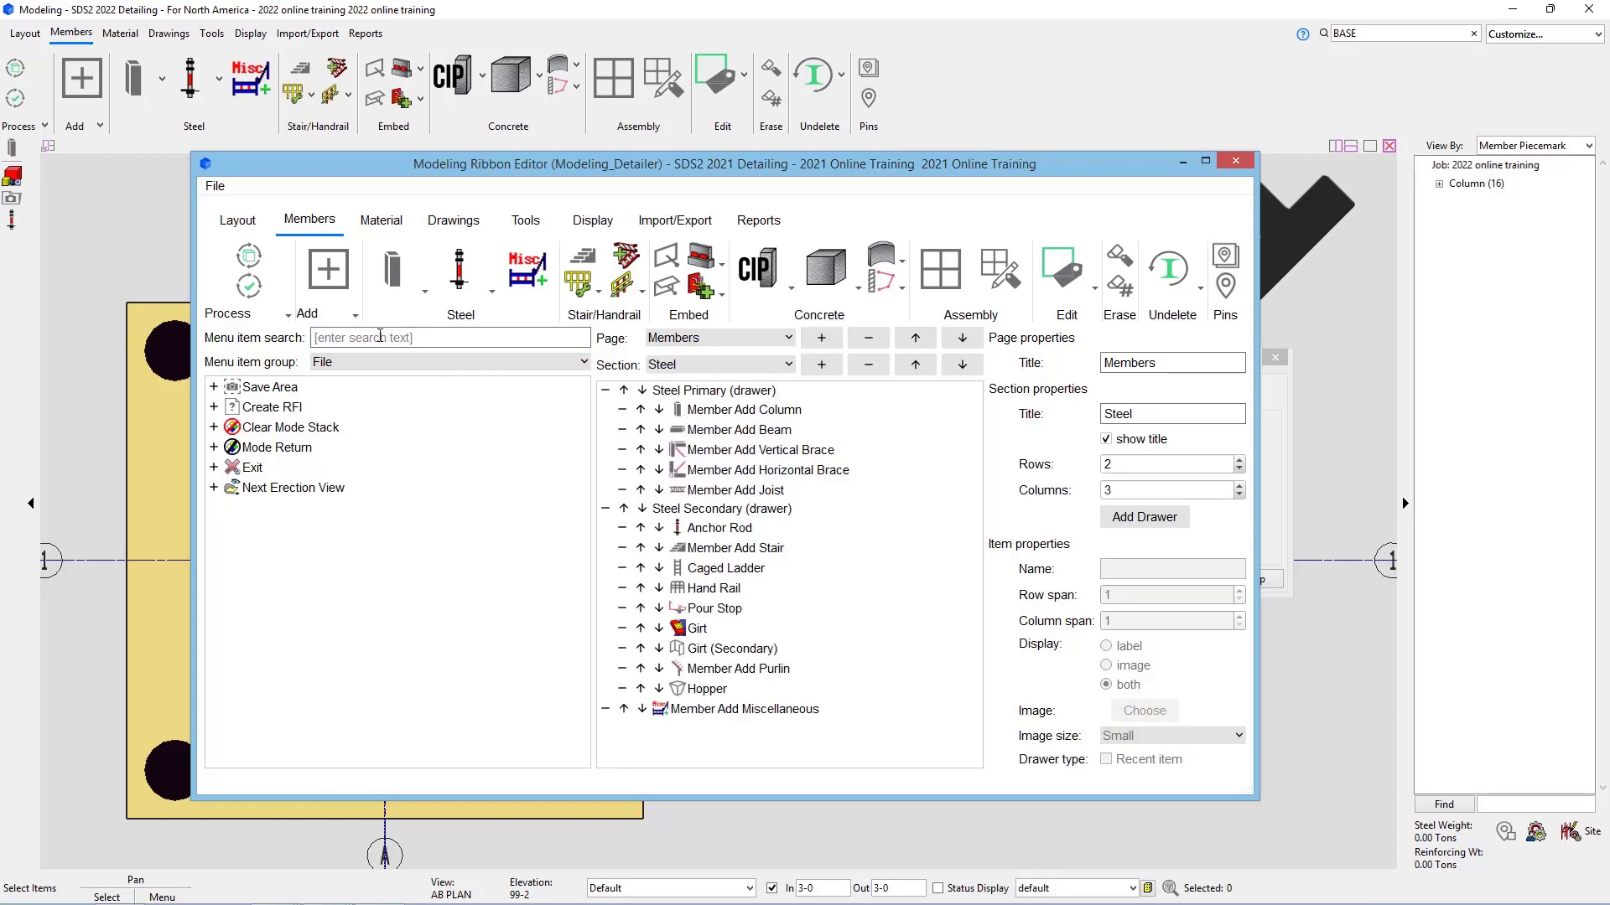
{"action": "left_click", "coordinate": [449, 362]}
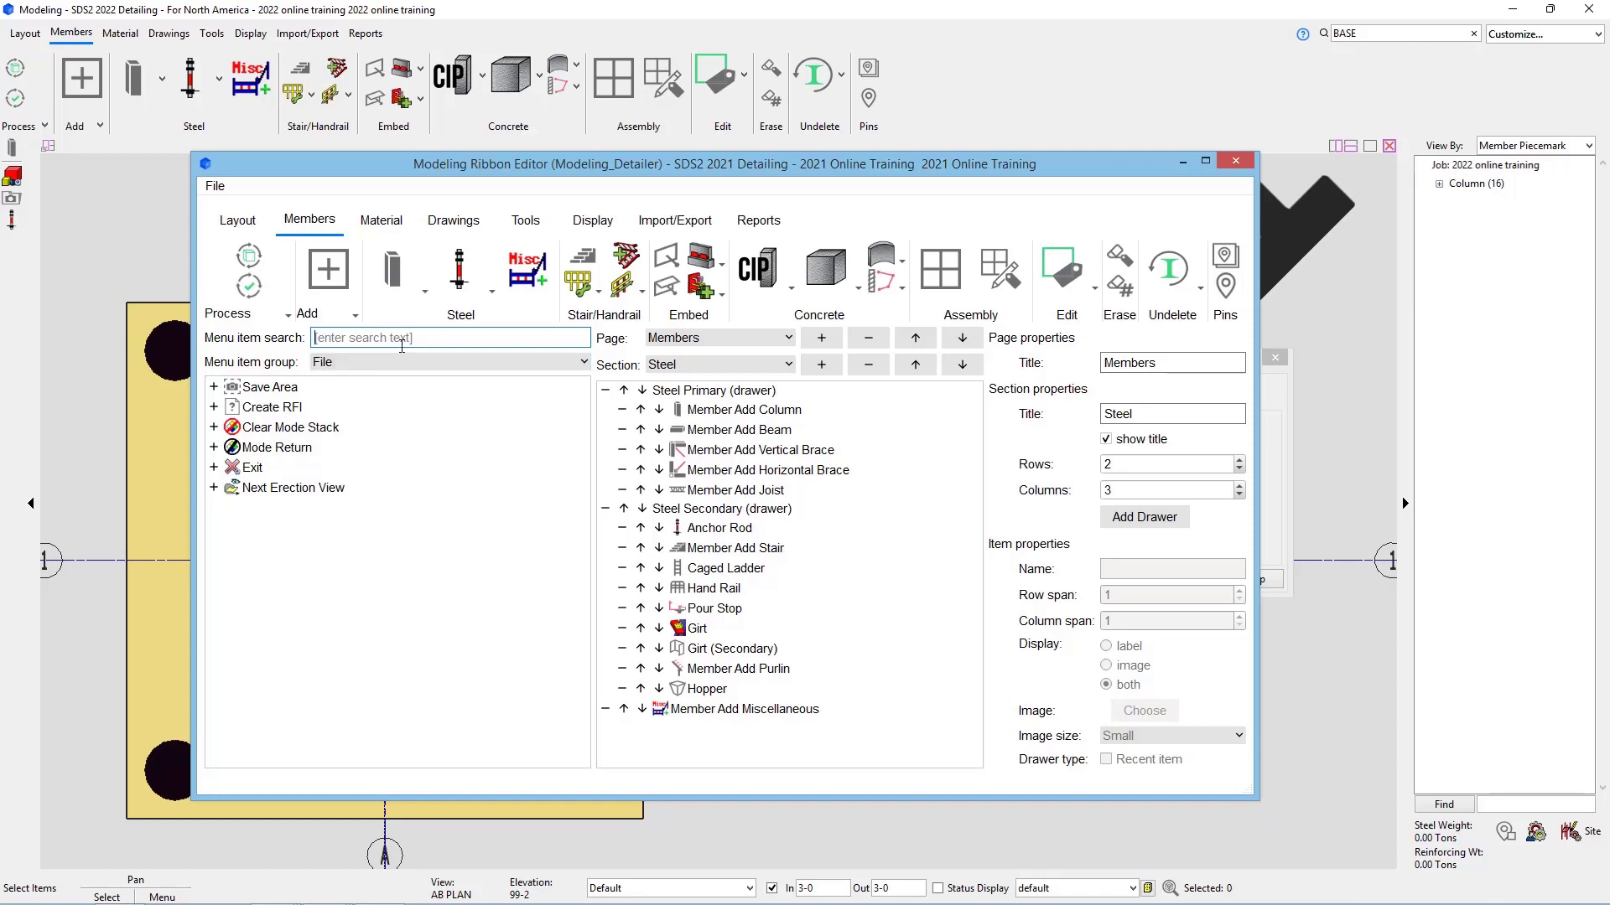
{"action": "type", "text": "anchor"}
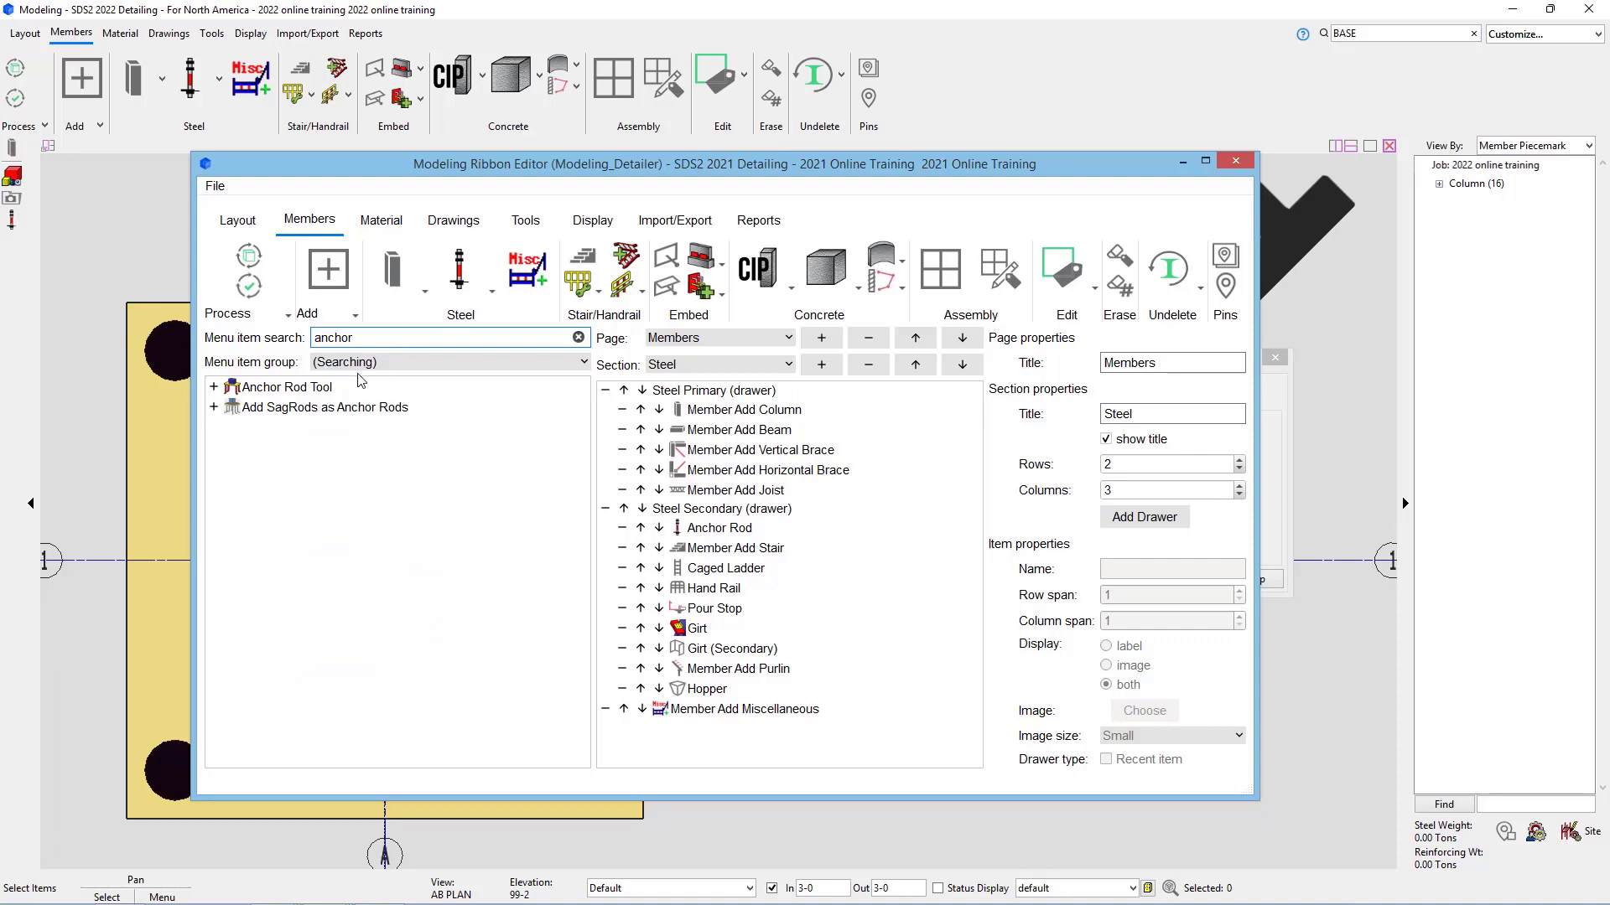
{"action": "mouse_move", "coordinate": [329, 392]}
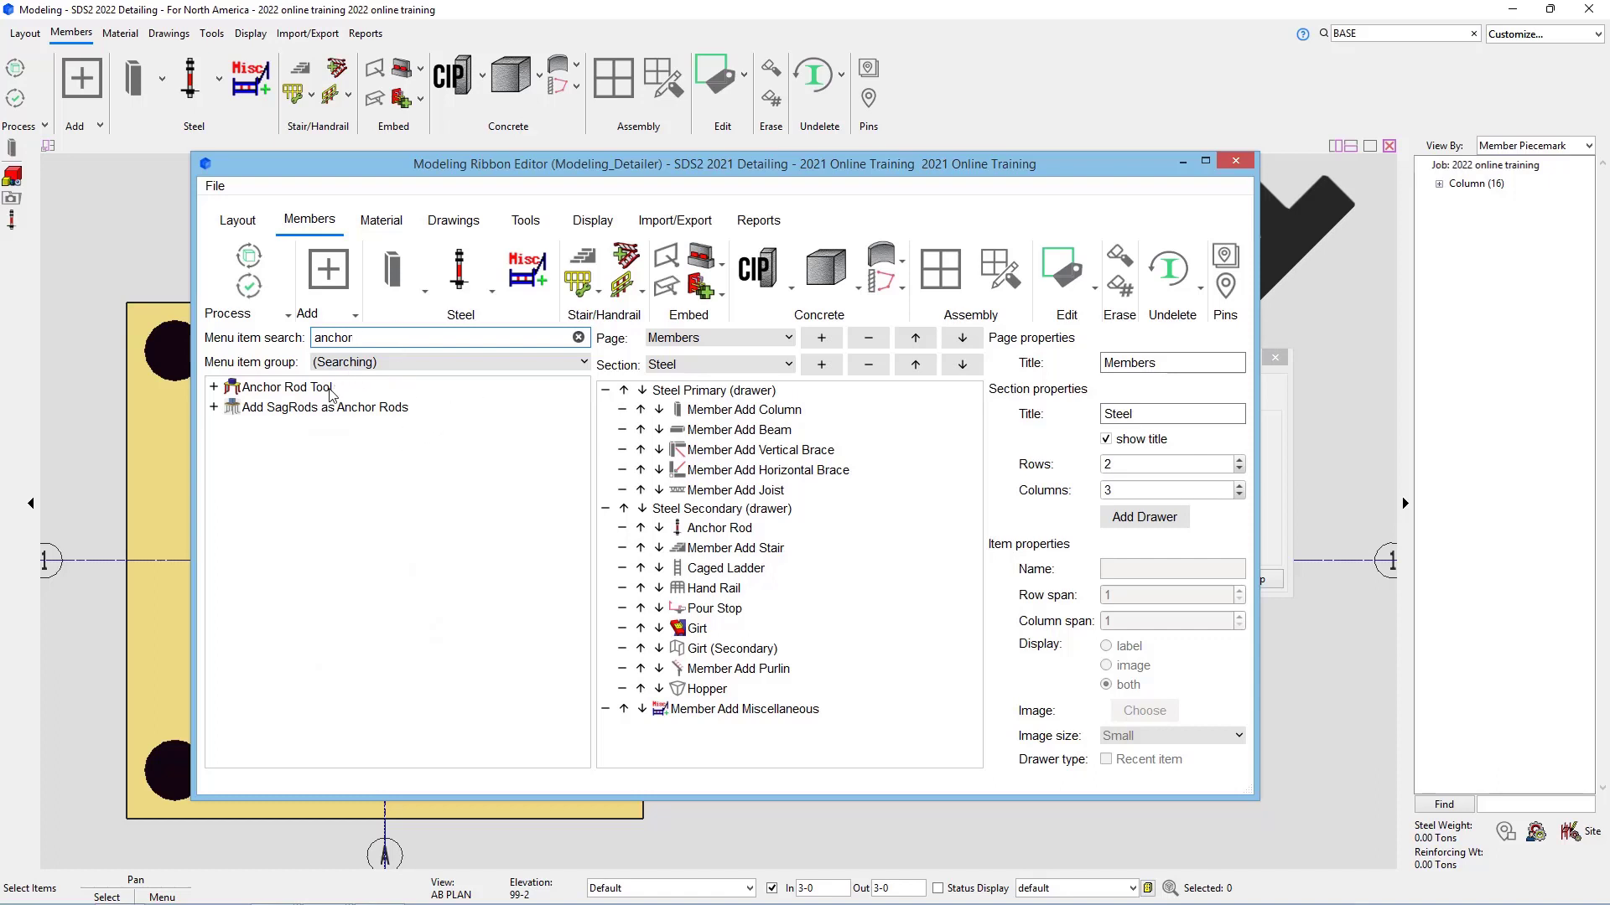
{"action": "mouse_move", "coordinate": [300, 419]}
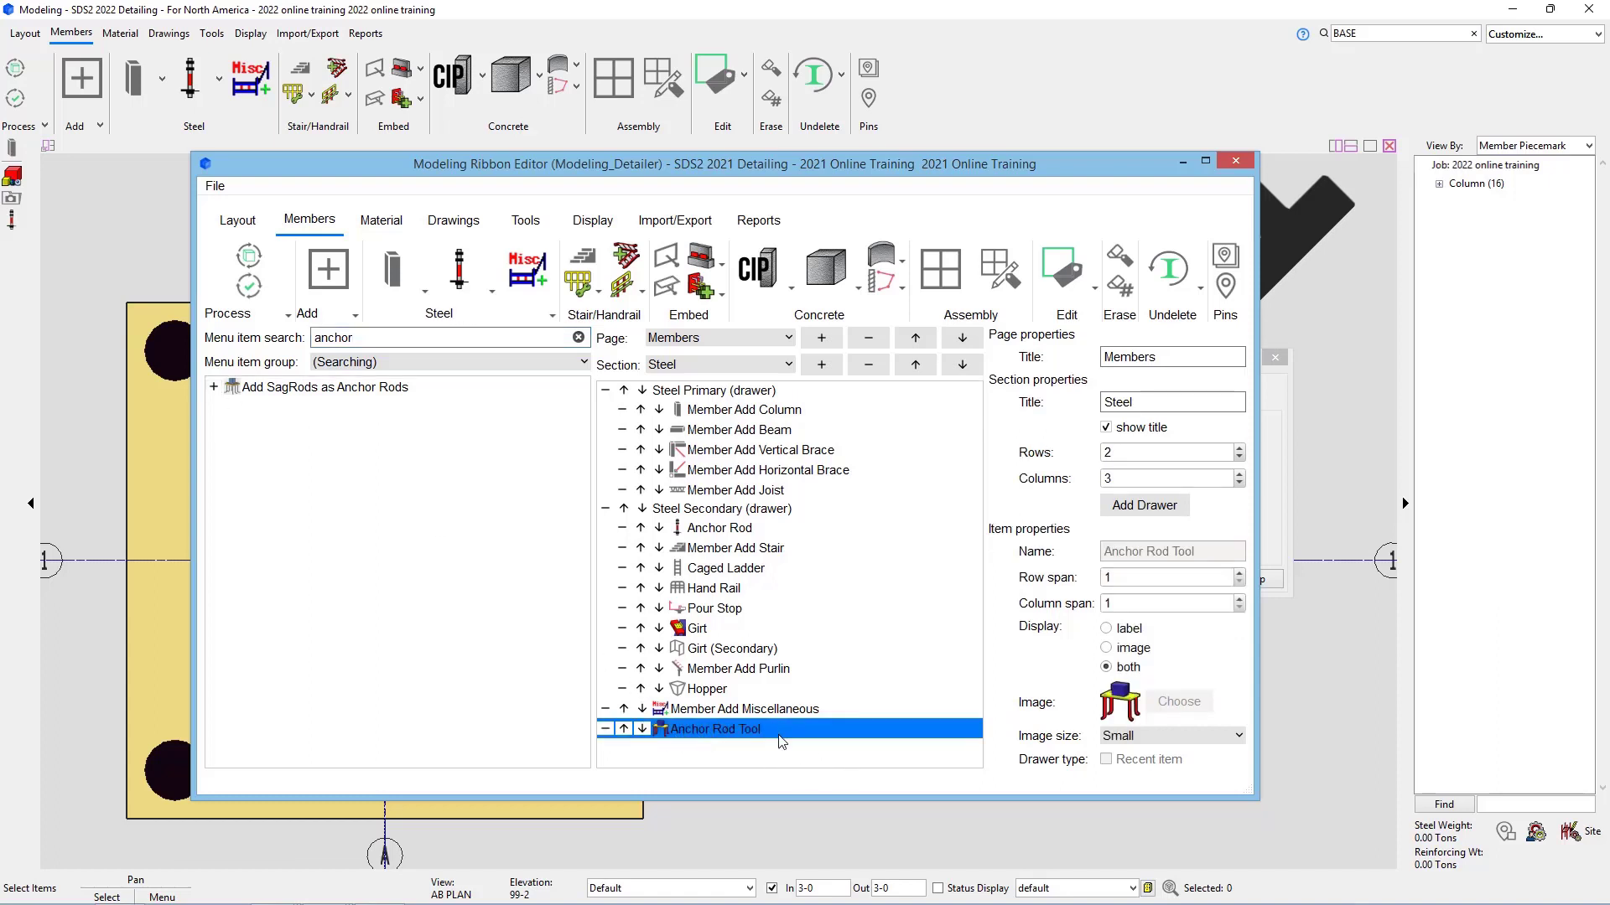
{"action": "mouse_move", "coordinate": [556, 507]}
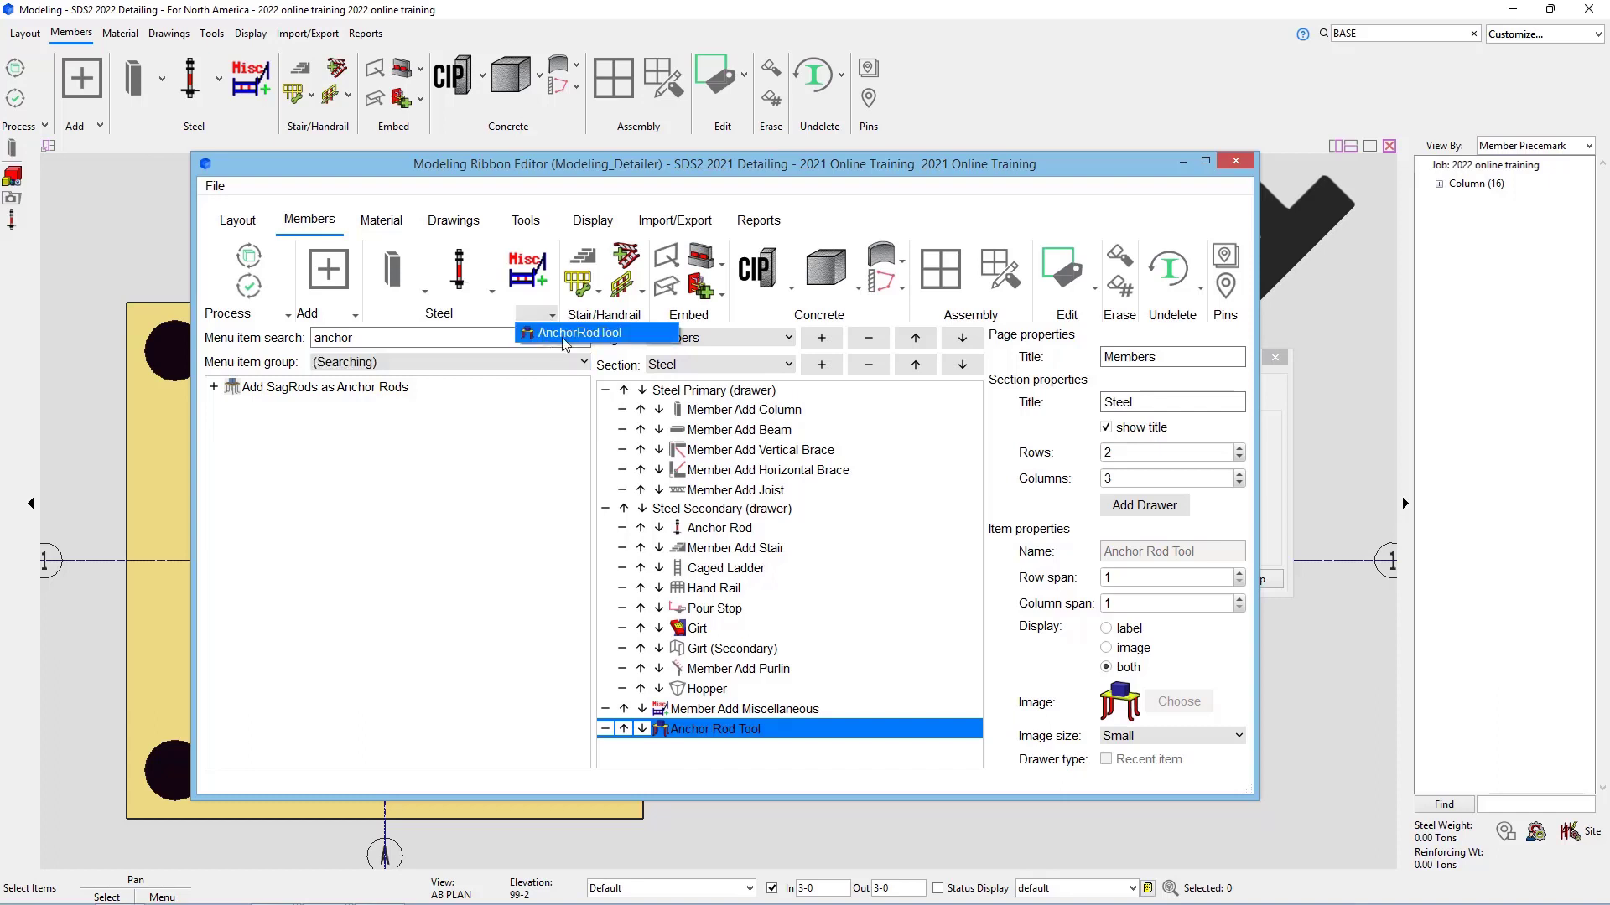
{"action": "mouse_move", "coordinate": [504, 698]}
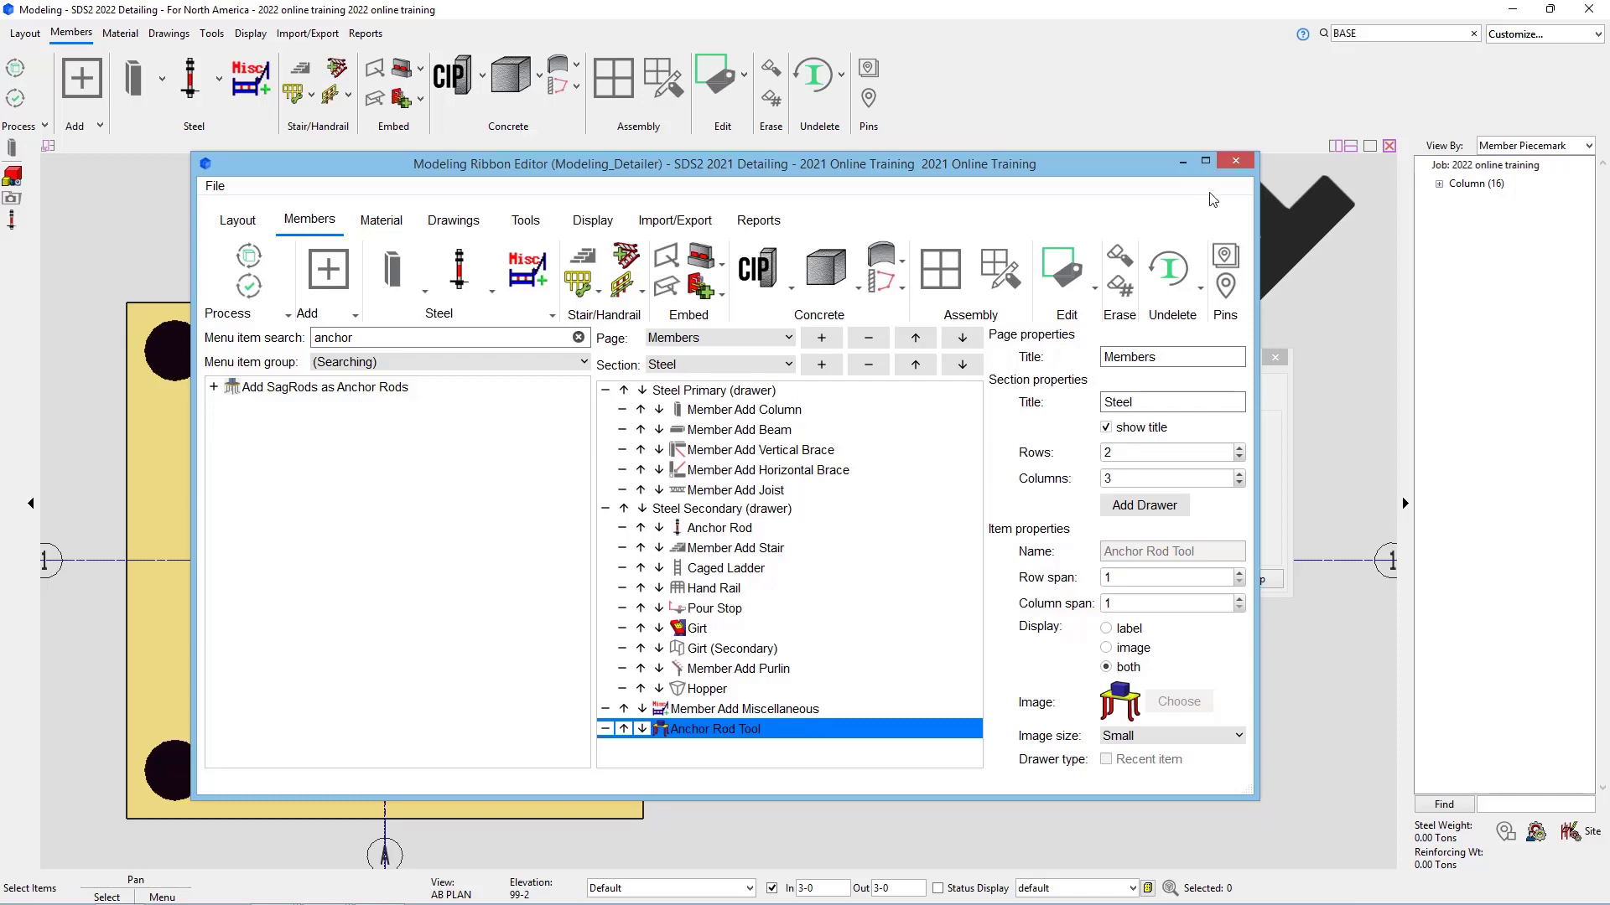
Step: Apply the ribbon change and expand the Members Steel drawer to reach the Anchor Rod Tool
{"action": "left_click", "coordinate": [1234, 159]}
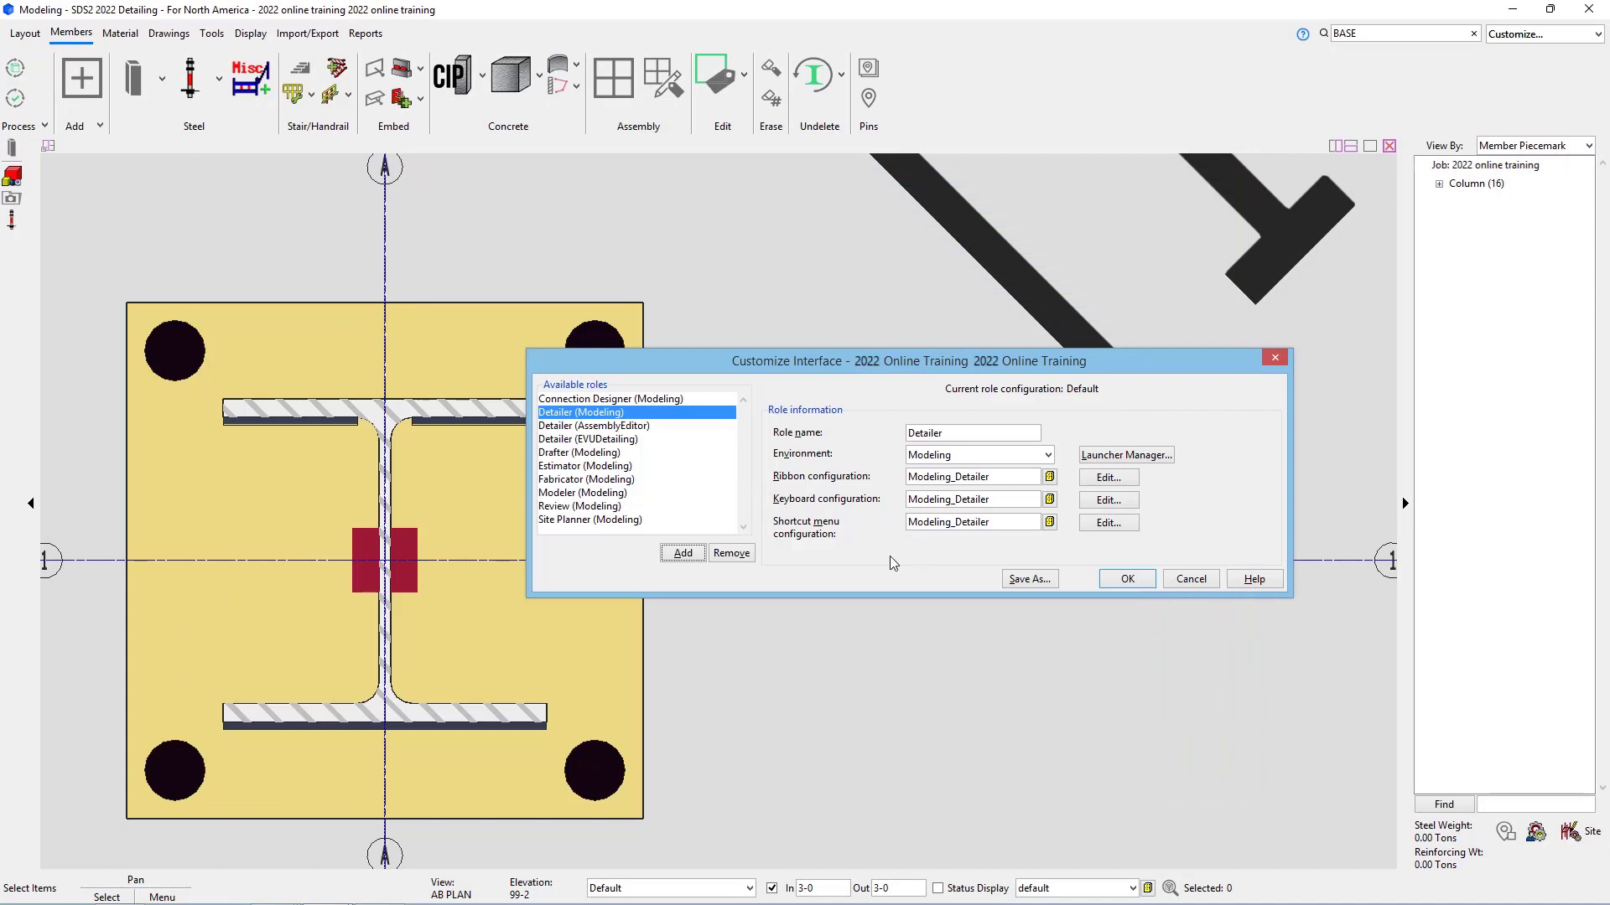
{"action": "left_click", "coordinate": [1127, 578]}
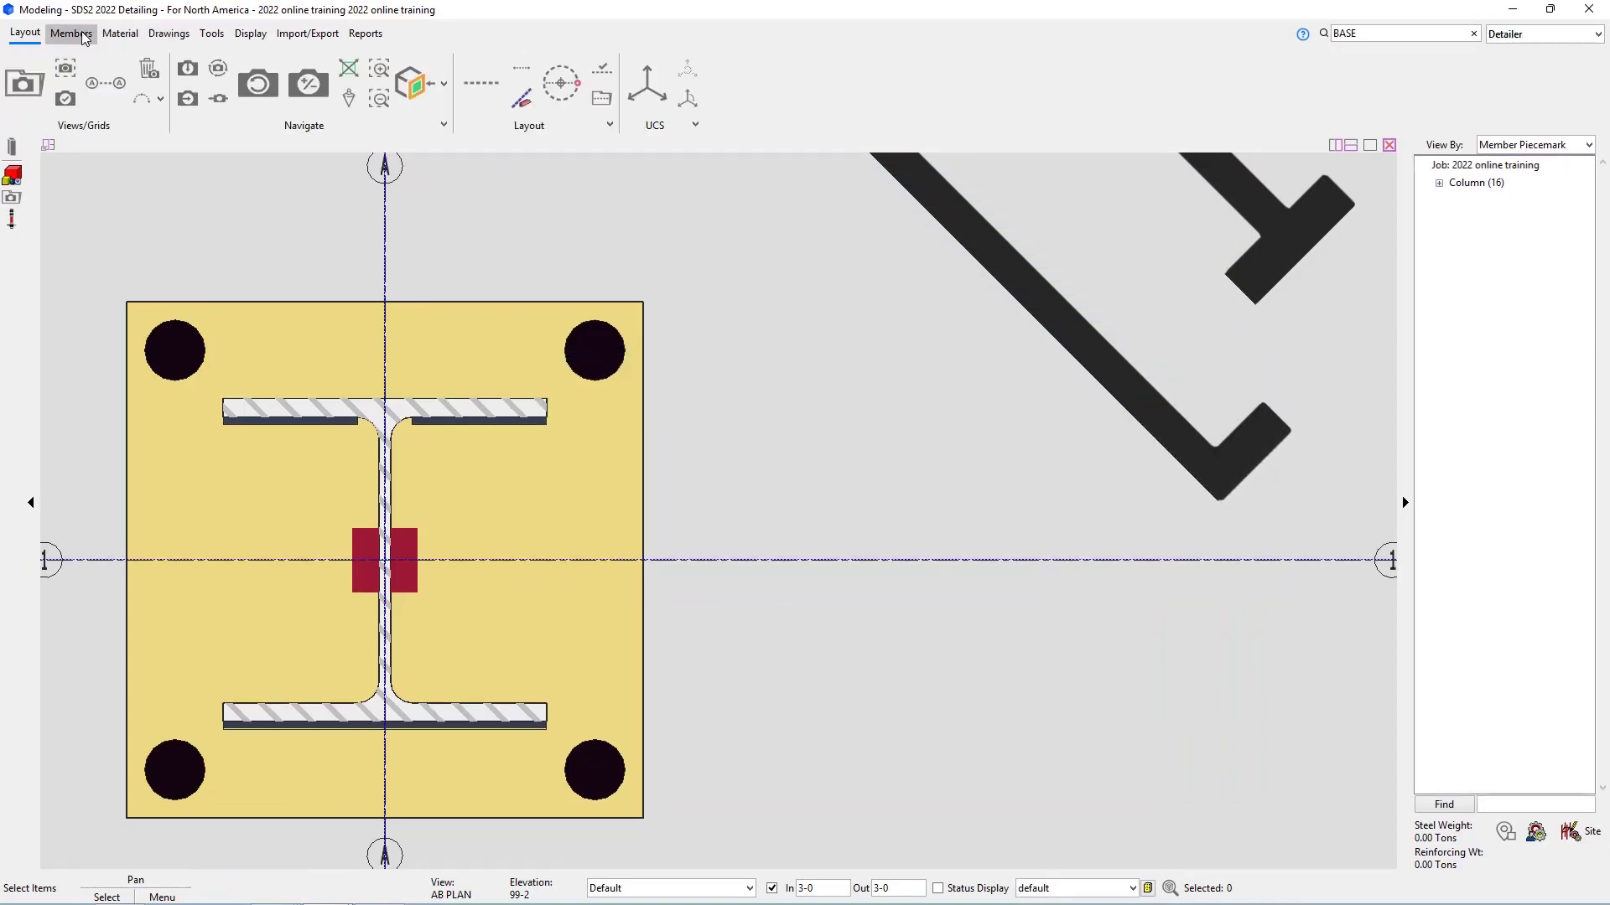
{"action": "left_click", "coordinate": [72, 33]}
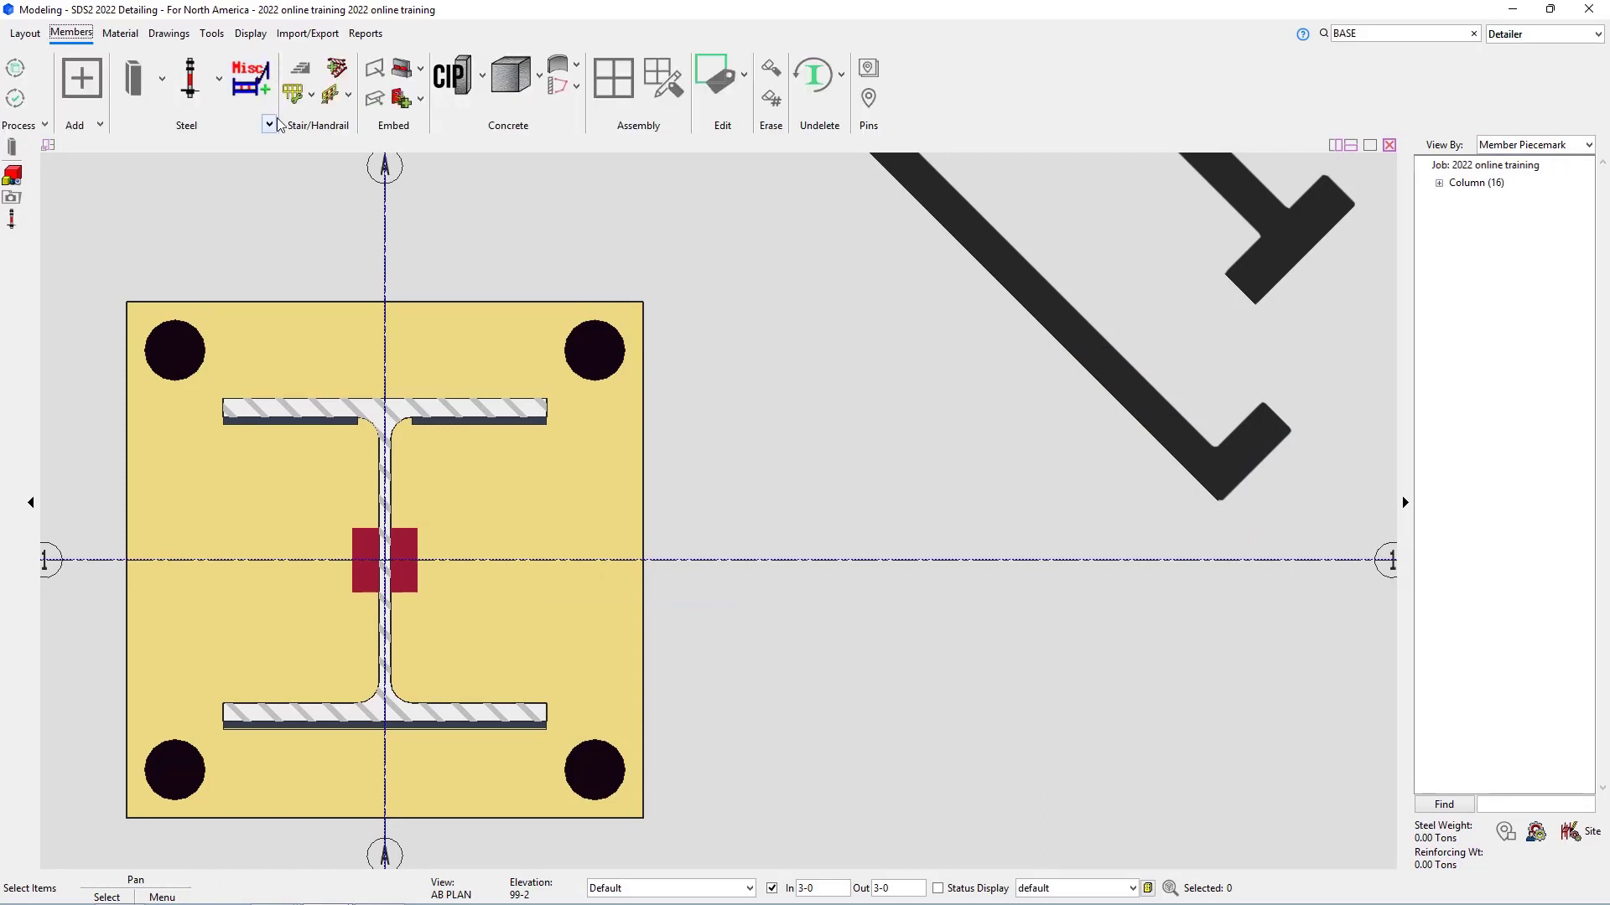
{"action": "mouse_move", "coordinate": [258, 136]}
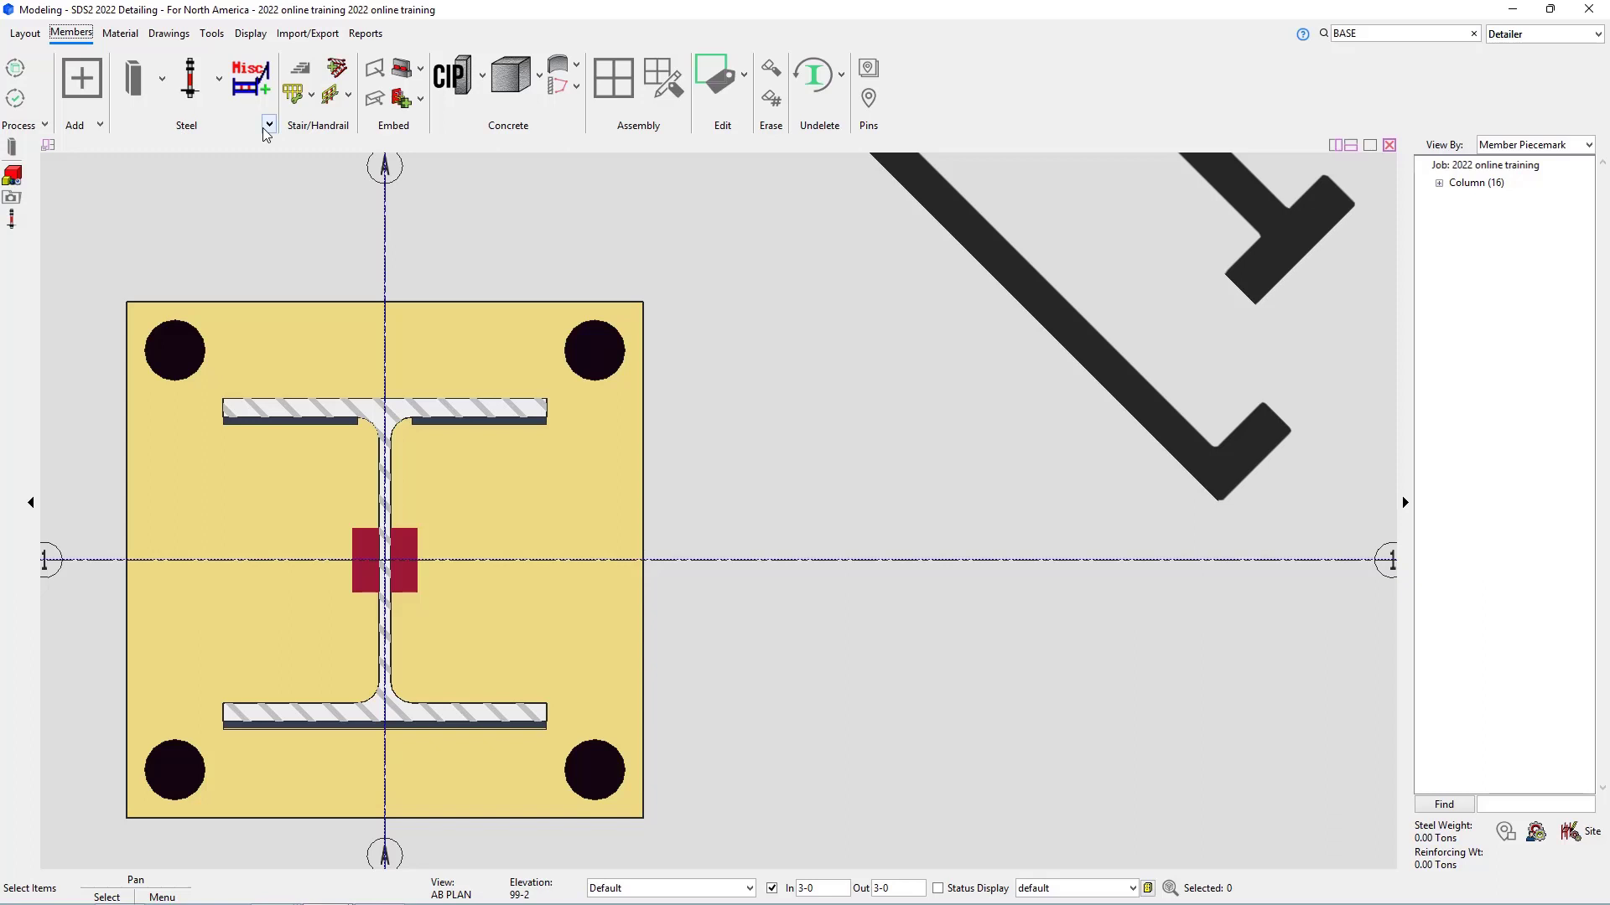
{"action": "left_click", "coordinate": [268, 124]}
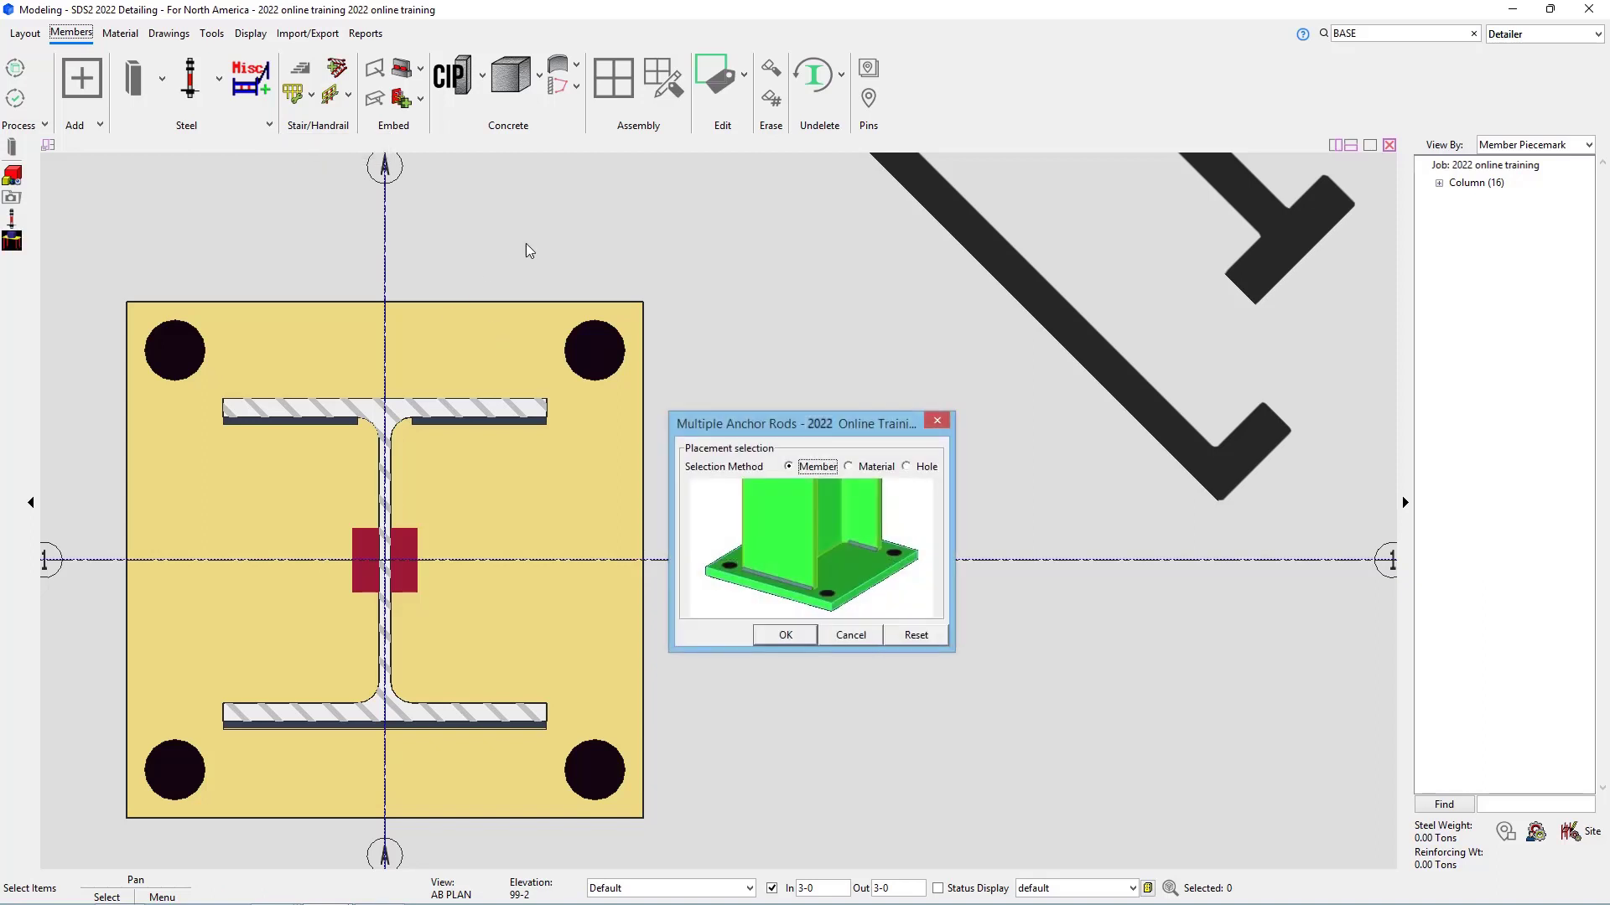
{"action": "mouse_move", "coordinate": [392, 382]}
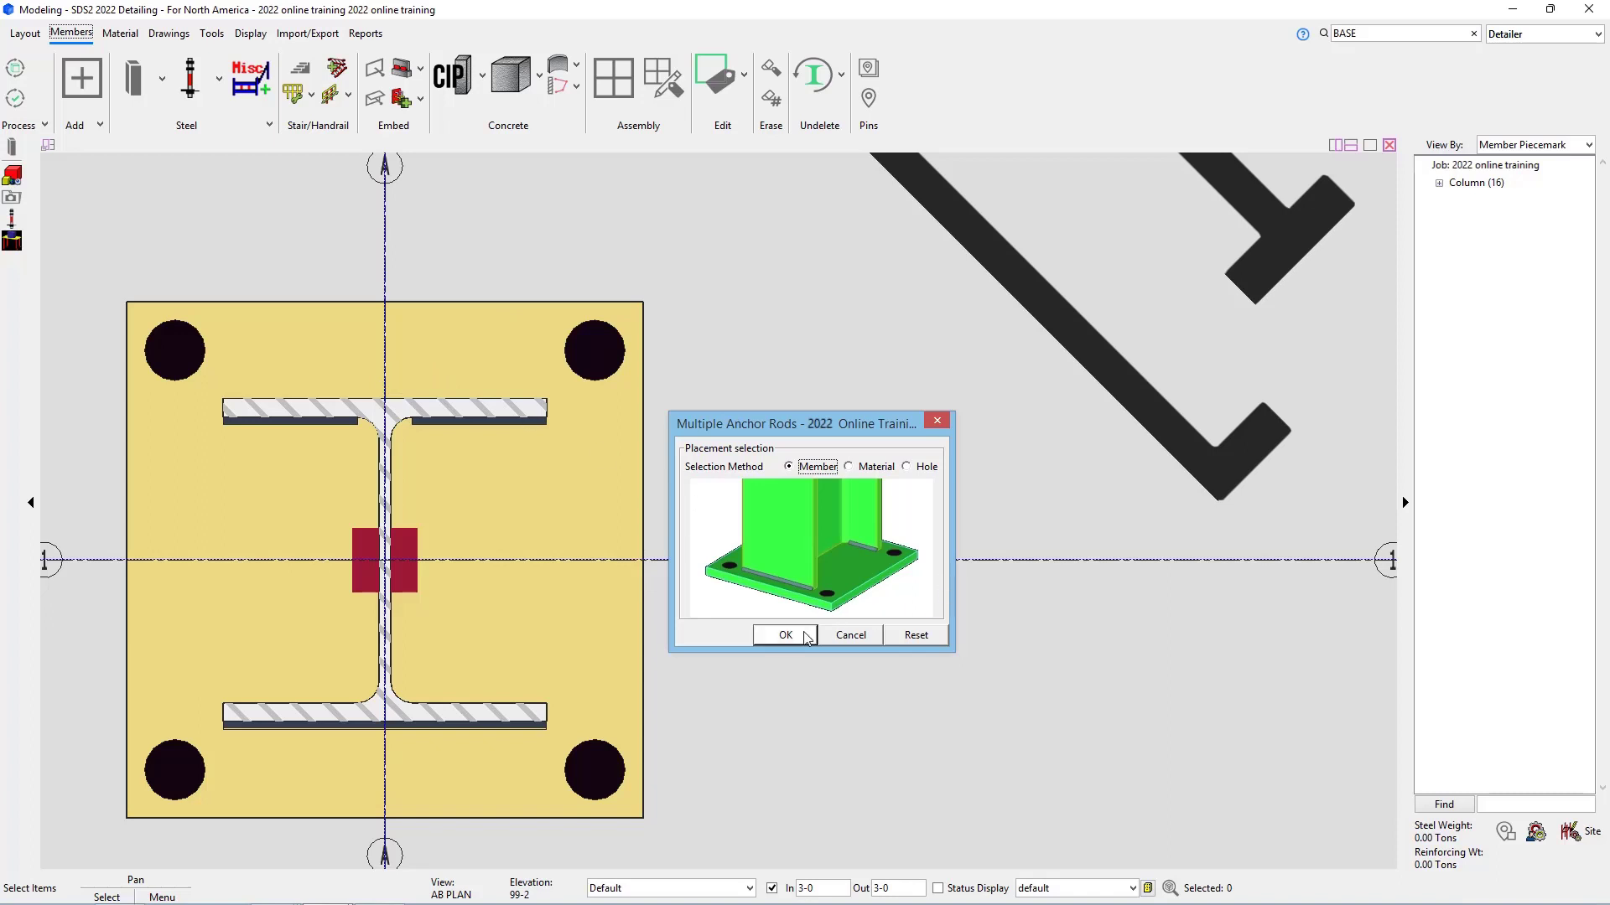
Step: Confirm the selection of all 16 columns for anchor rod placement
{"action": "left_click", "coordinate": [785, 633]}
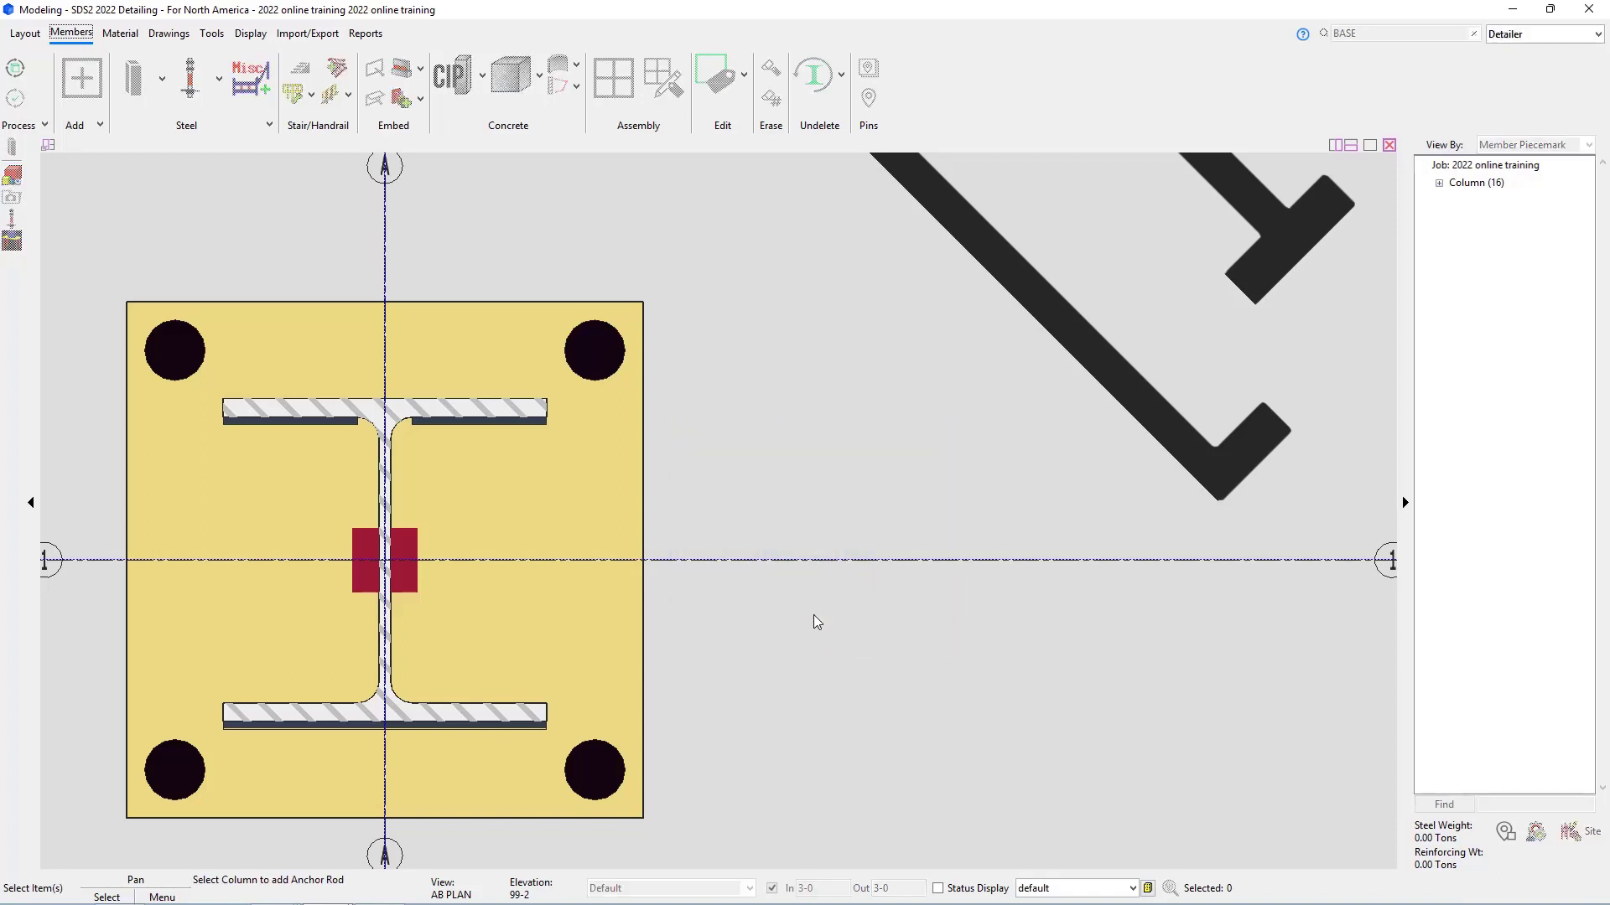
{"action": "mouse_move", "coordinate": [817, 590]}
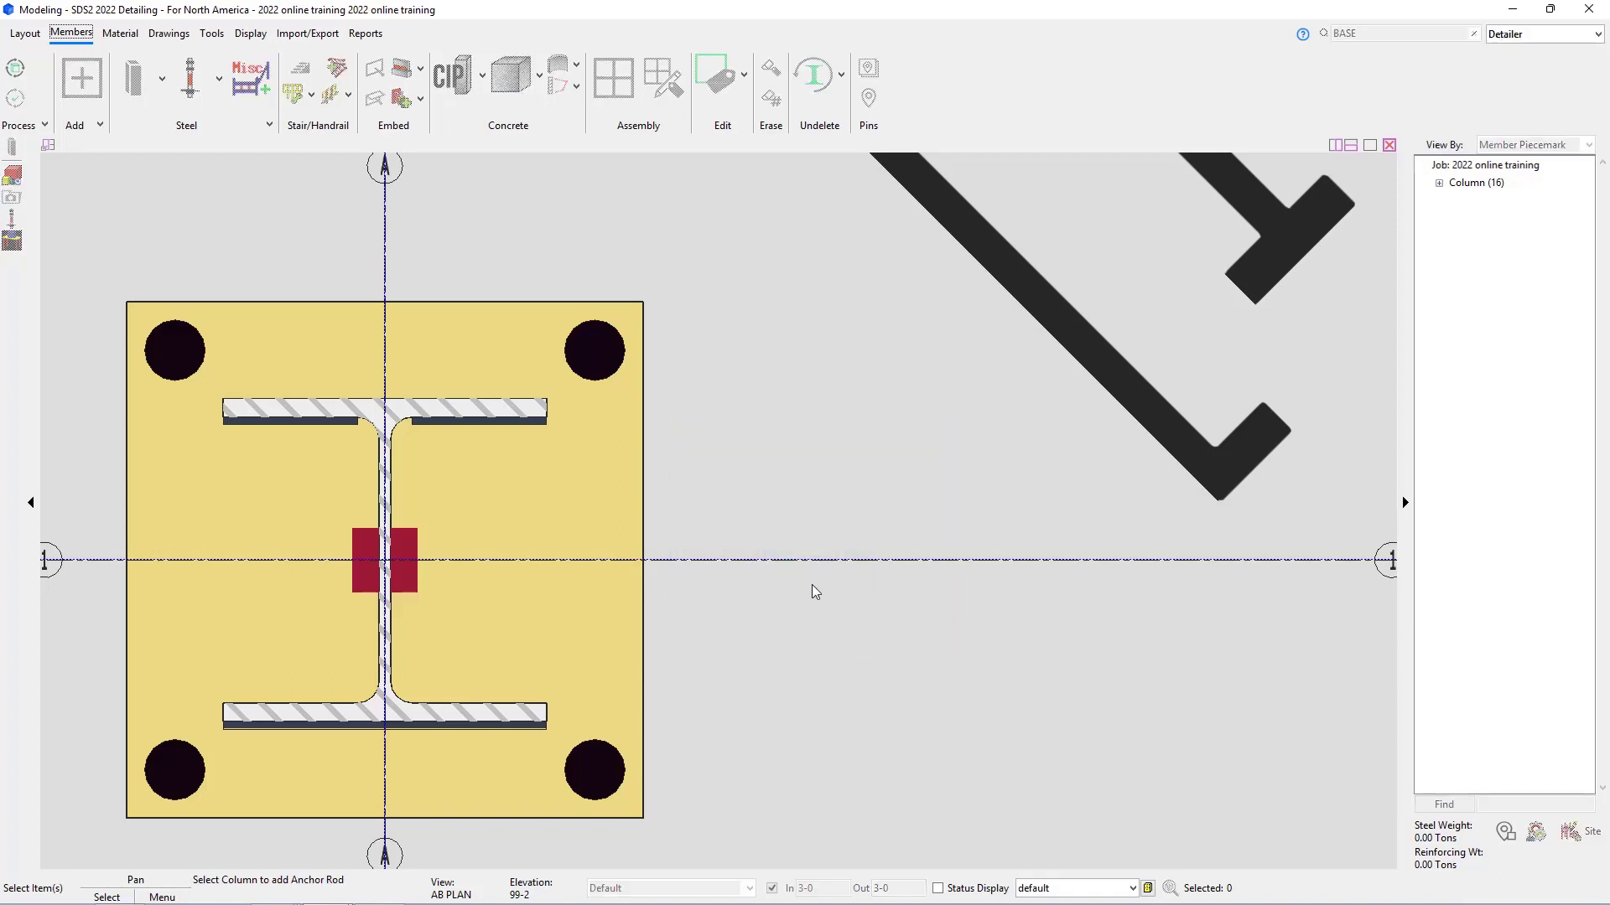
{"action": "mouse_move", "coordinate": [804, 584]}
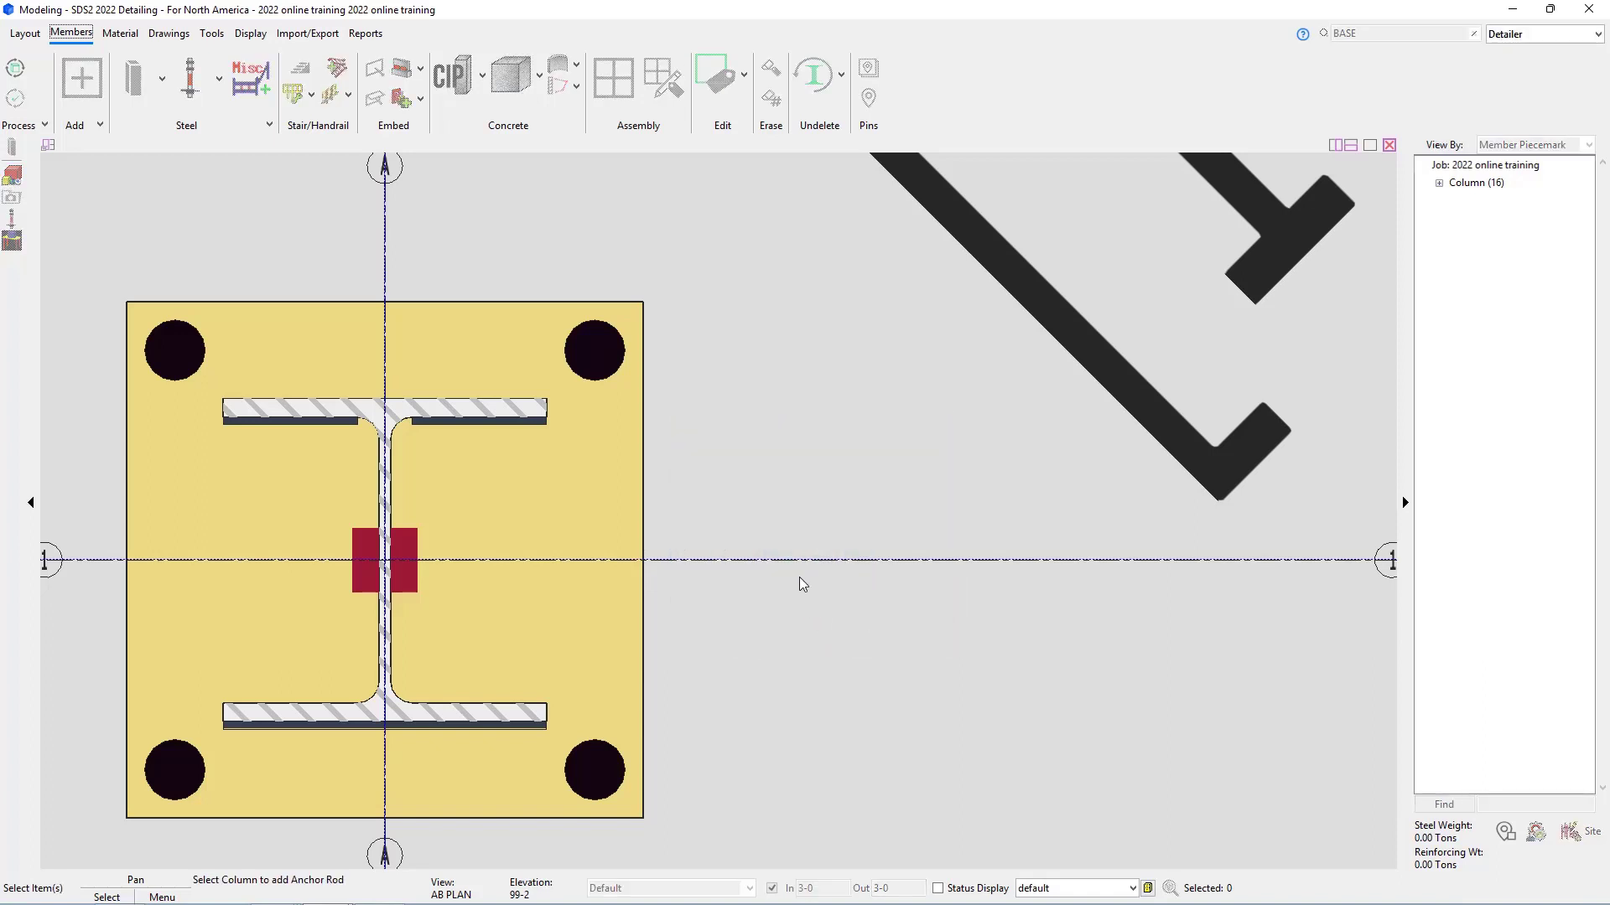
{"action": "mouse_move", "coordinate": [765, 631]}
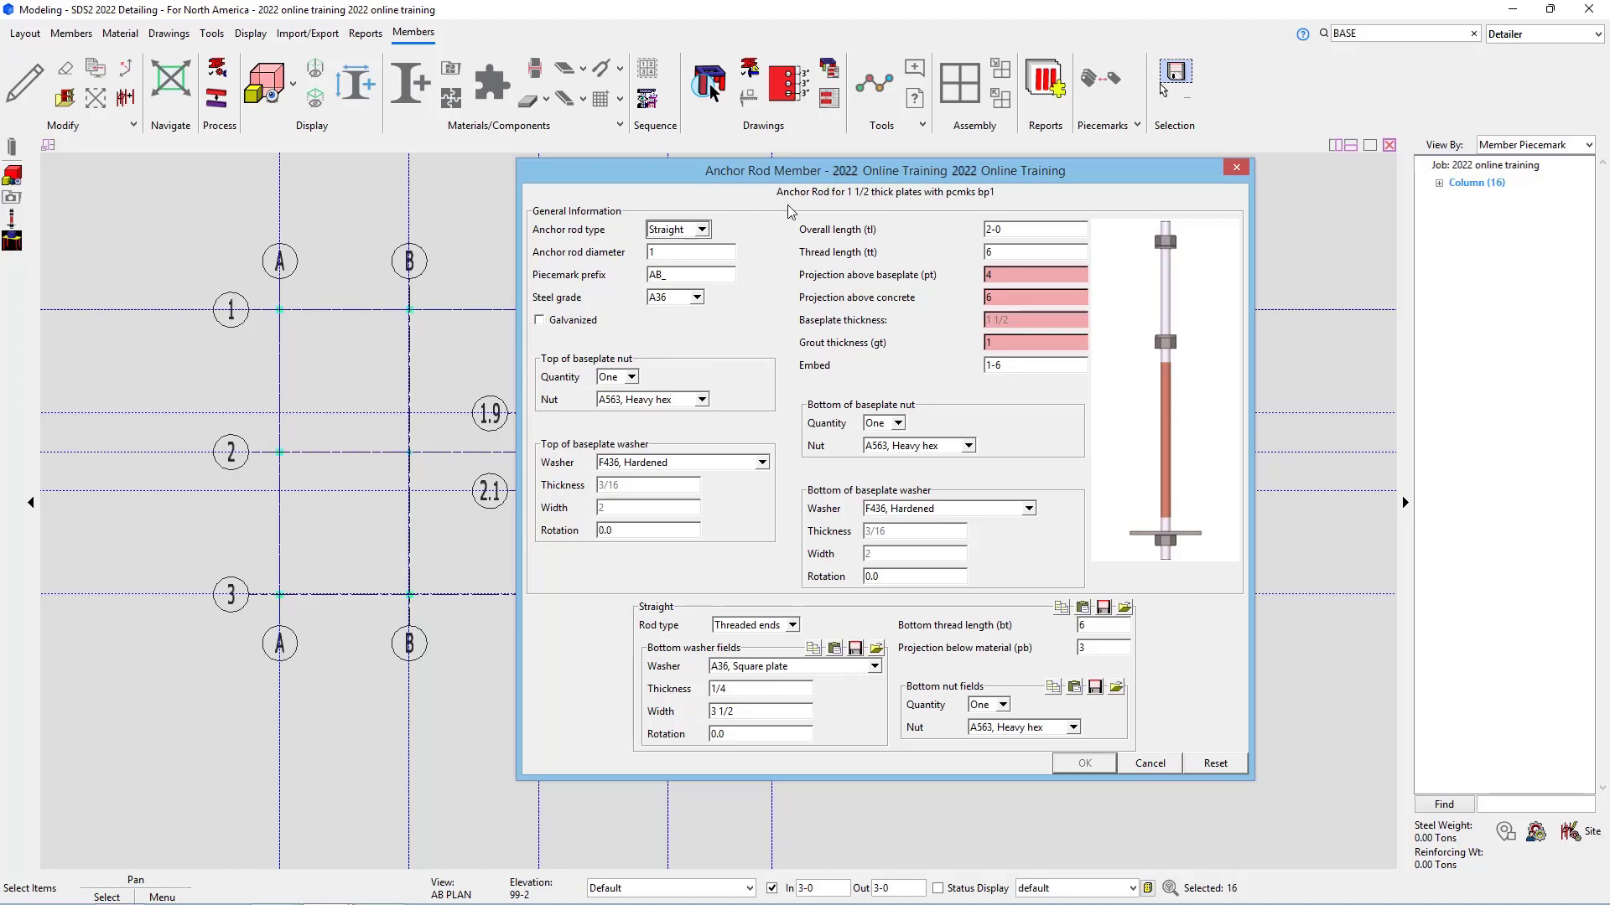
{"action": "mouse_move", "coordinate": [870, 238]}
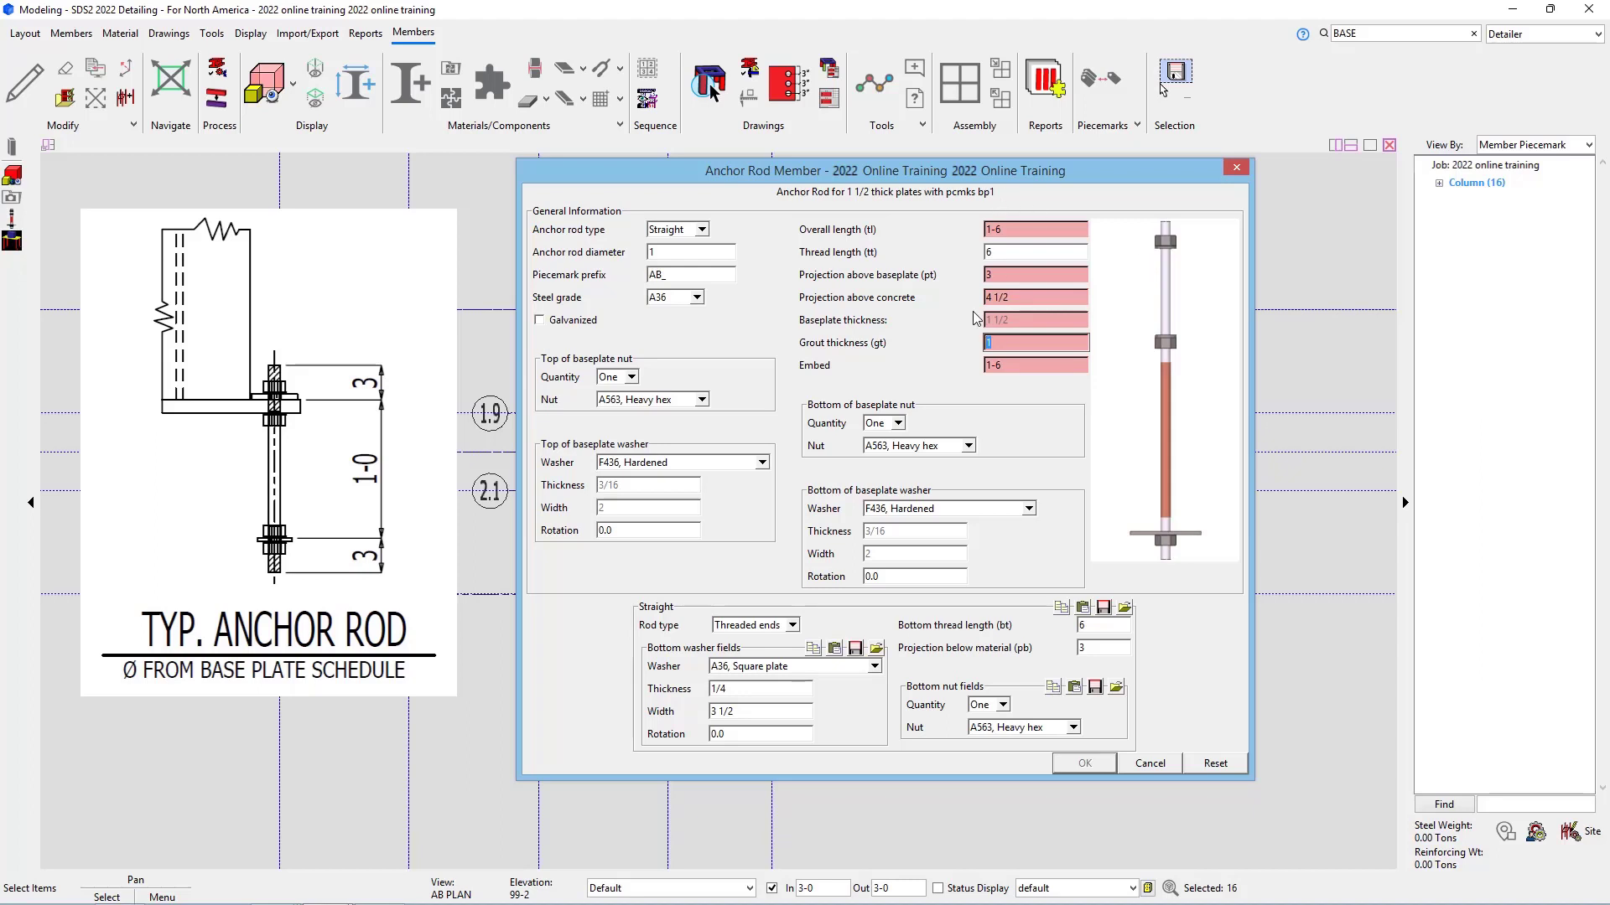
Step: Enter 5.5 projection above concrete and 1-0 1/2 embed for the 1 1/2 thick plate rods
{"action": "left_click", "coordinate": [1033, 297]}
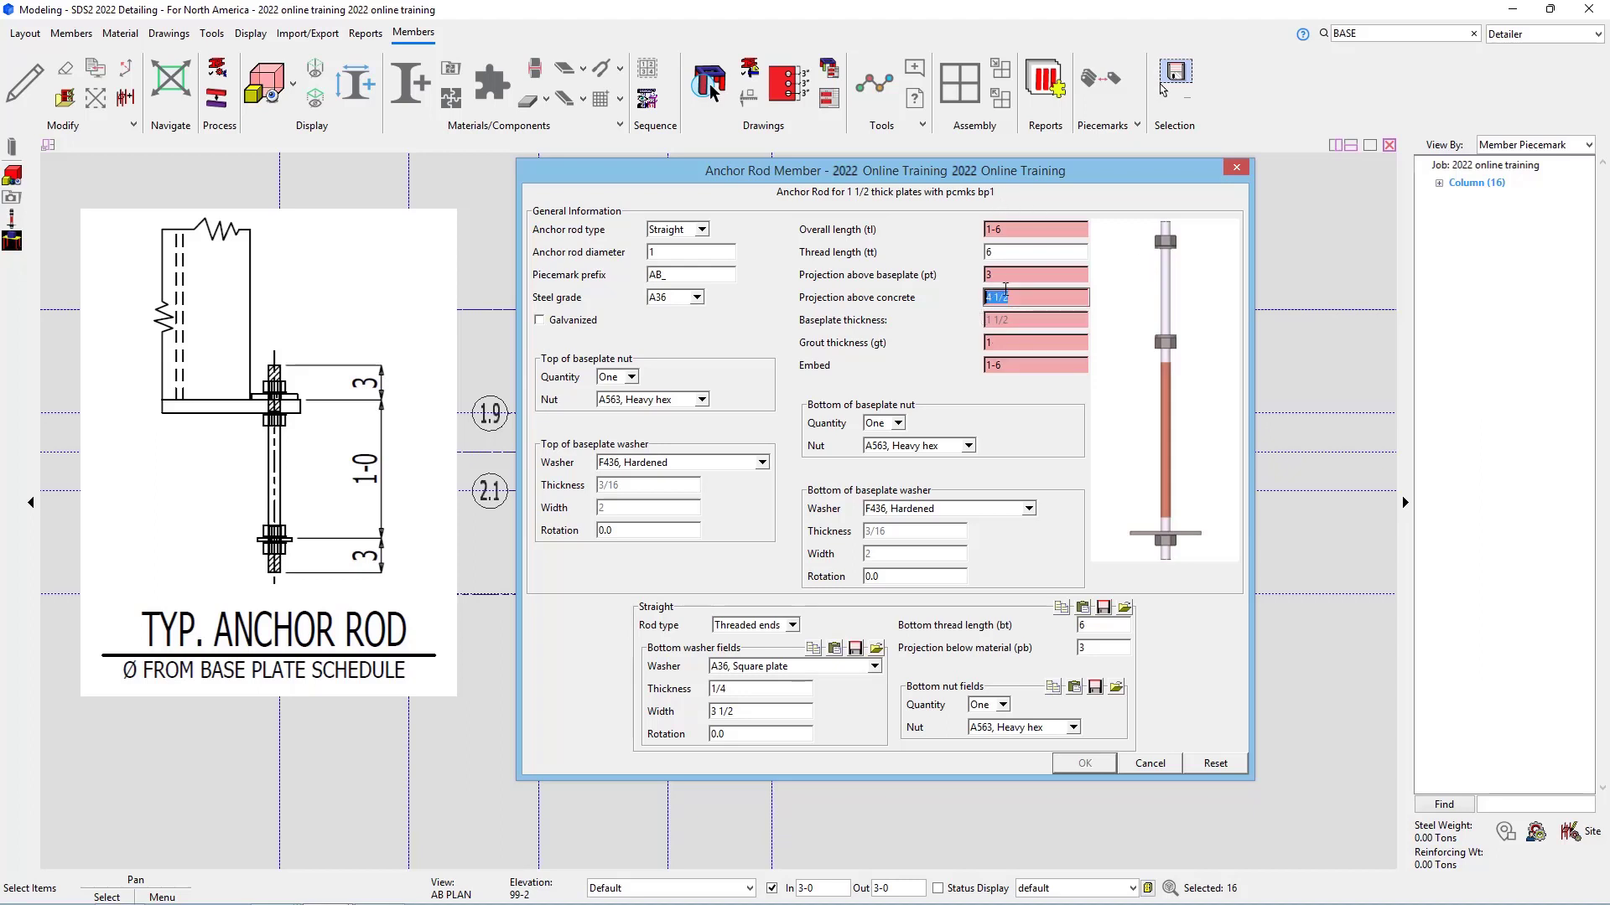
{"action": "type", "text": "5.5"}
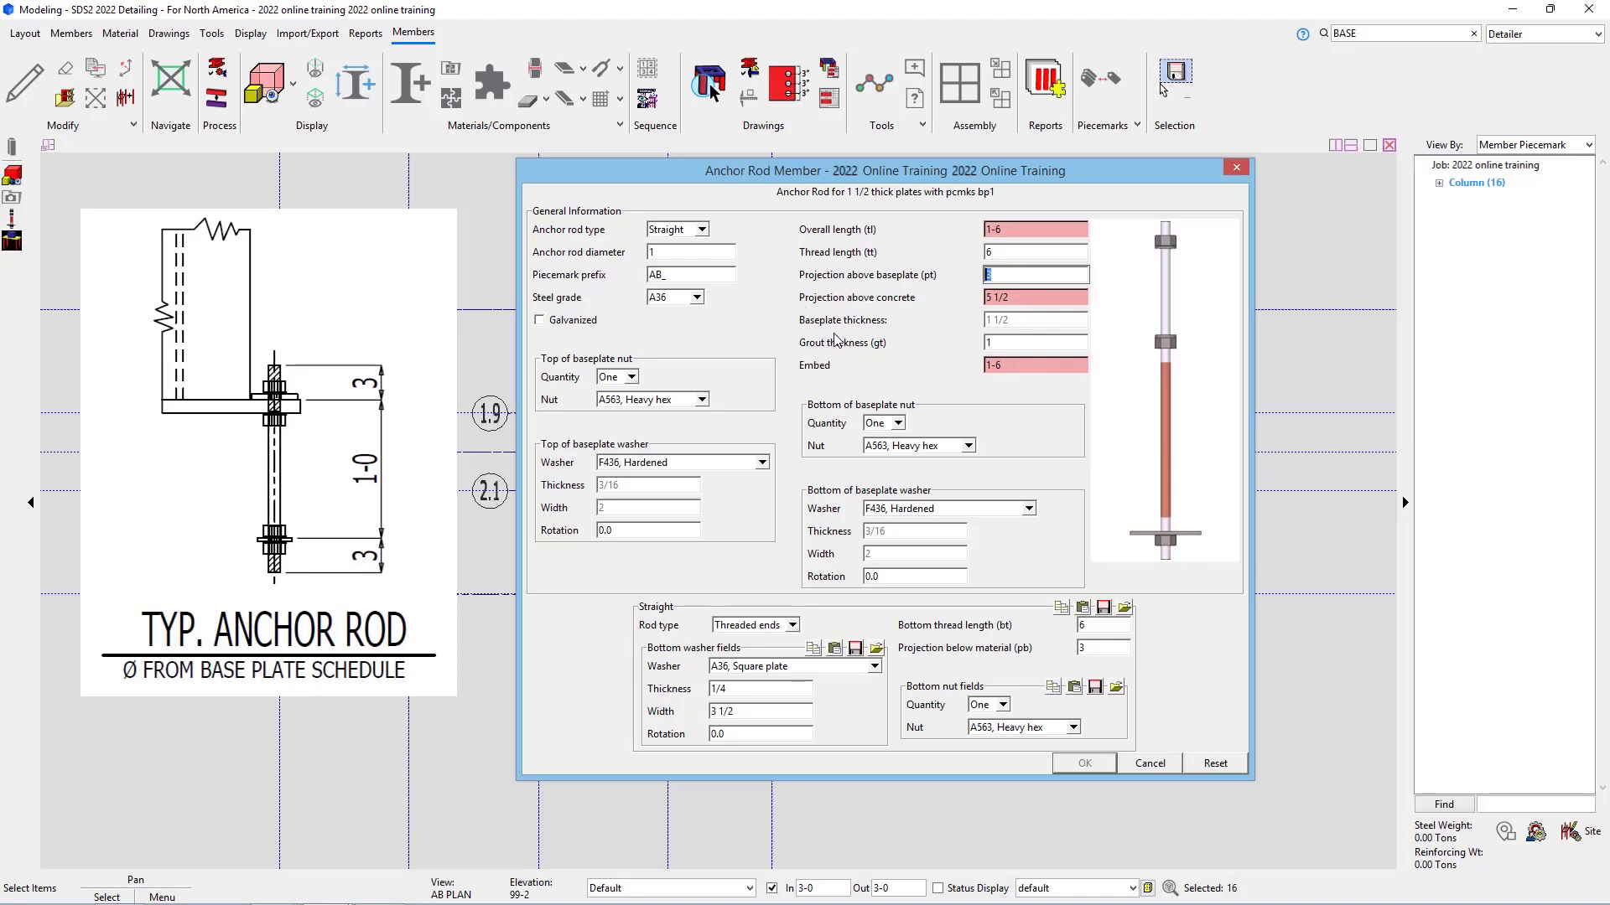
{"action": "mouse_move", "coordinate": [1021, 359]}
{"action": "type", "text": "3"}
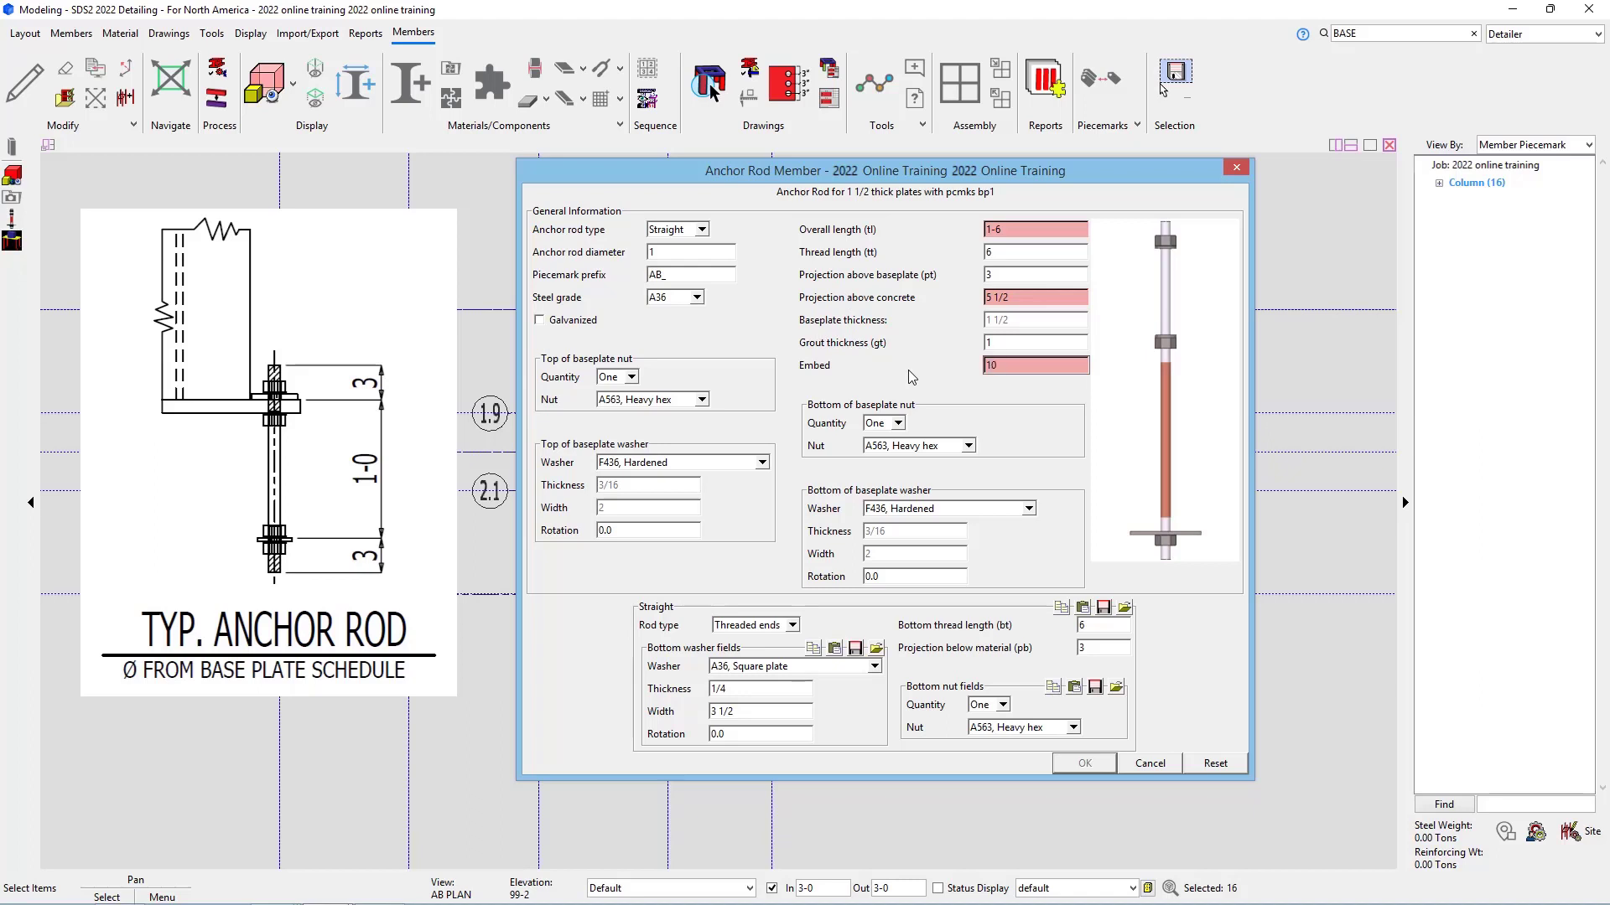
{"action": "type", "text": "1-0 1/2"}
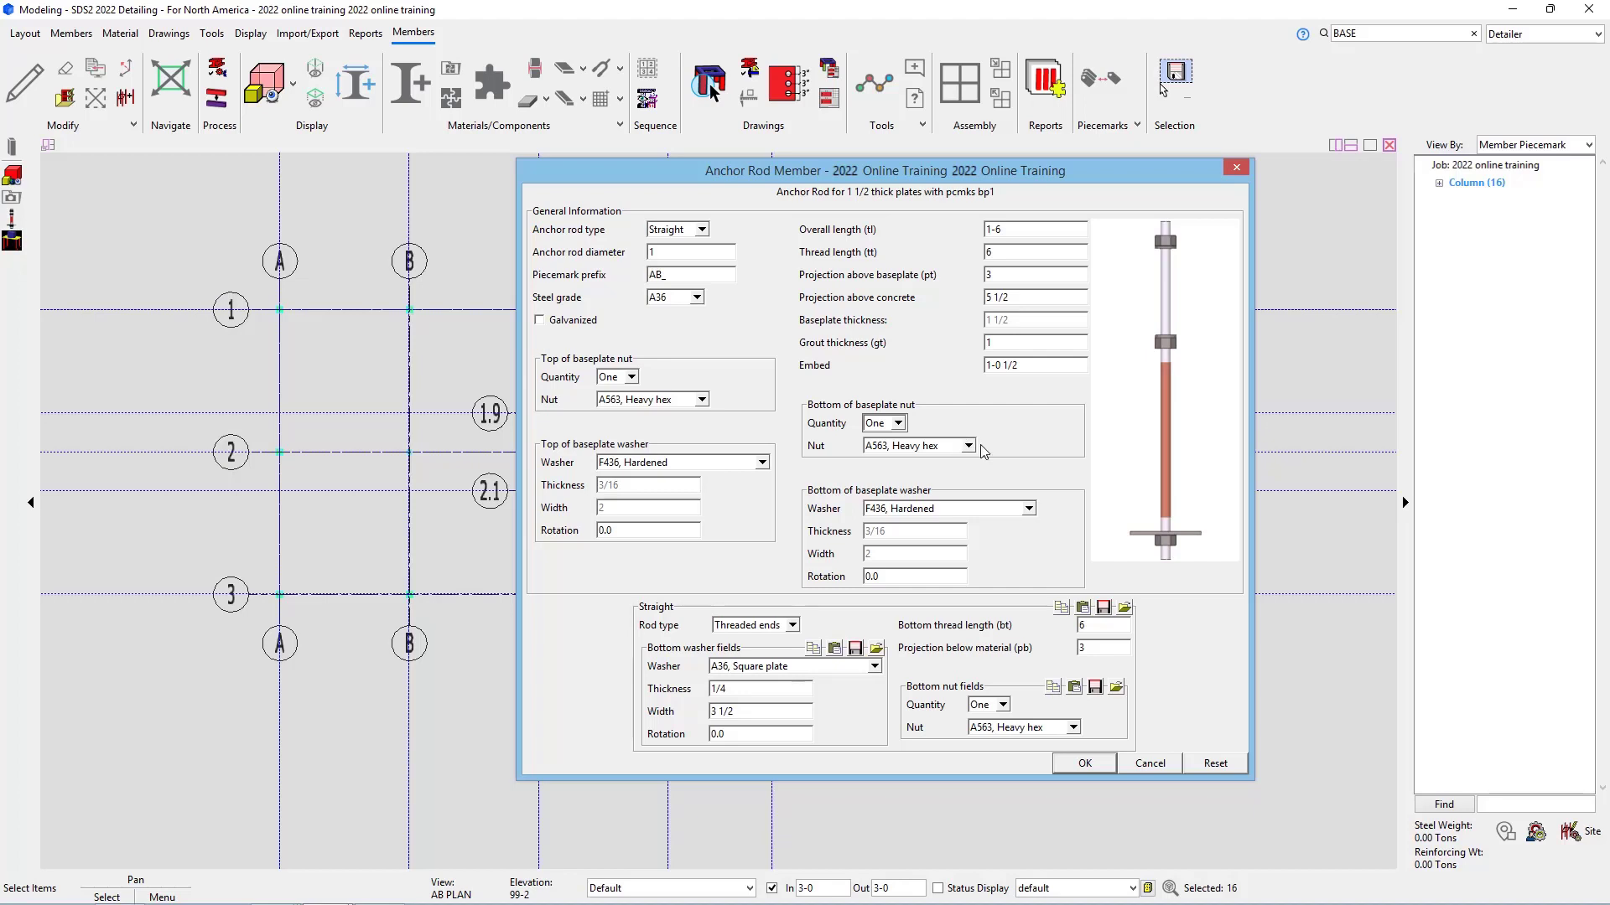
{"action": "mouse_move", "coordinate": [1046, 451]}
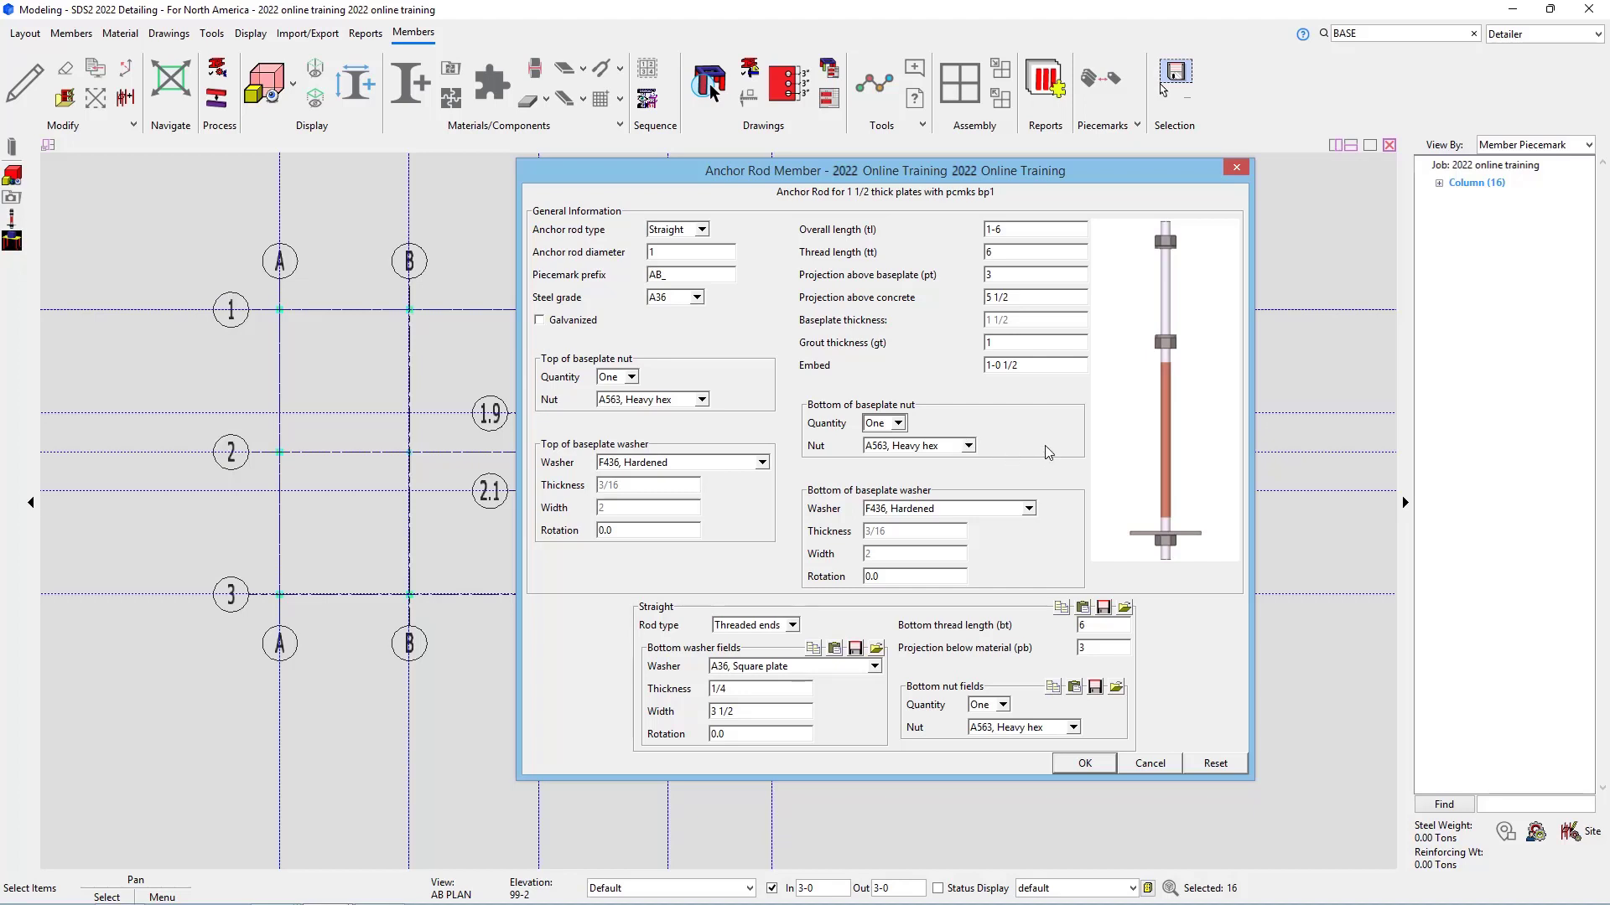
{"action": "mouse_move", "coordinate": [976, 493]}
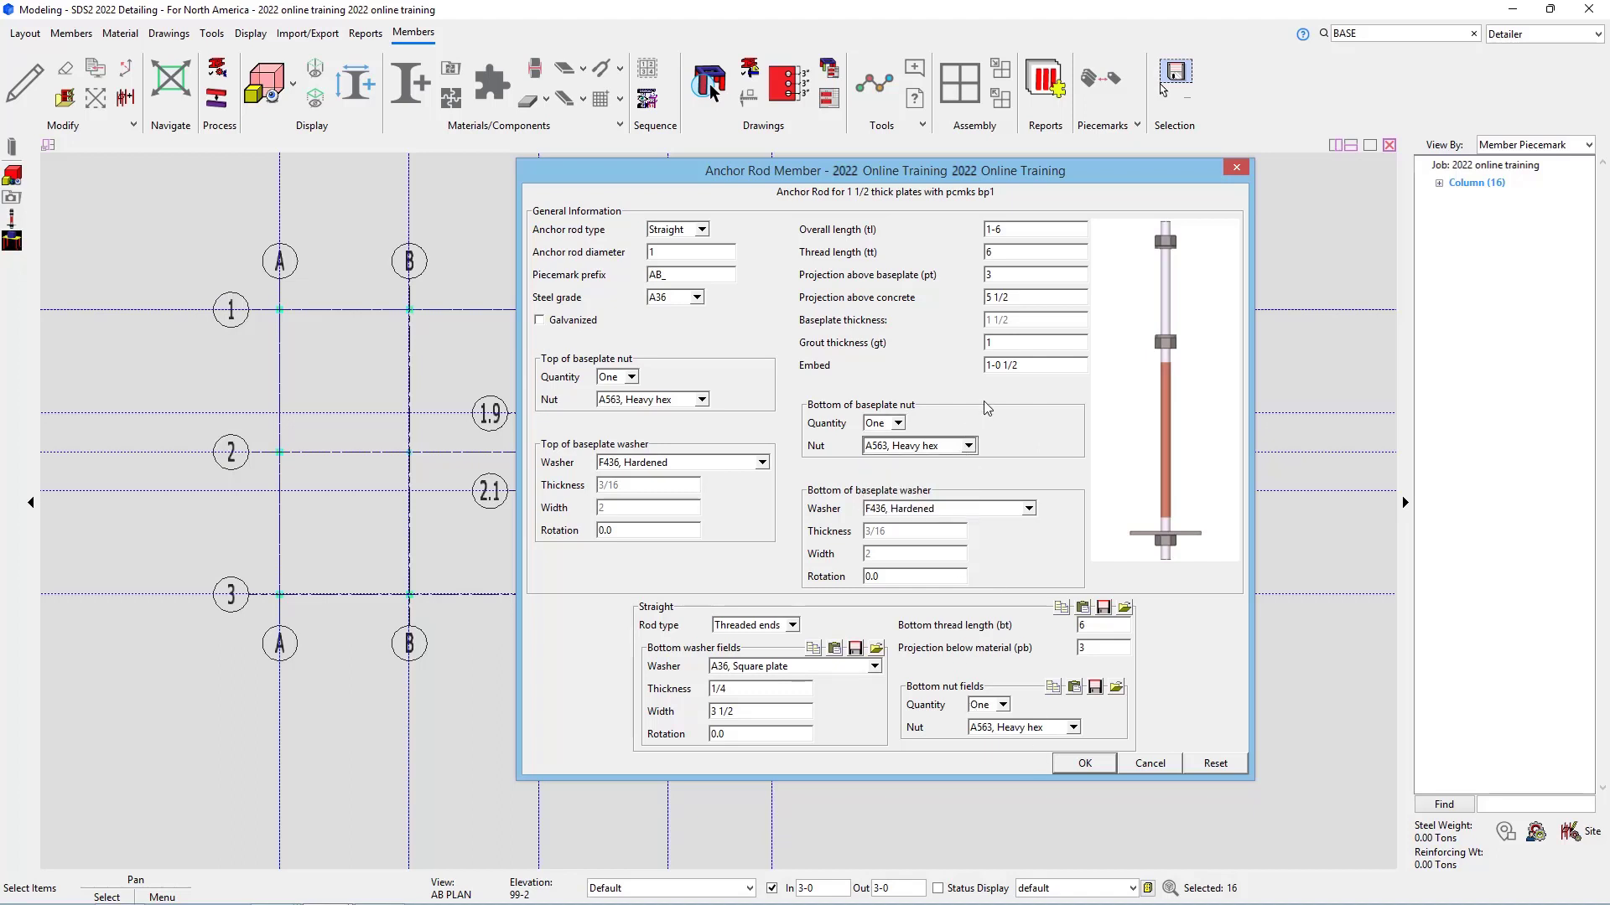
{"action": "left_click", "coordinate": [1029, 510]}
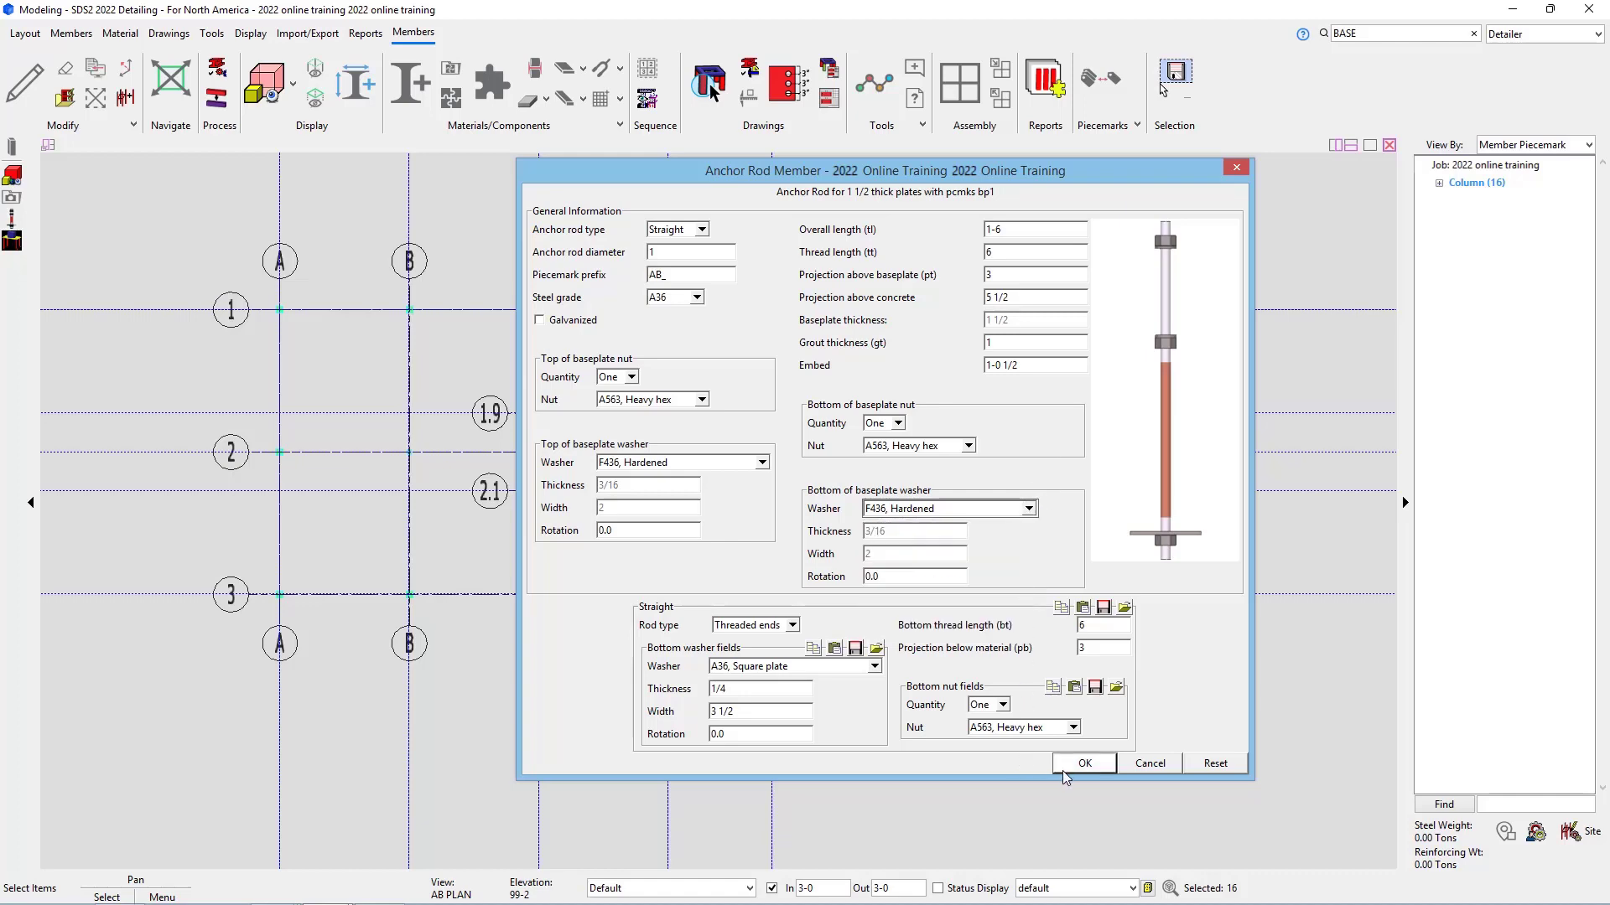
Step: Place the 1 1/2 plate rods and set the 1 thick plate rods to 1-1 embed, type Straight
{"action": "left_click", "coordinate": [1083, 763]}
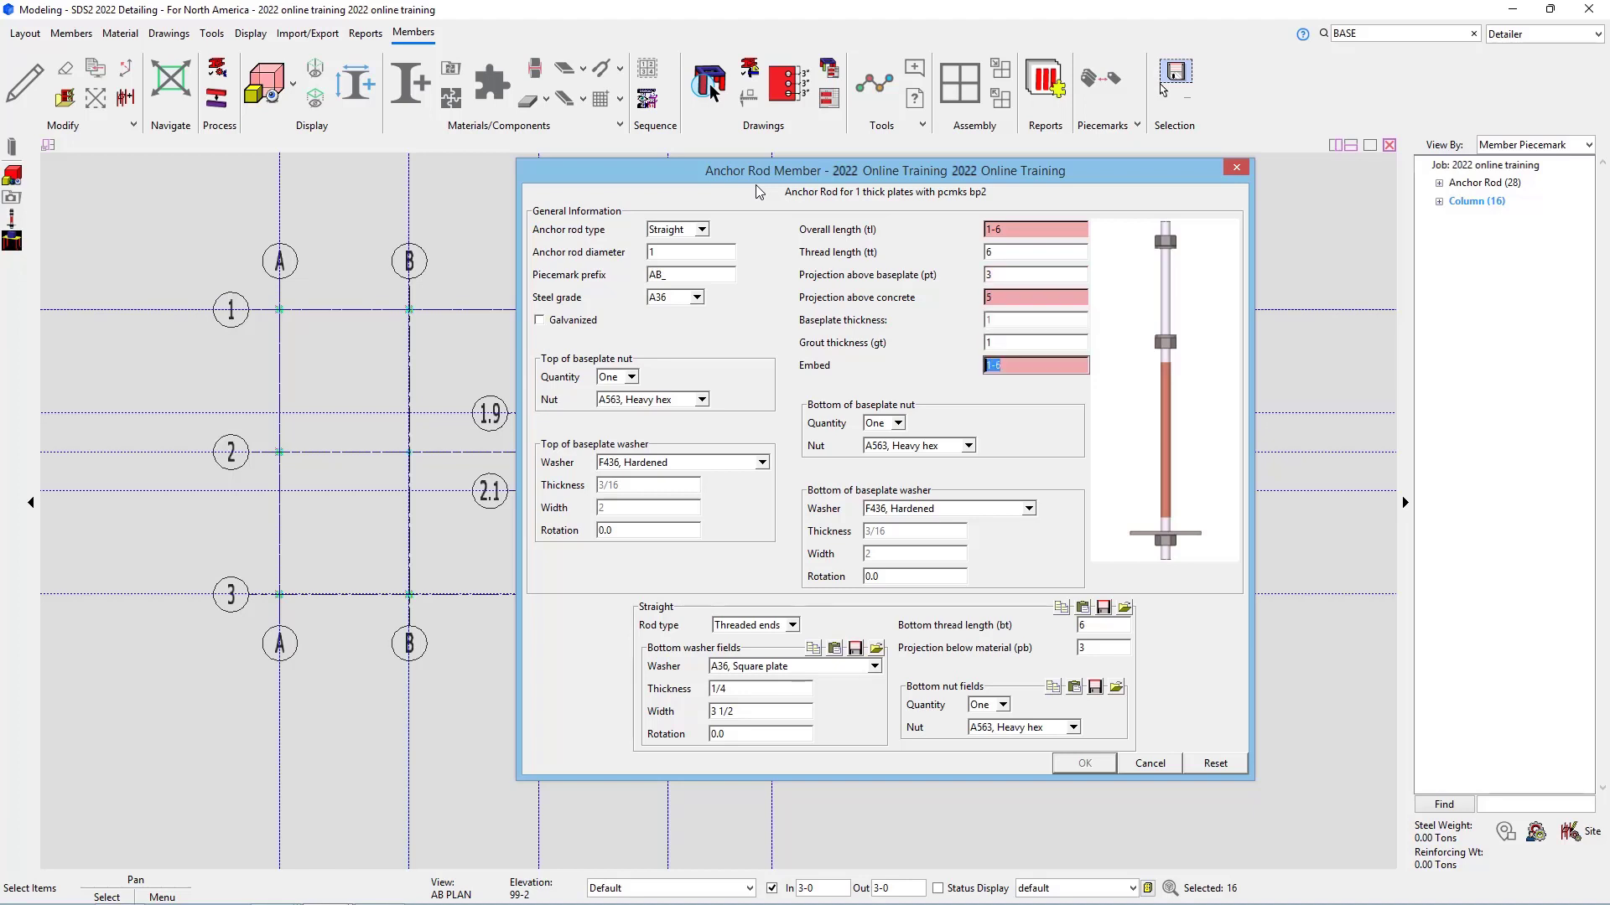
{"action": "type", "text": "1-"}
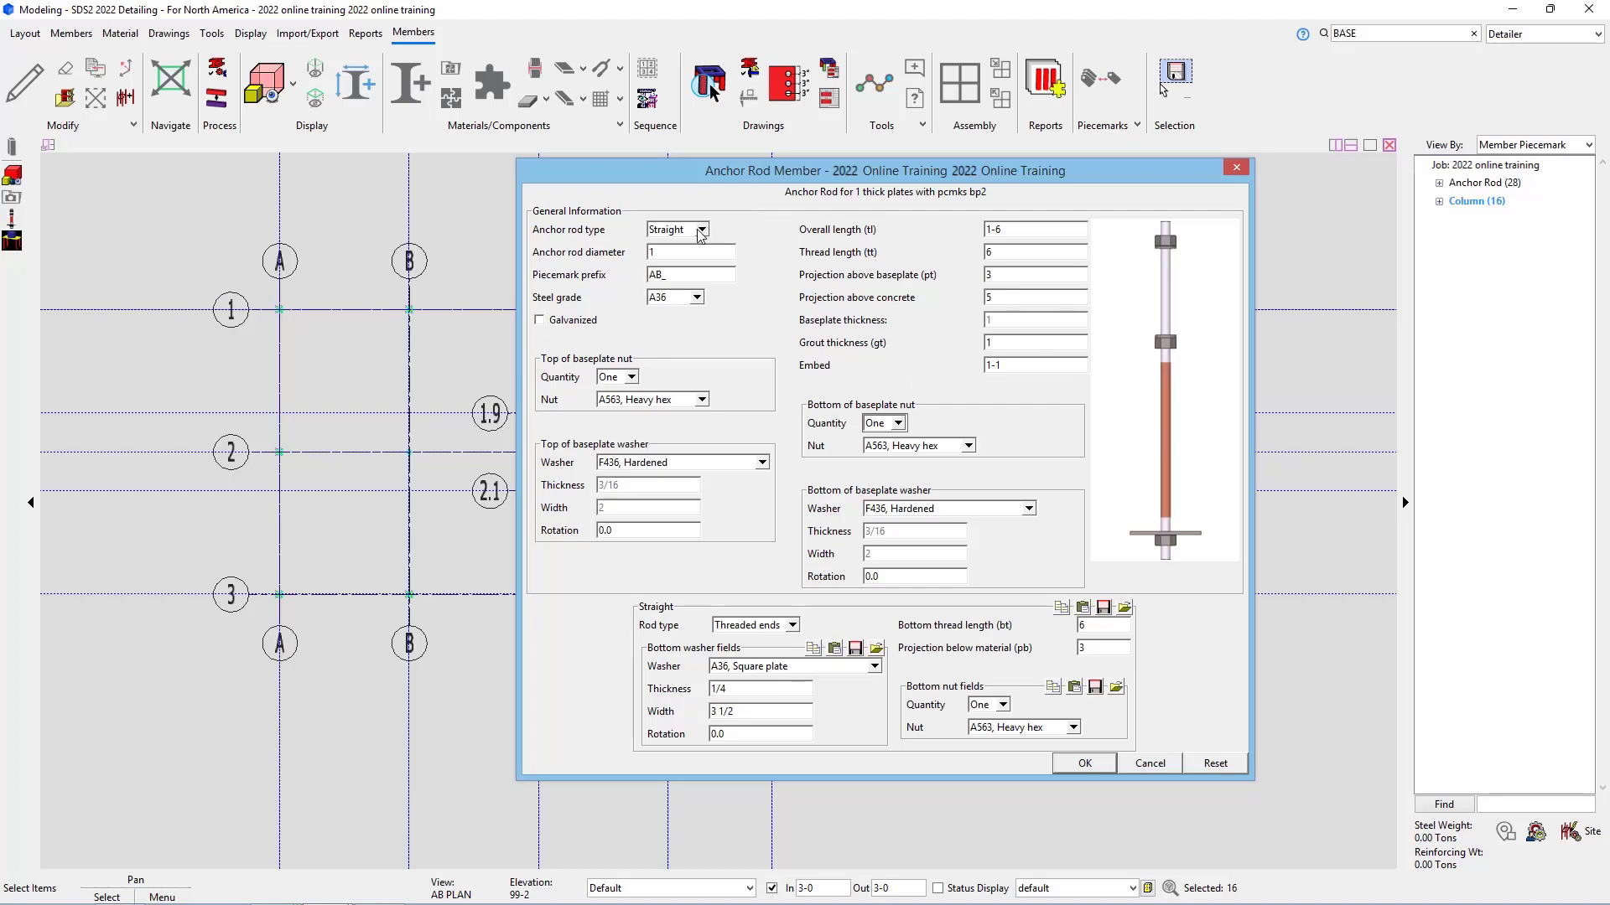
{"action": "left_click", "coordinate": [701, 230]}
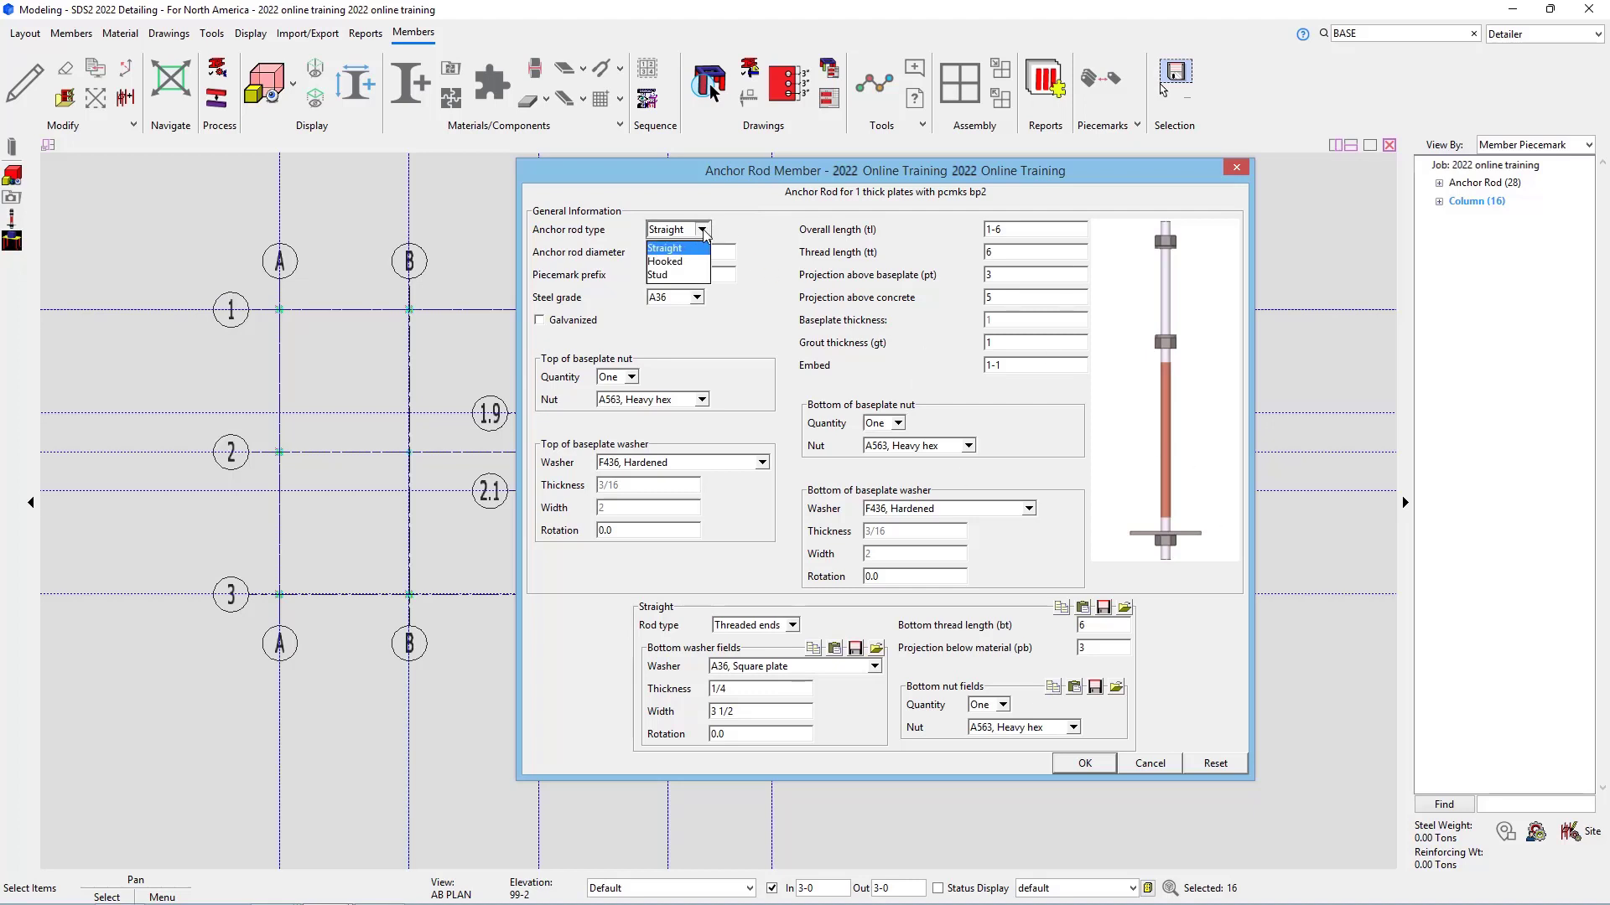
{"action": "mouse_move", "coordinate": [755, 249]}
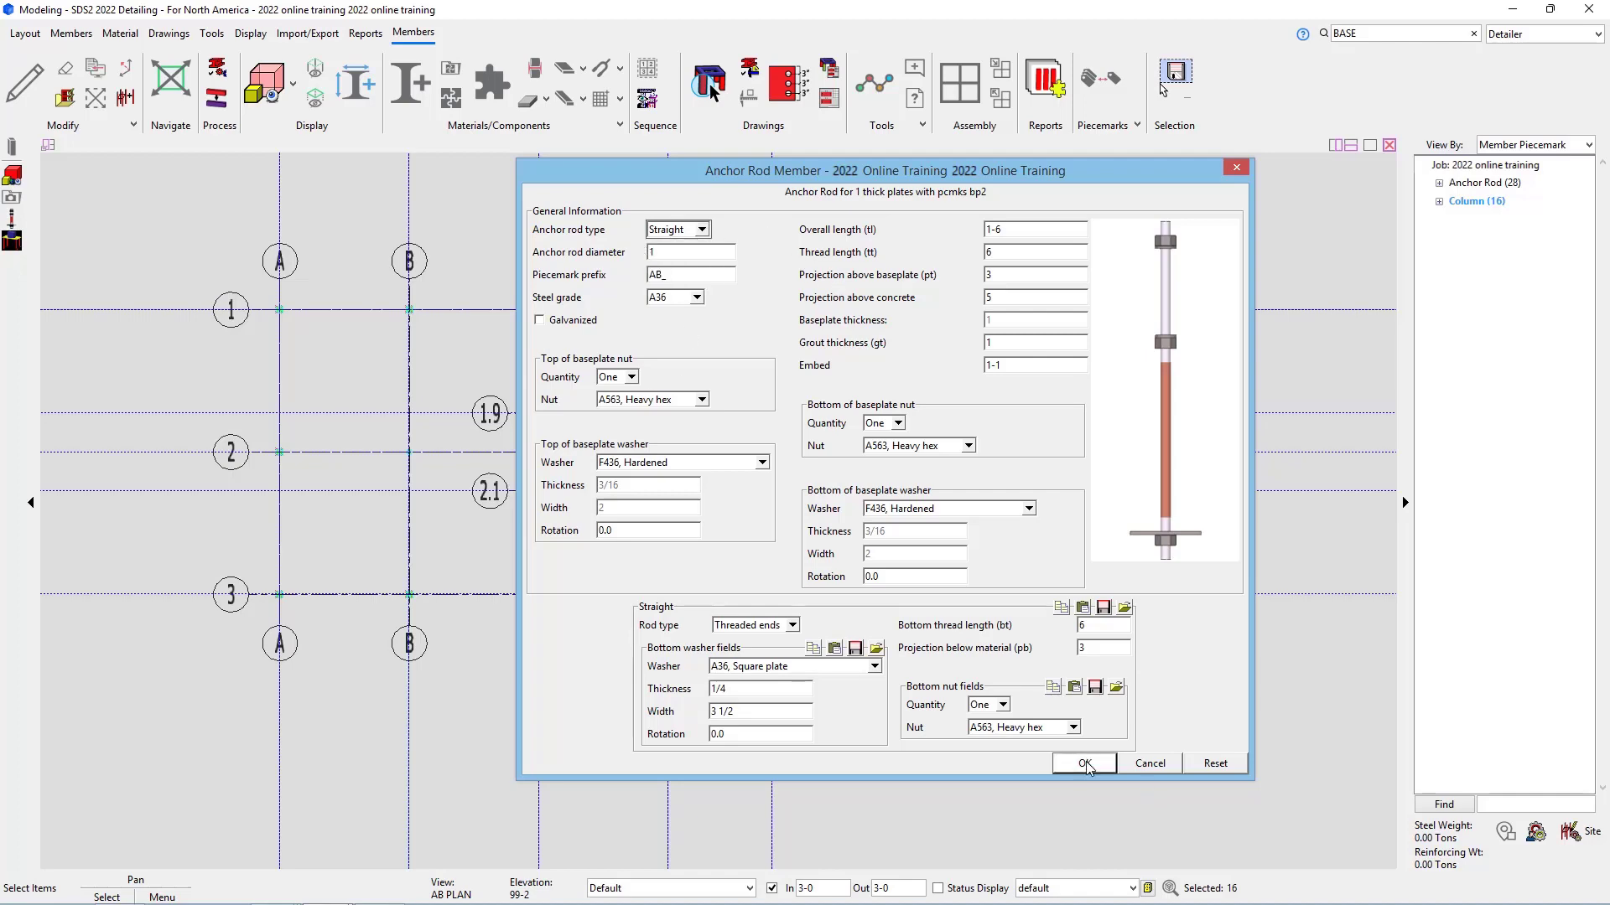
Step: Place the 1 thick plate rods and review the 3/4 thick plate rod dimensions
{"action": "left_click", "coordinate": [1083, 762]}
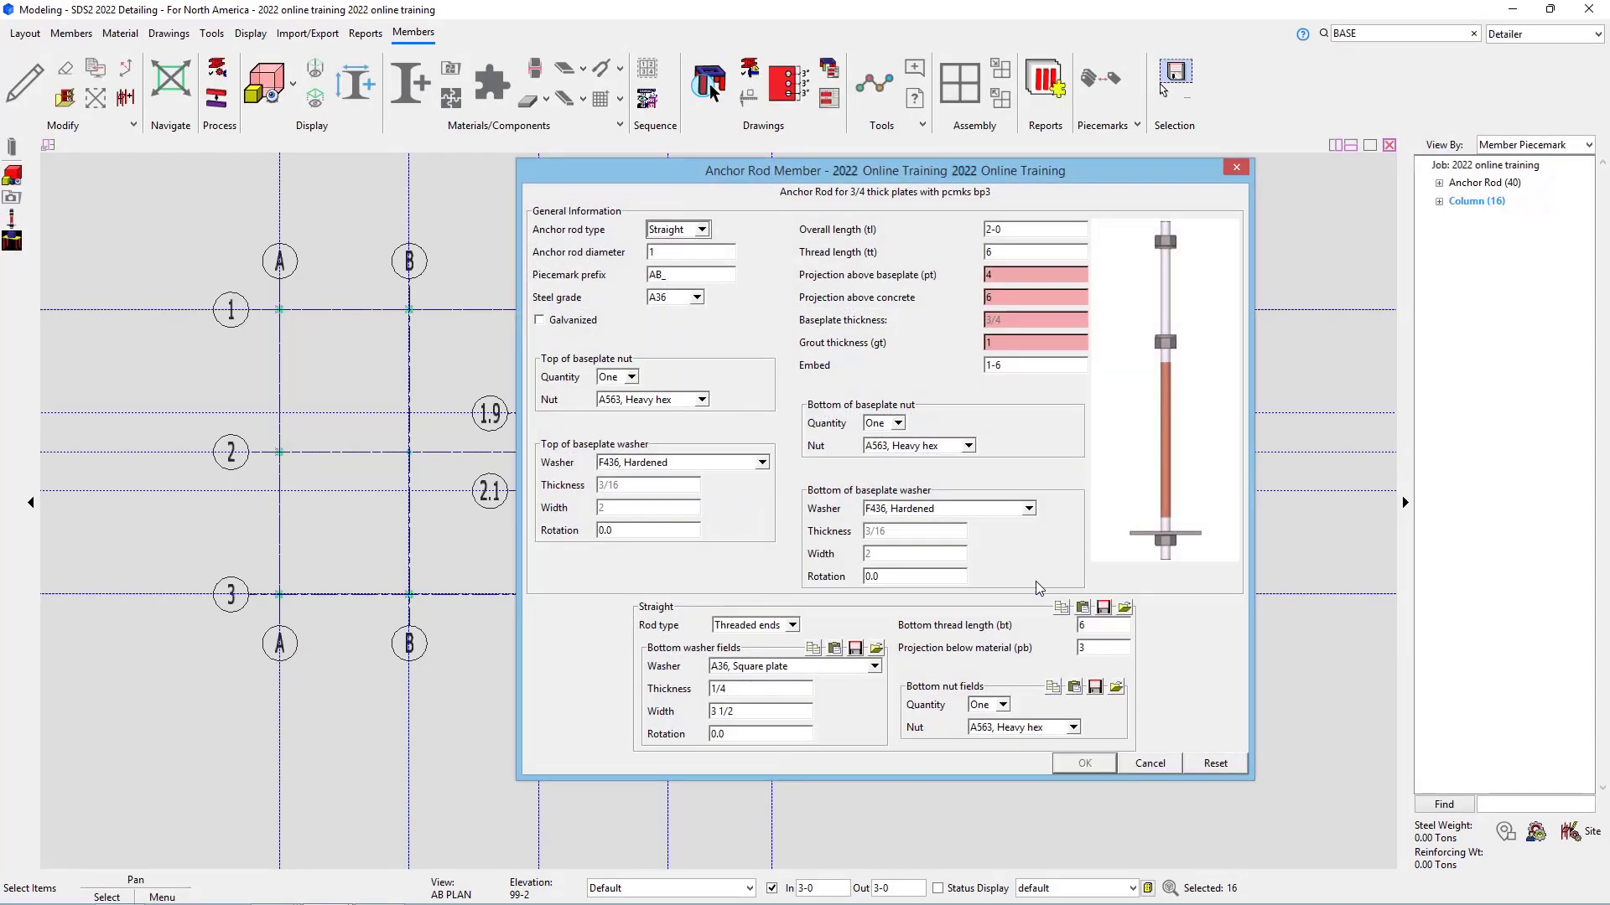
{"action": "mouse_move", "coordinate": [1100, 272]}
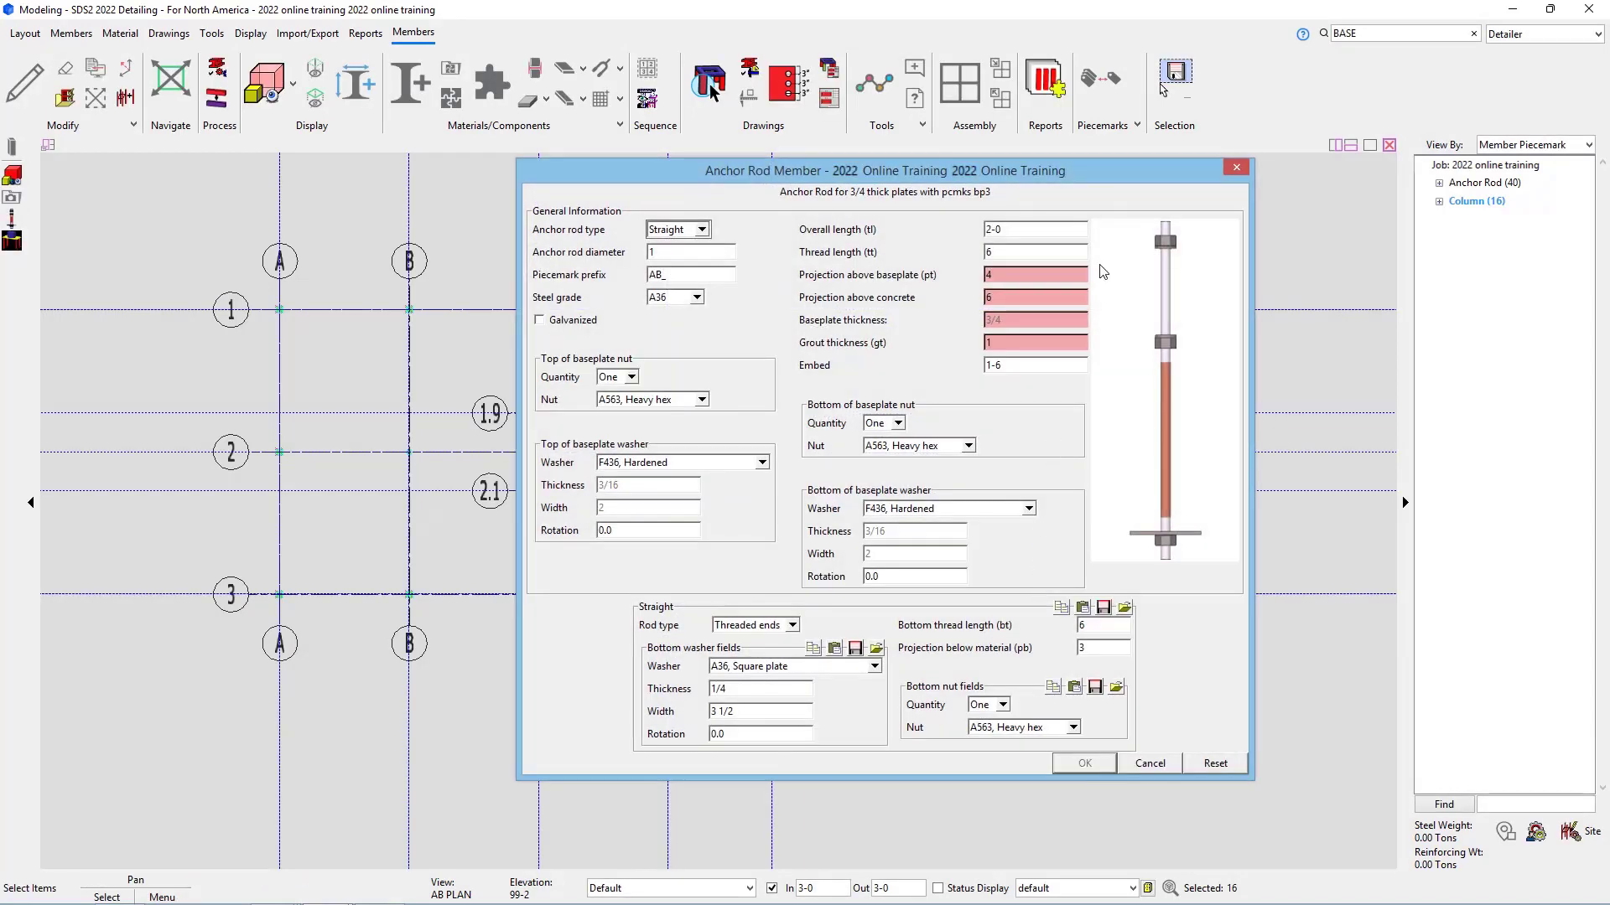
{"action": "left_click", "coordinate": [1033, 228]}
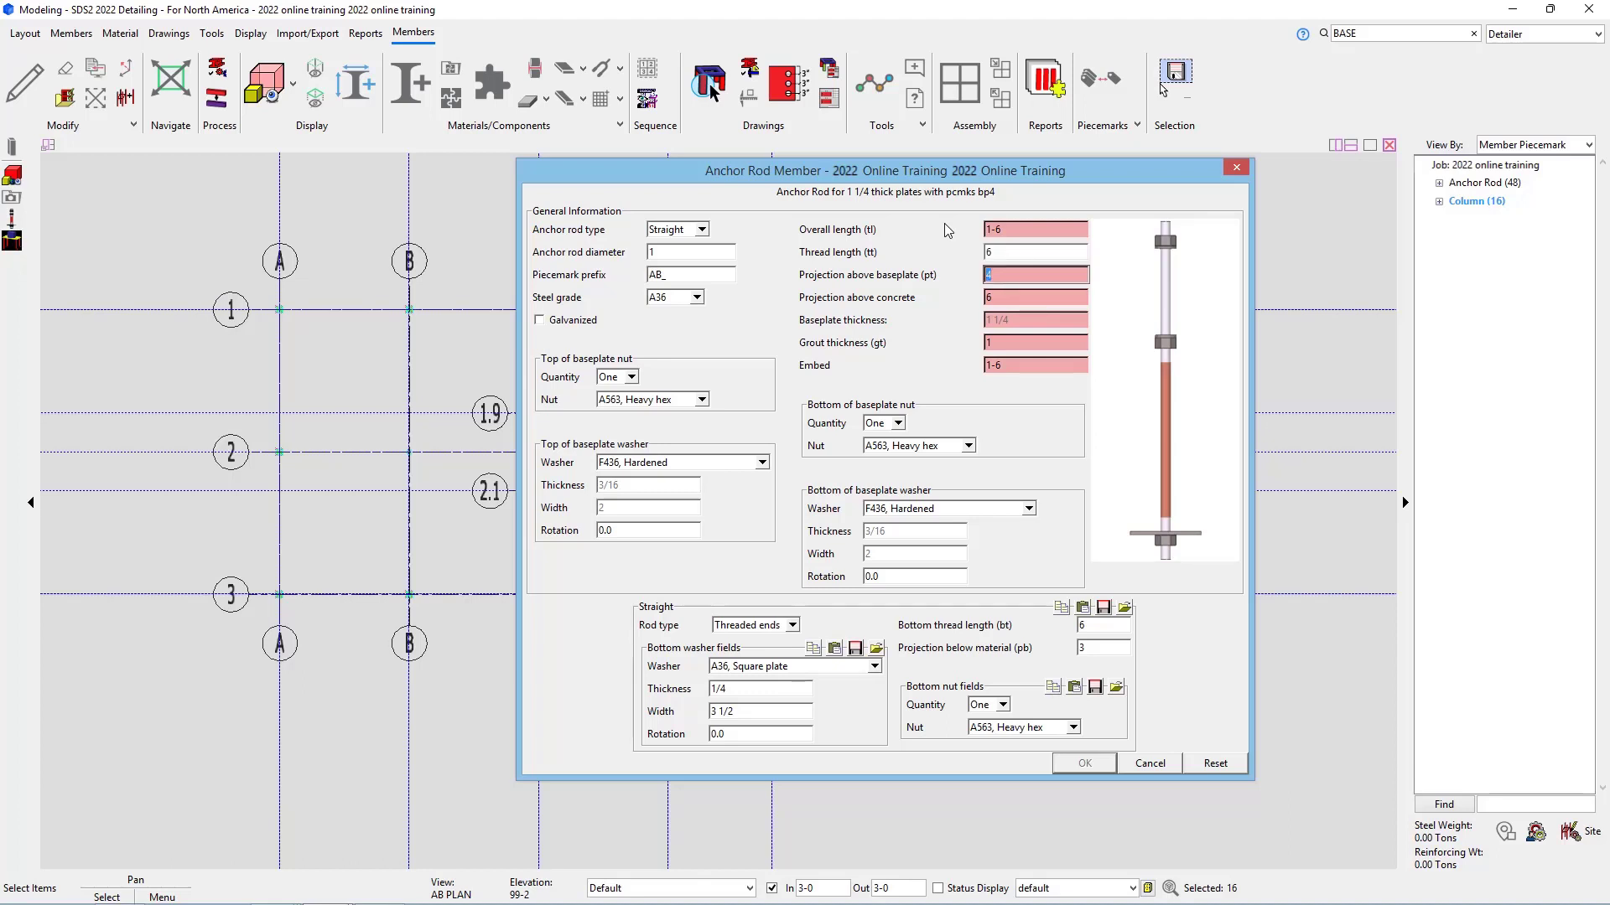
Step: Set the bp4 rods to 3 above baseplate with a 1-0 3/4 embed and accept them
{"action": "type", "text": "3"}
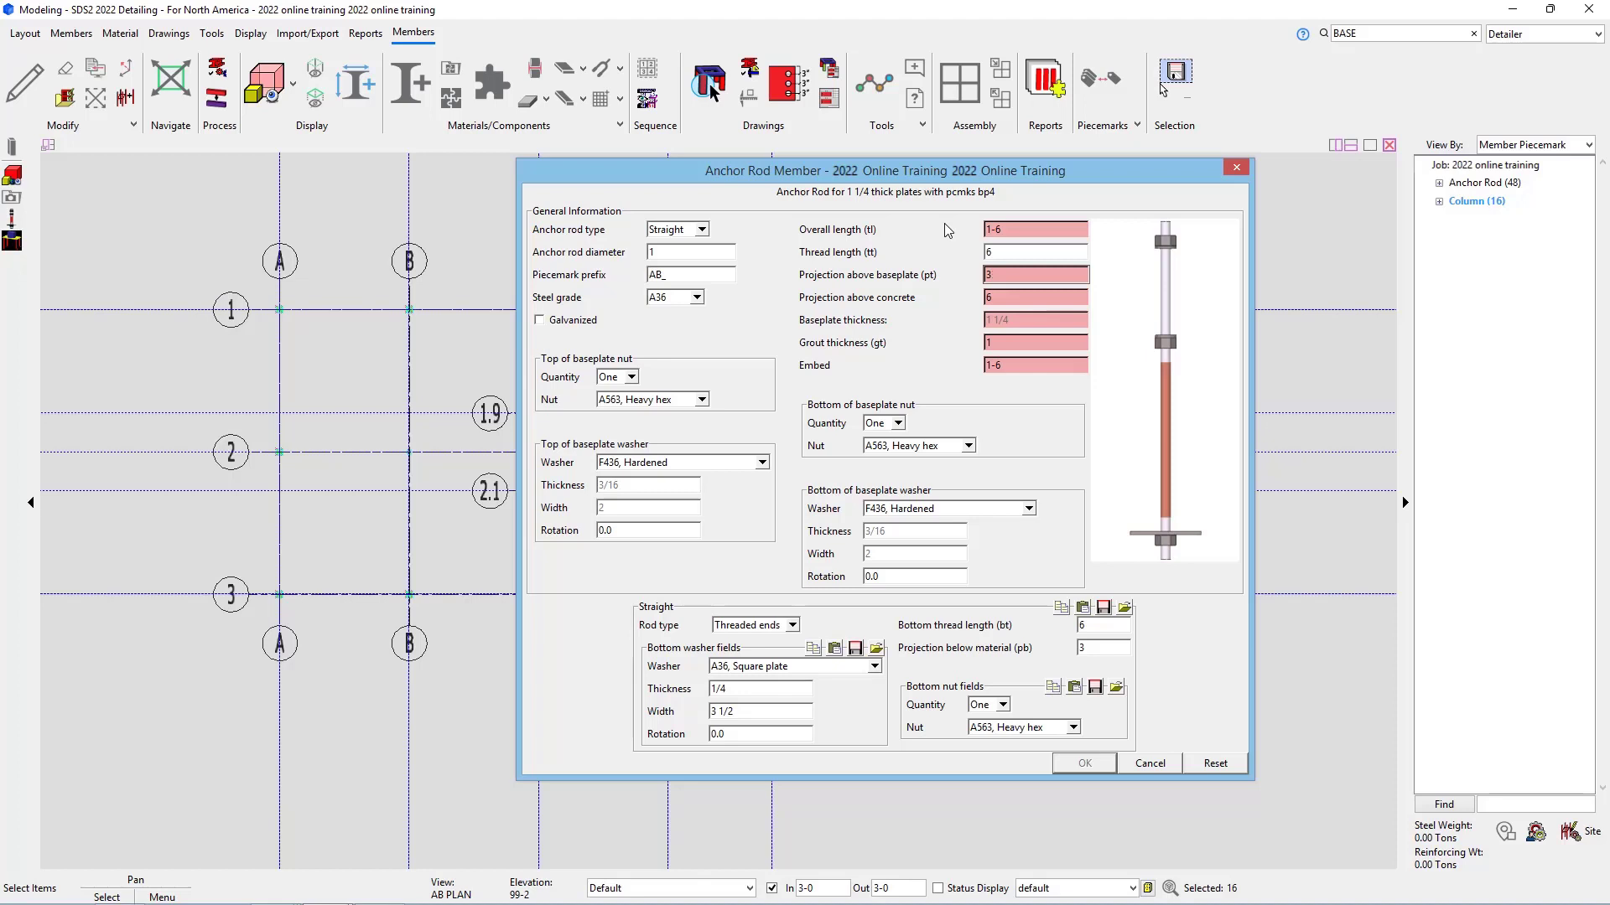
{"action": "left_click", "coordinate": [1035, 297]}
{"action": "type", "text": "5 1/4"}
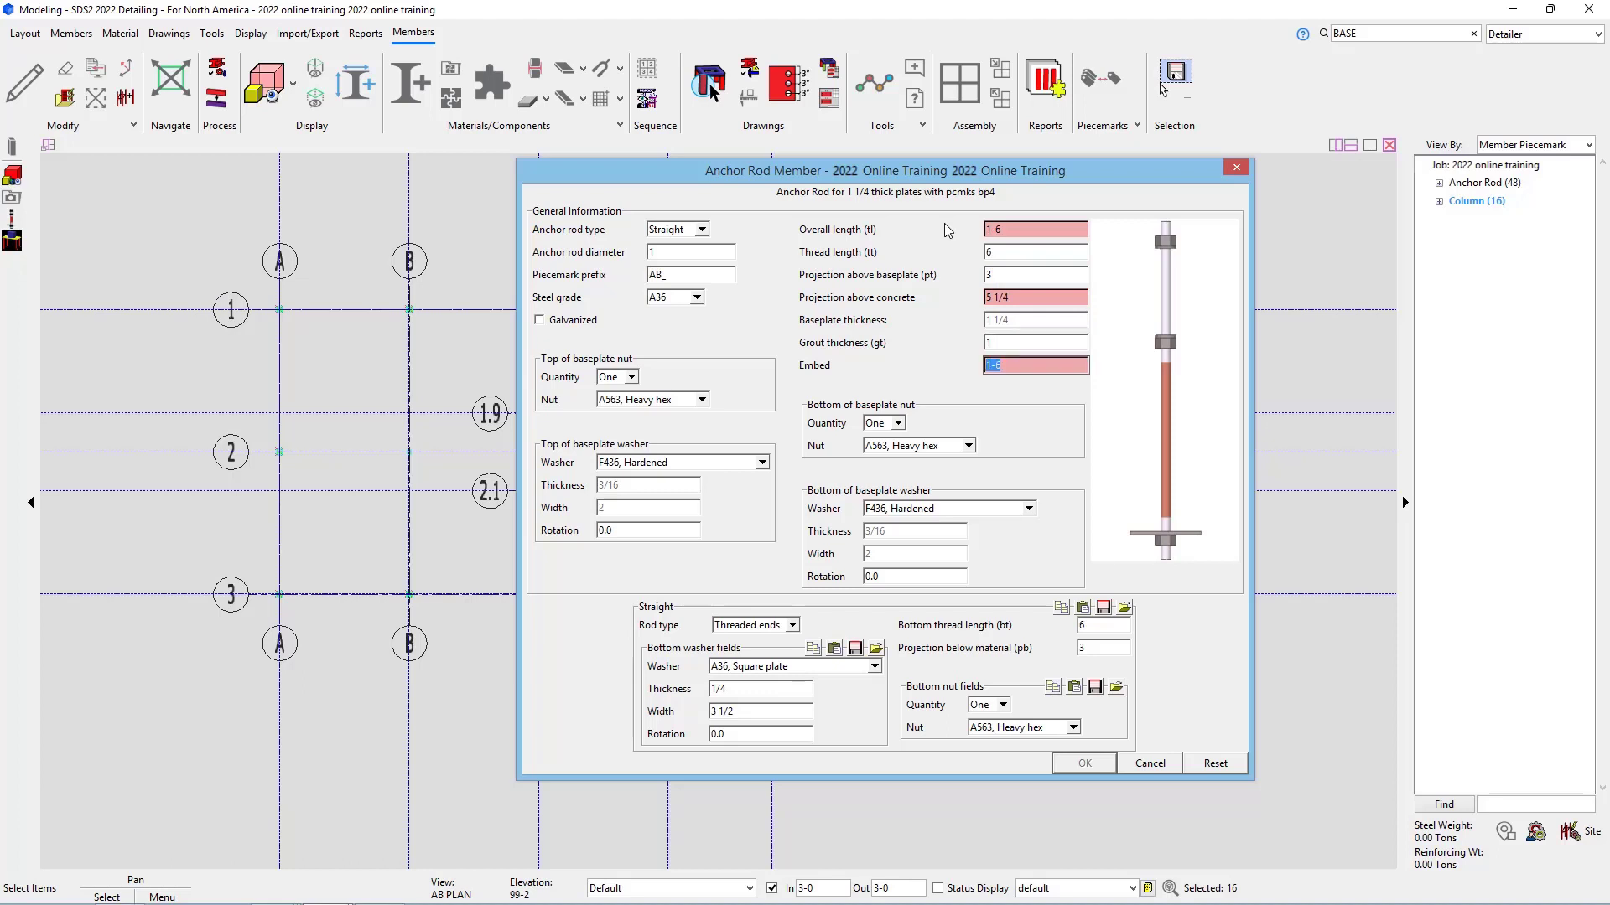
{"action": "type", "text": "1-0 3/4"}
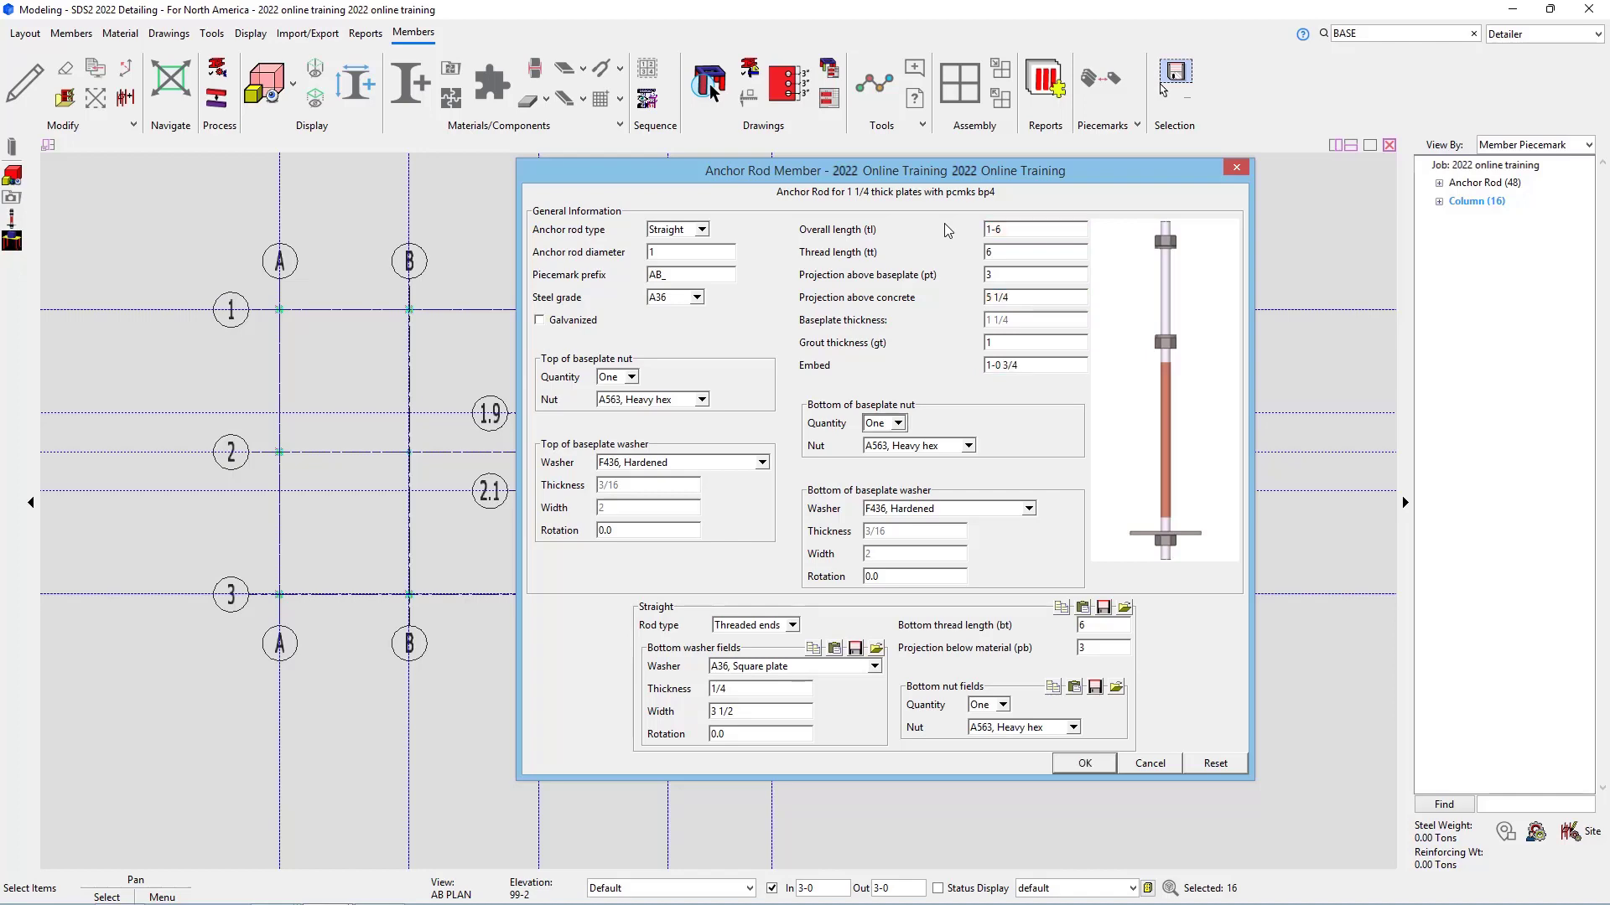
{"action": "left_click", "coordinate": [1084, 761]}
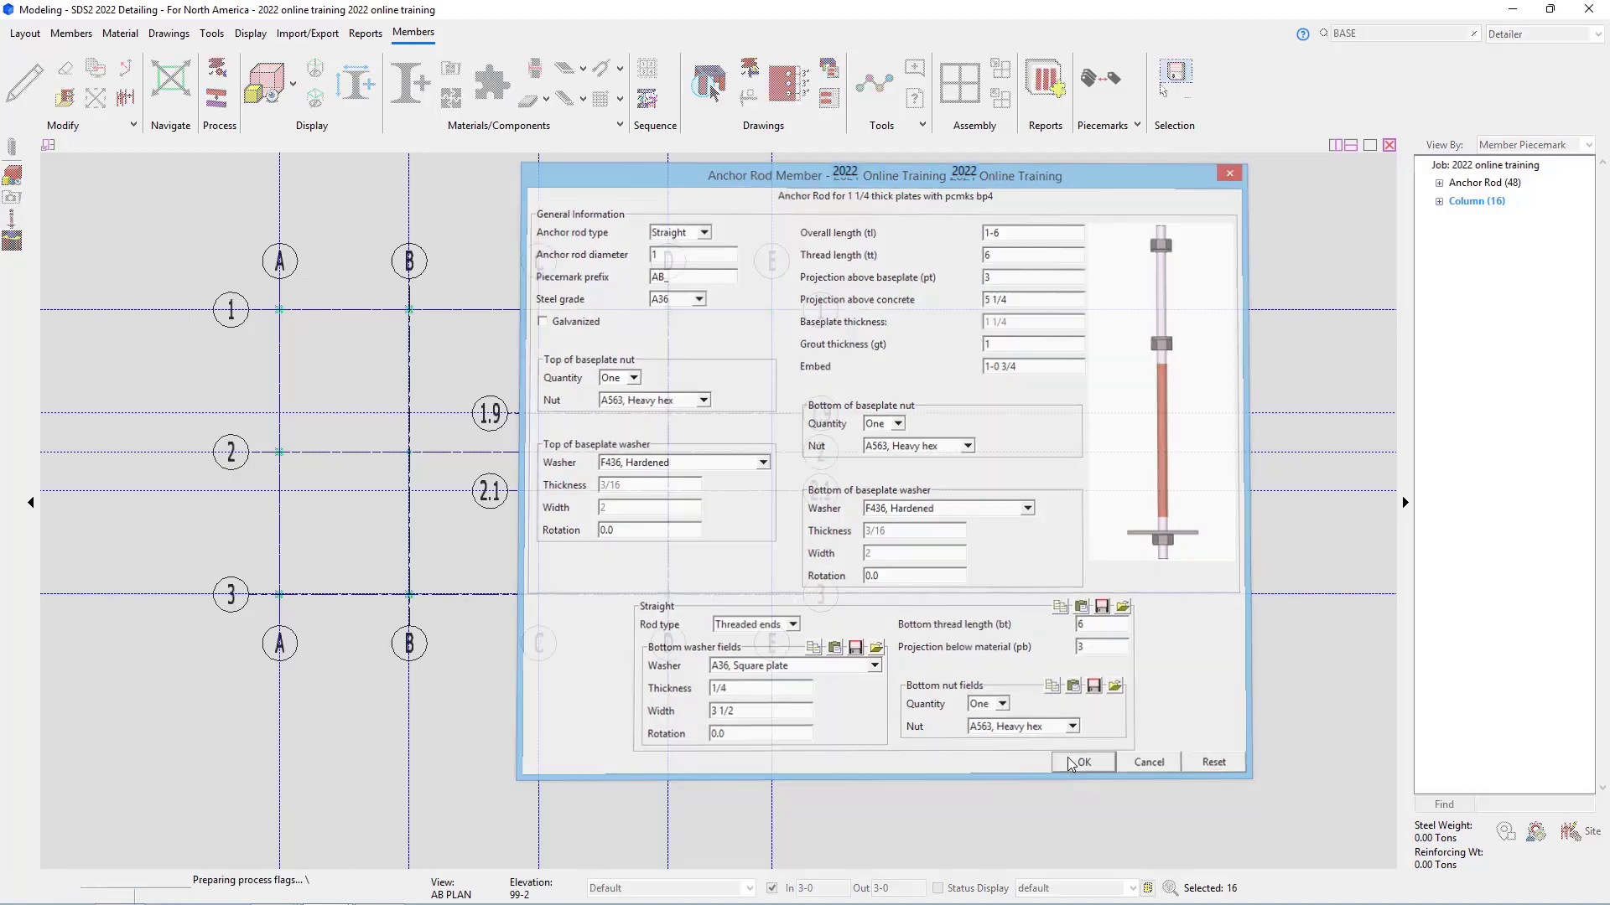
Step: Decline adding another anchor rod group, leaving 52 anchor rods in the model
{"action": "left_click", "coordinate": [1083, 761]}
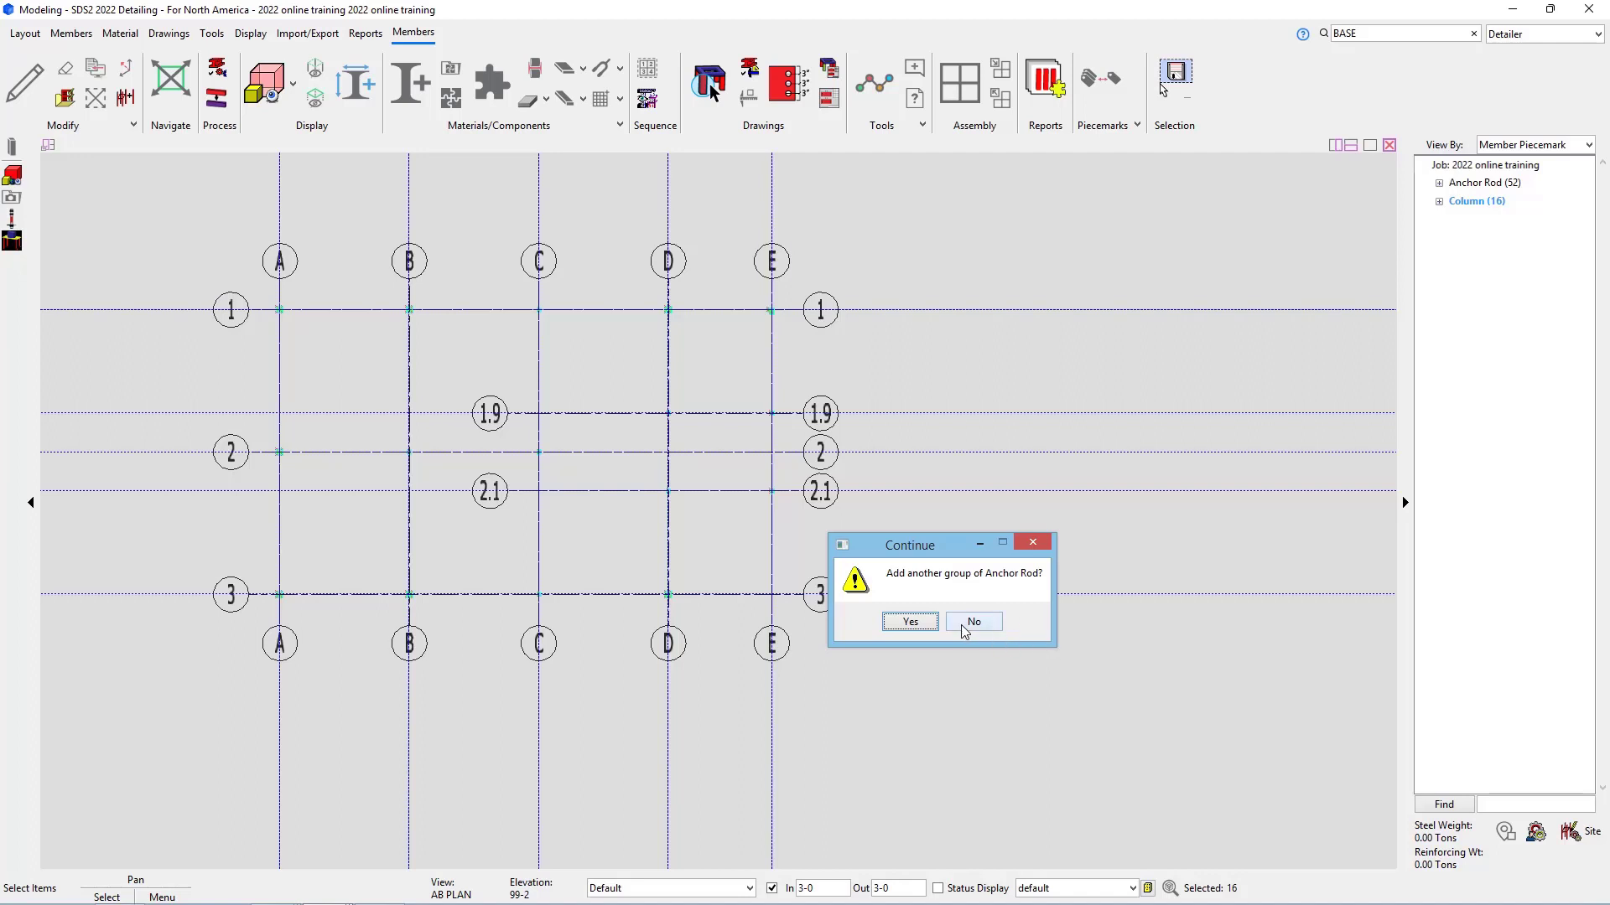
{"action": "left_click", "coordinate": [972, 620]}
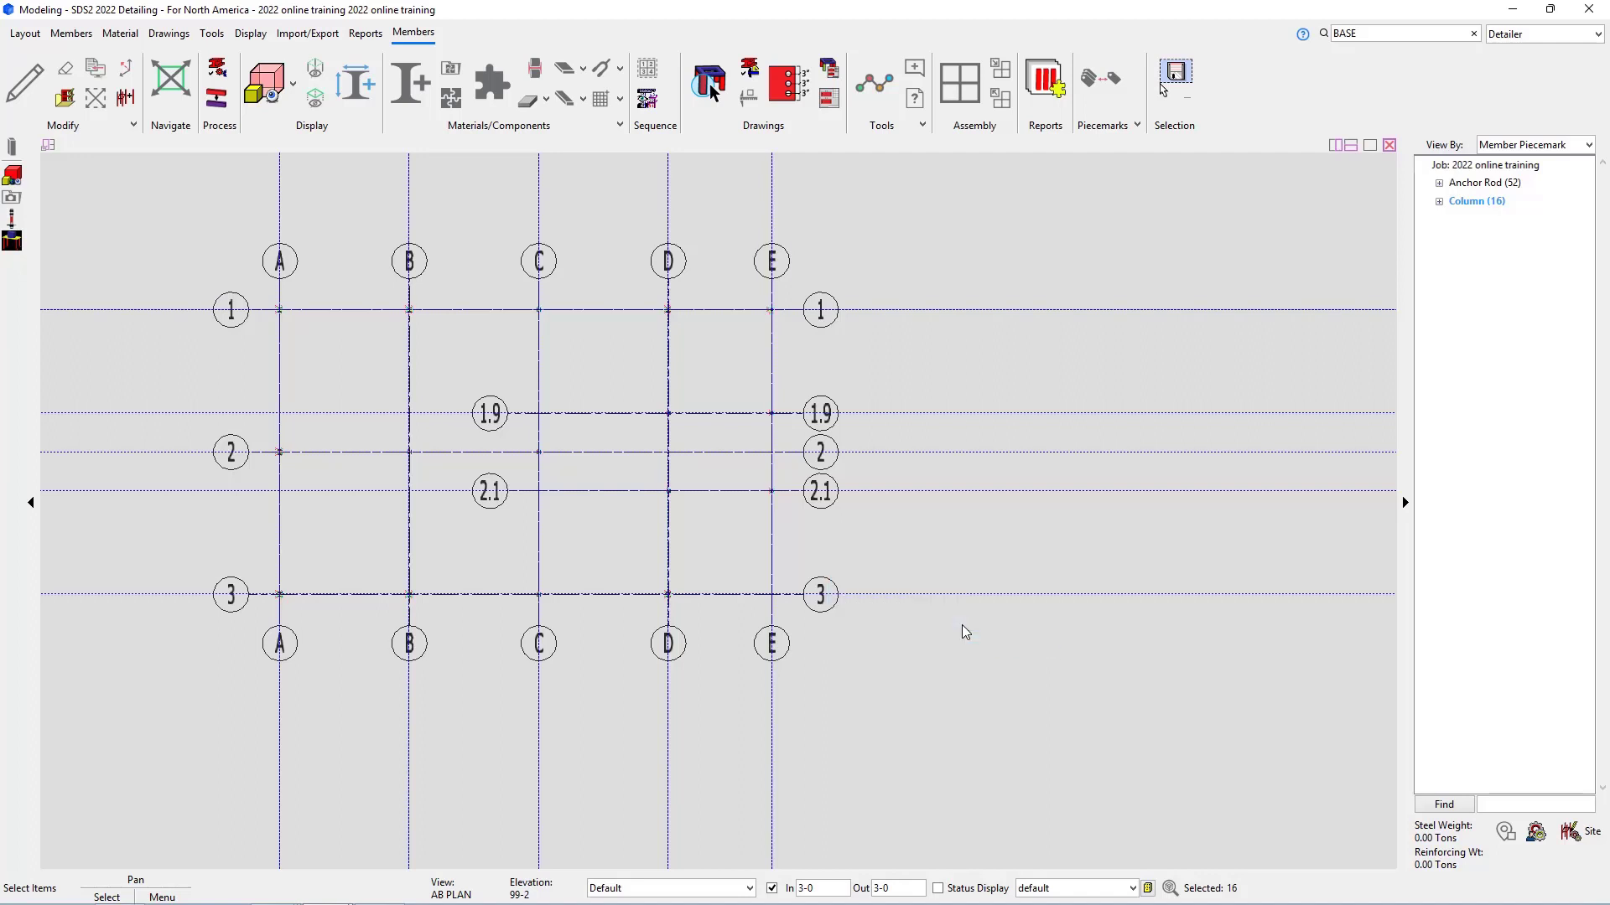